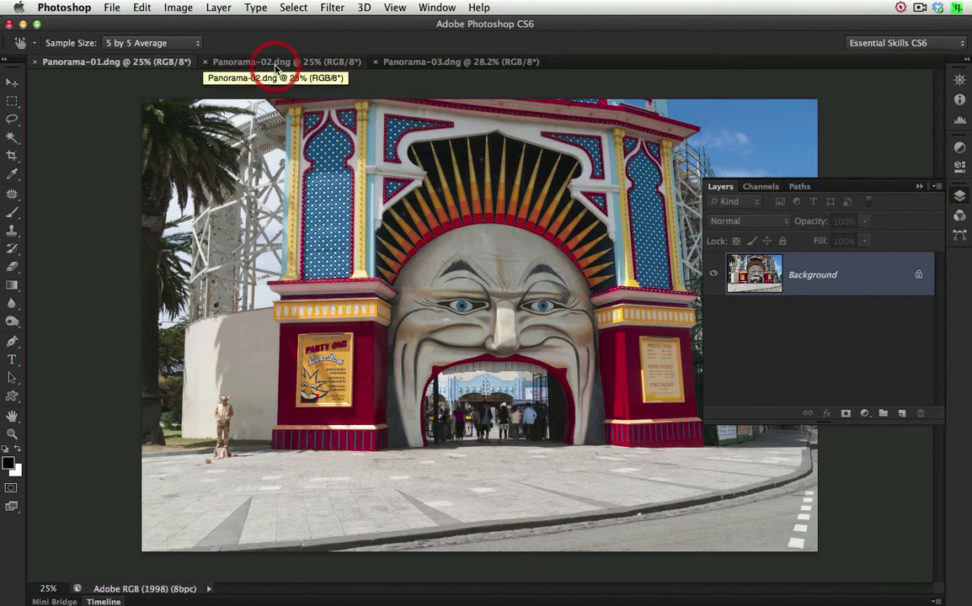
Review the Panorama-02.dng and Panorama-03.dng source photos in turn
left_click(269, 61)
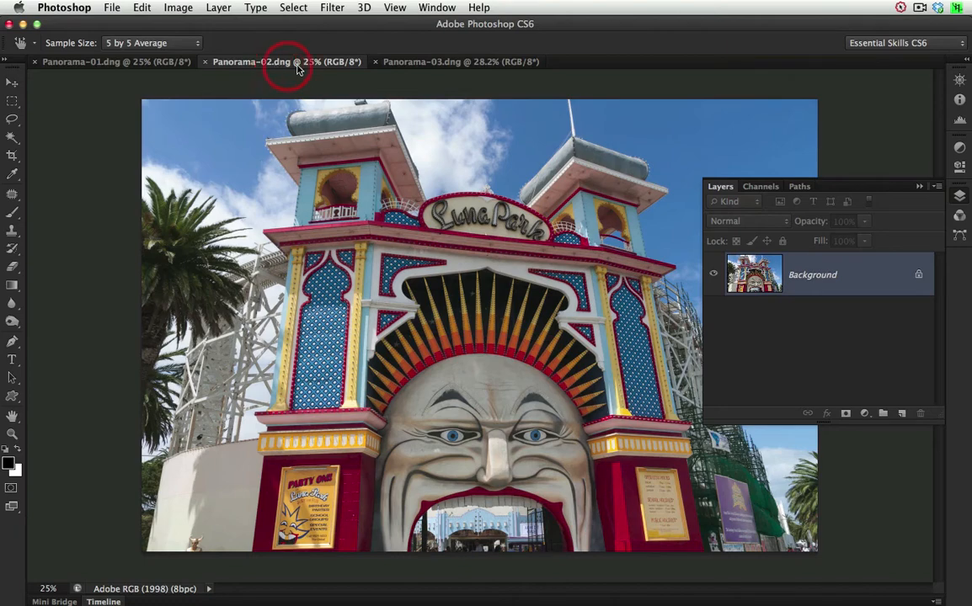
left_click(460, 62)
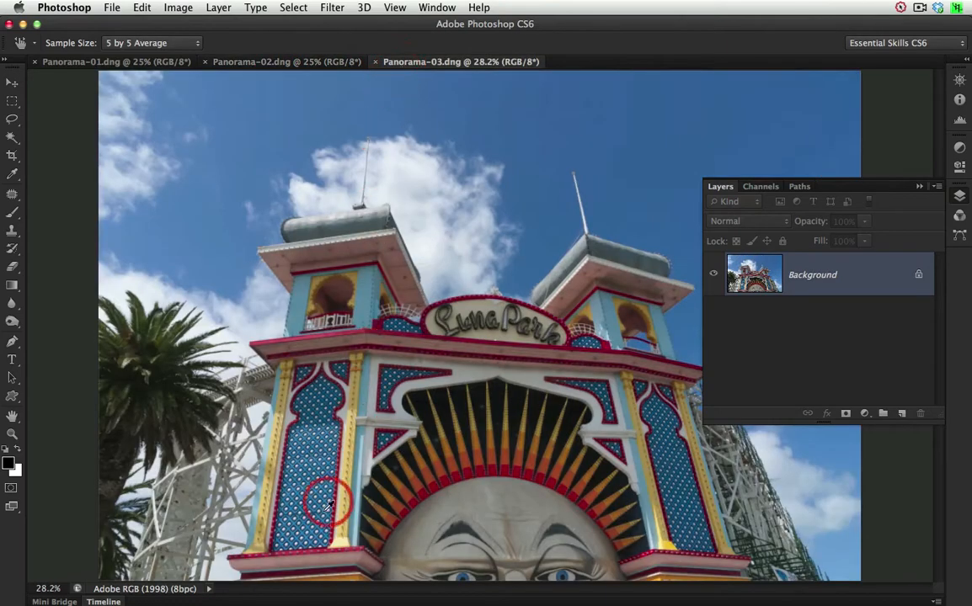
mouse_move(295, 307)
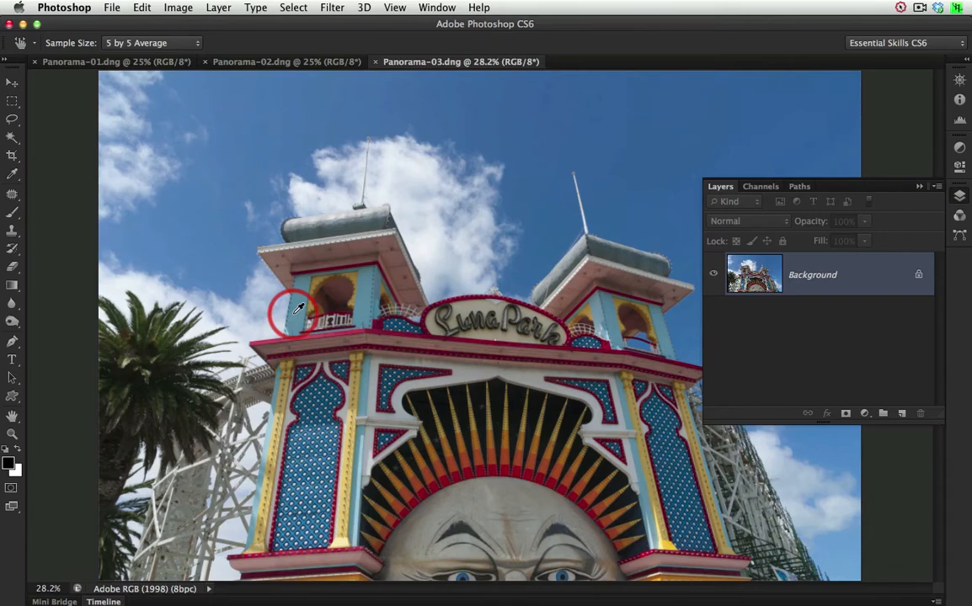
mouse_move(139, 67)
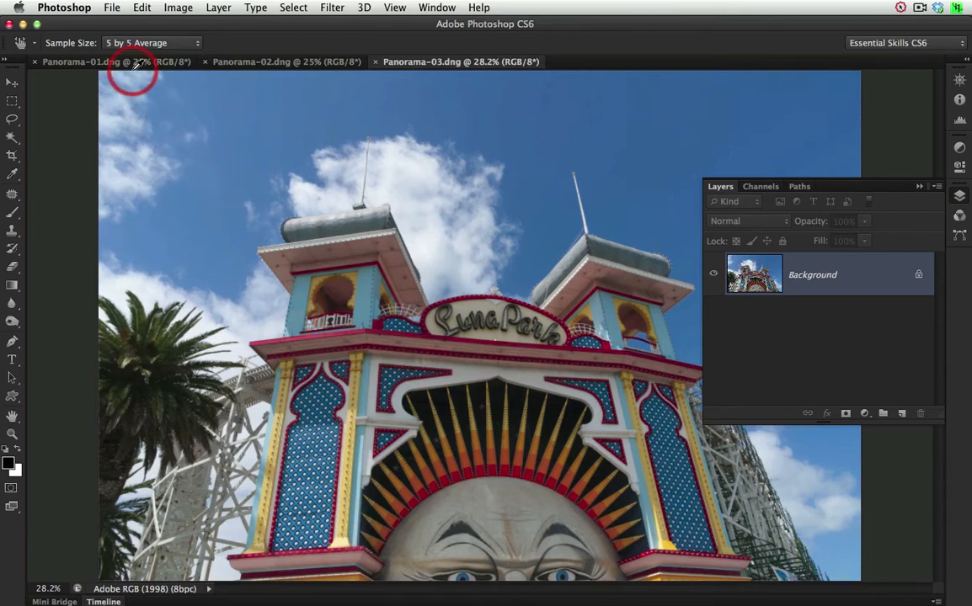
Run Load Files into Stack with all open files added, stacking Panorama-01 to 03 as layers
left_click(111, 8)
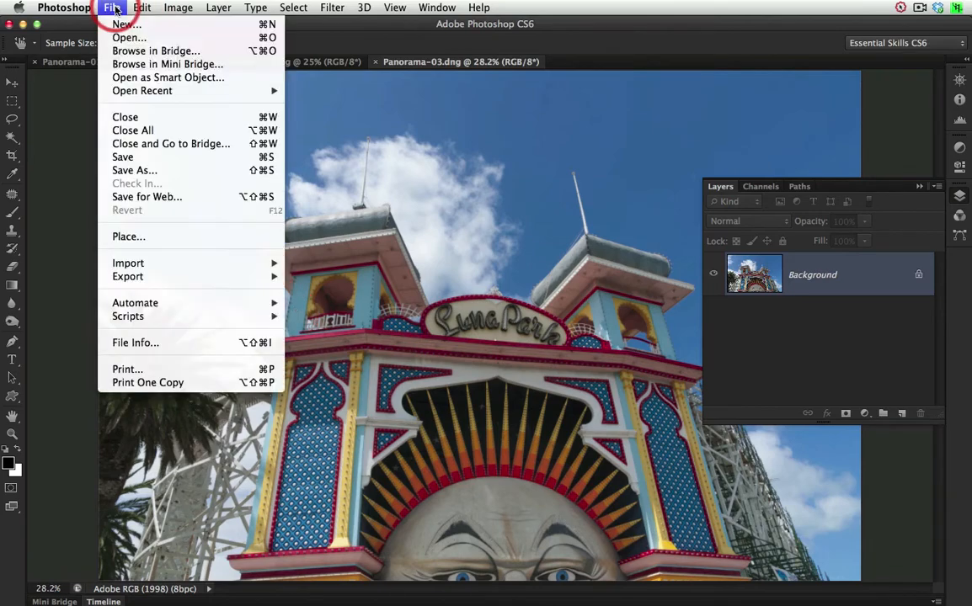
mouse_move(128, 316)
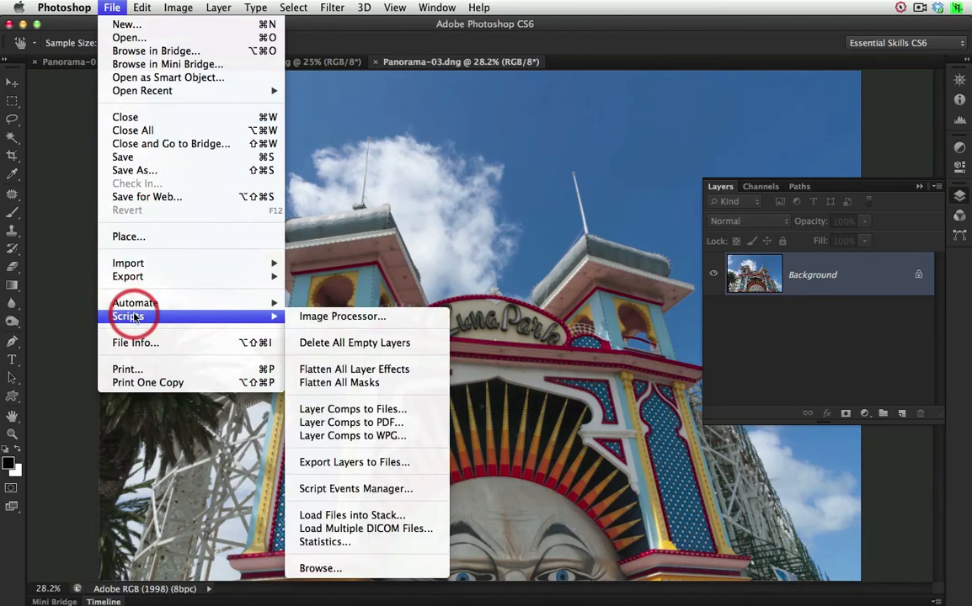
mouse_move(350, 508)
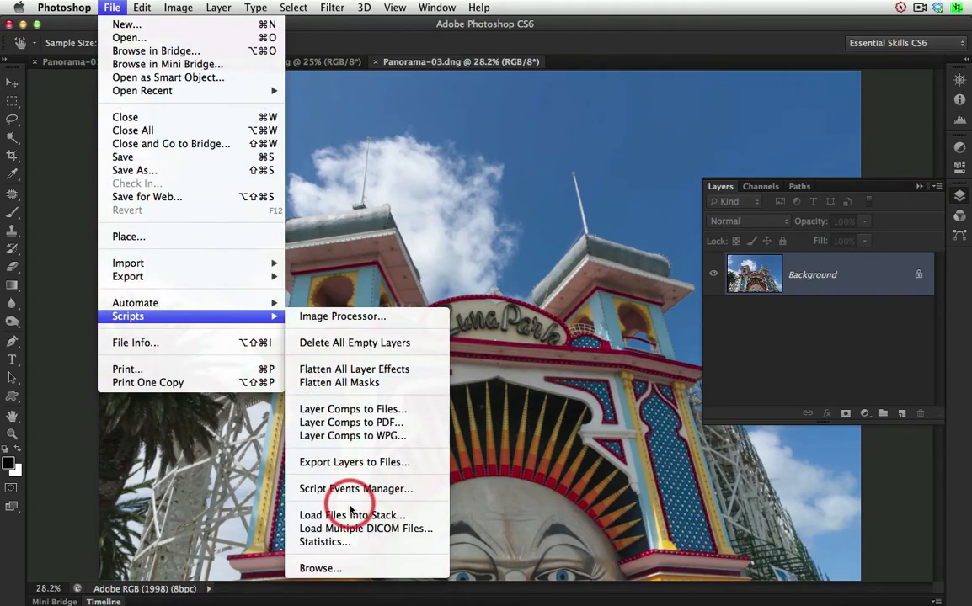
left_click(352, 514)
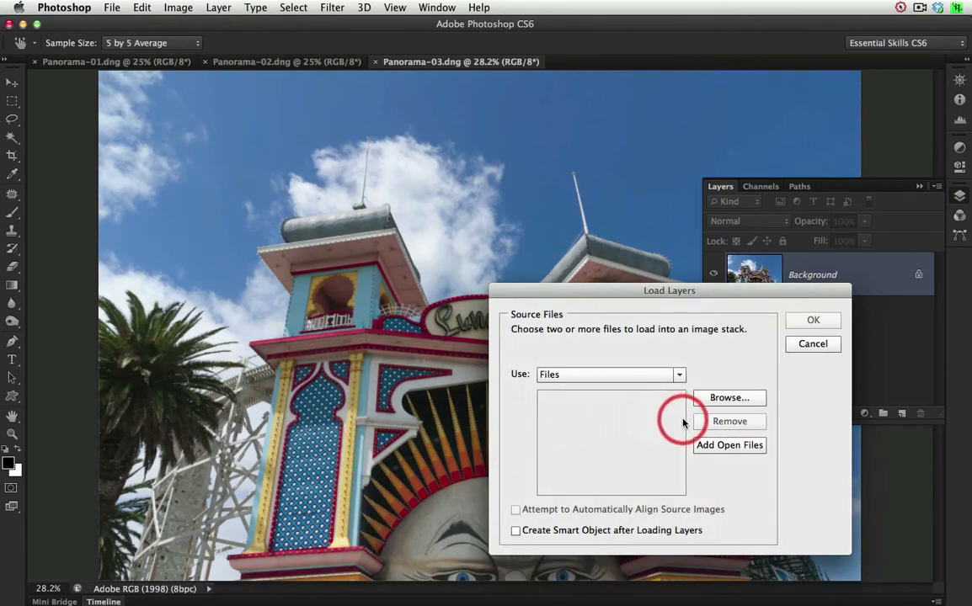
left_click(729, 444)
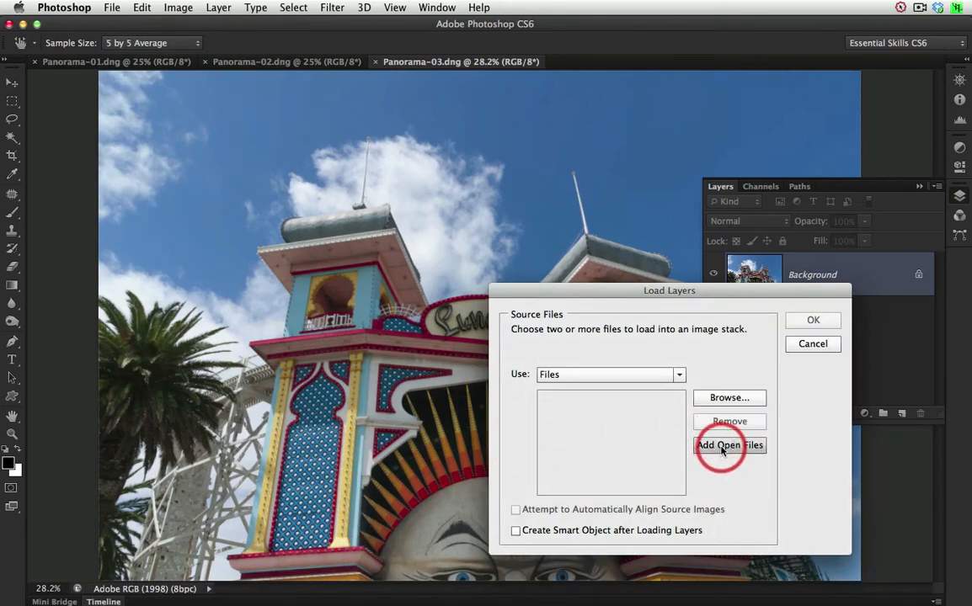
left_click(728, 445)
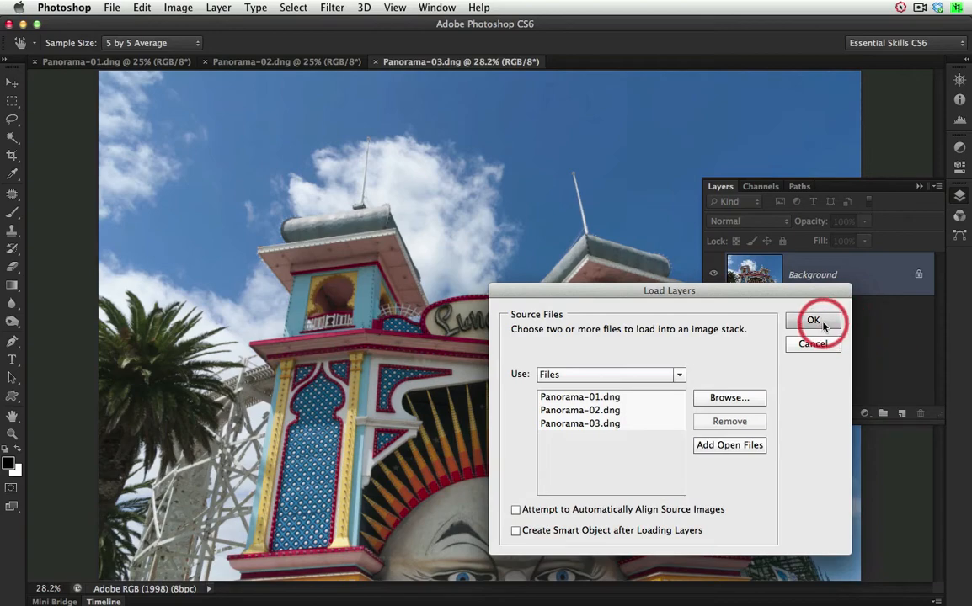
left_click(812, 320)
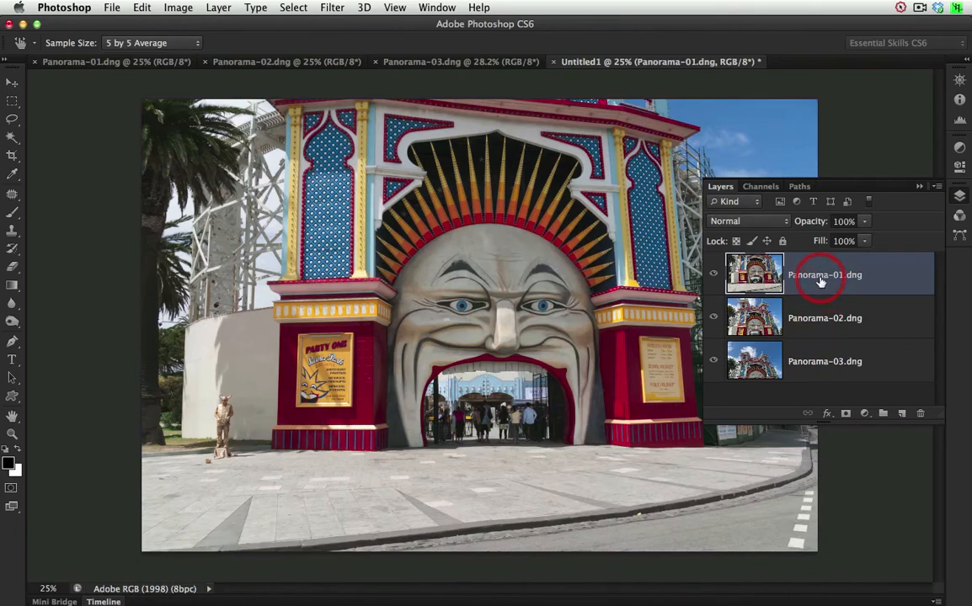
mouse_move(817, 368)
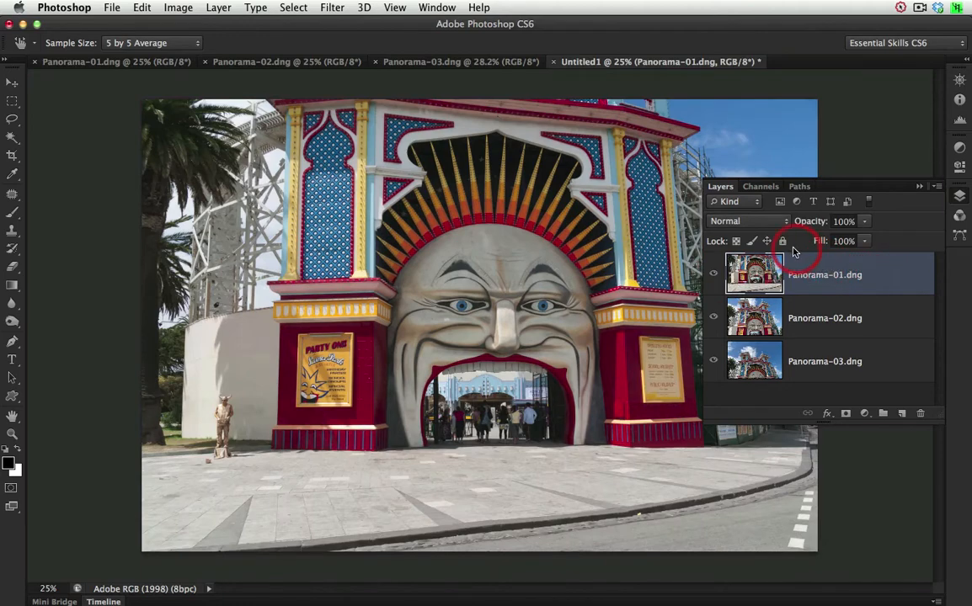
Lock Panorama-01 as the reference layer and select all three panorama layers
left_click(782, 241)
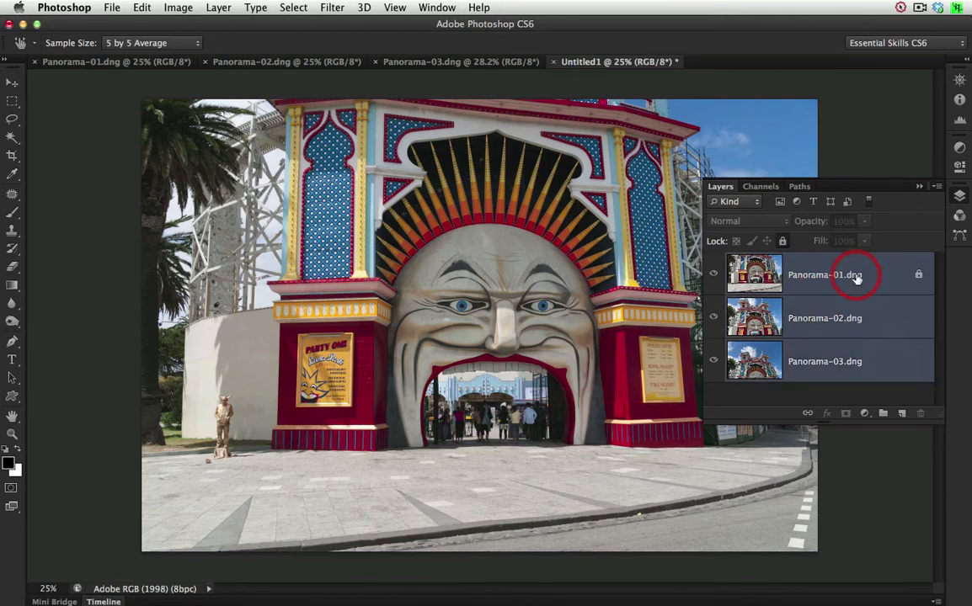
left_click(141, 8)
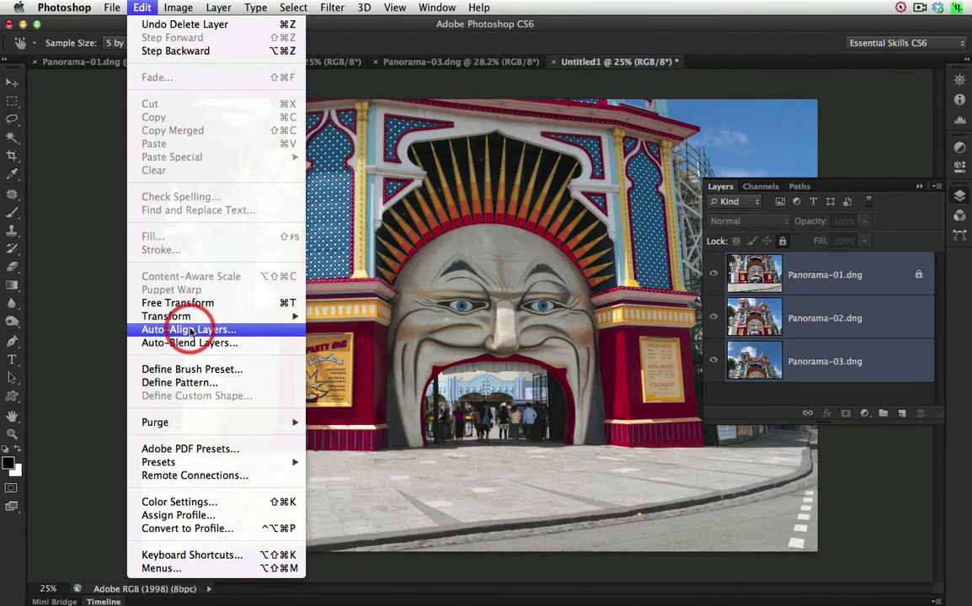
Auto-align the three layers with Auto projection into a stitched Luna Park panorama
left_click(189, 329)
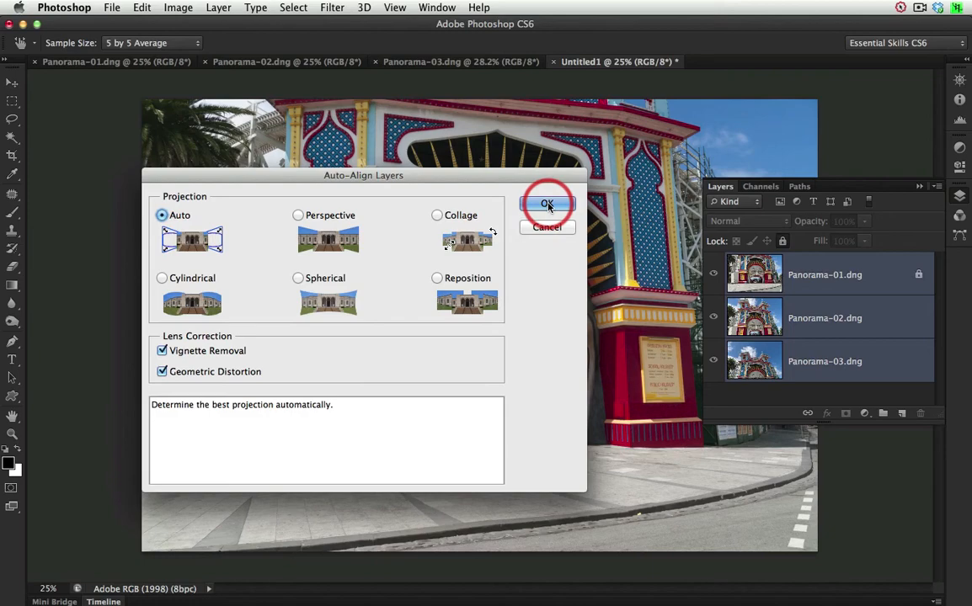
left_click(546, 203)
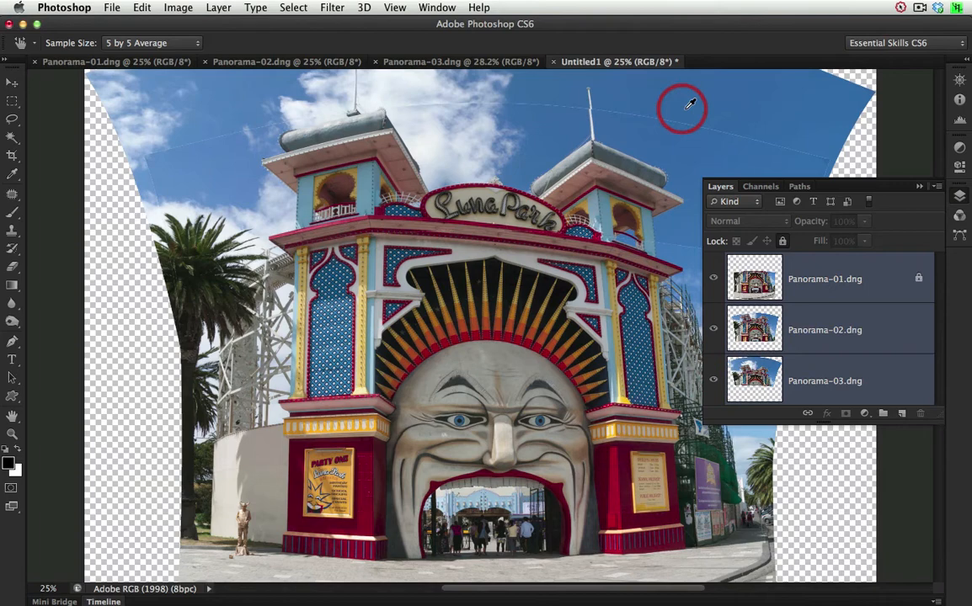
mouse_move(674, 108)
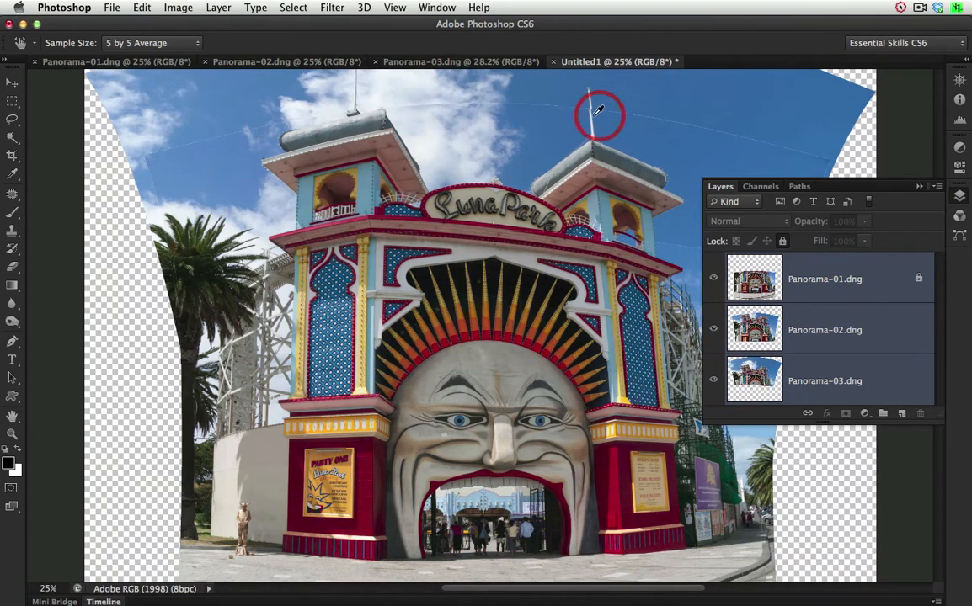
mouse_move(701, 260)
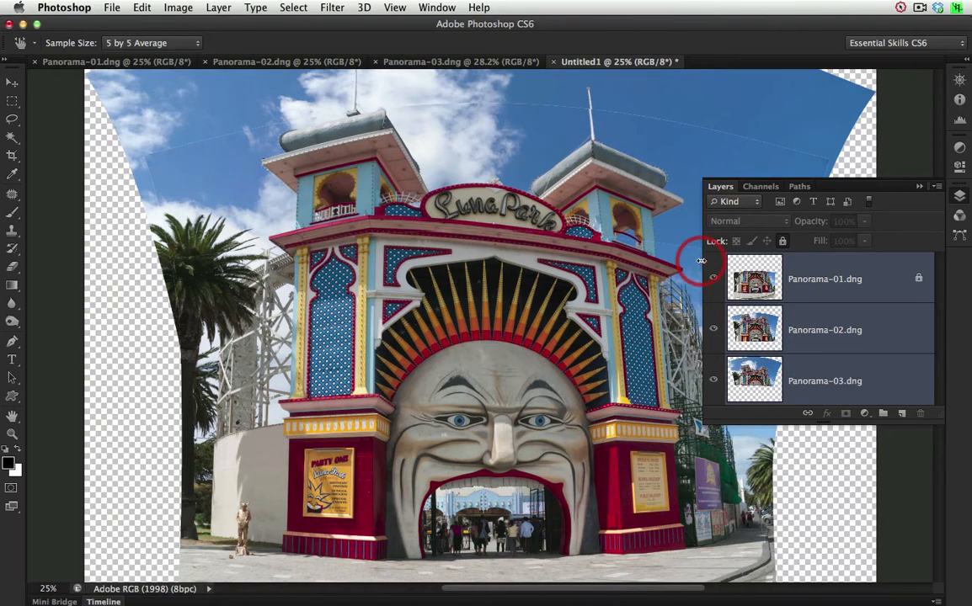
mouse_move(638, 233)
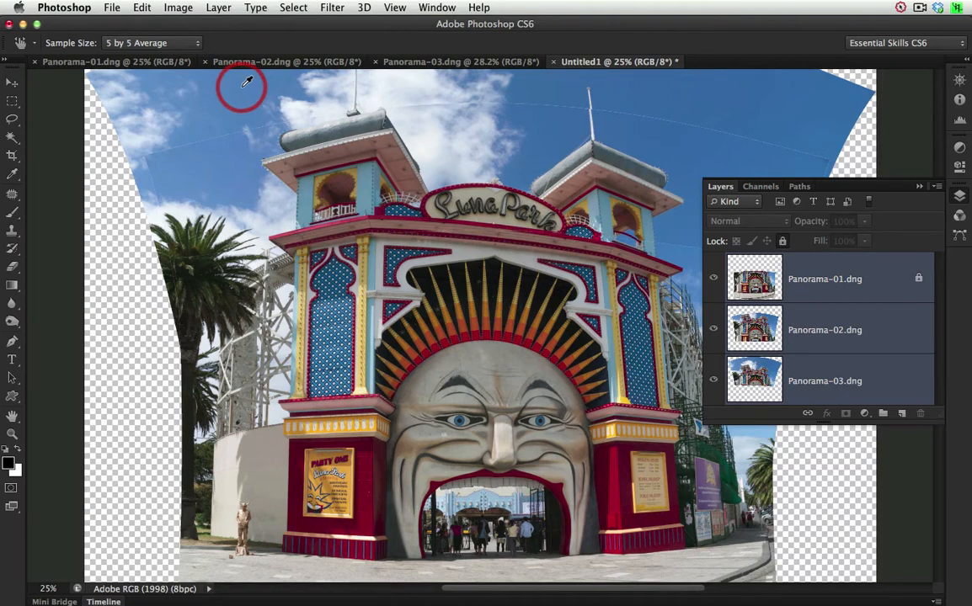
Auto-blend the aligned layers as a Panorama with Seamless Tones and Colors
left_click(141, 8)
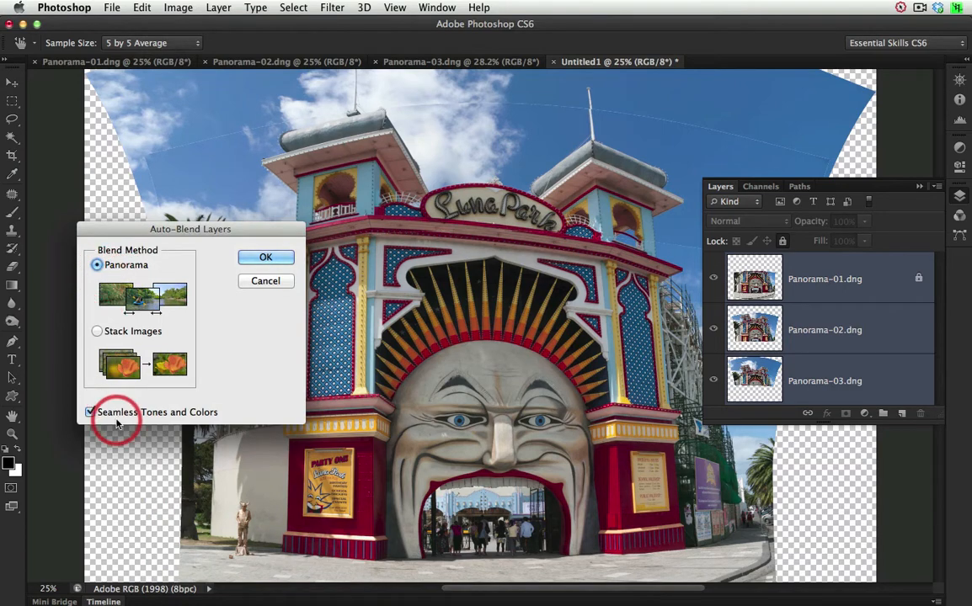
left_click(265, 257)
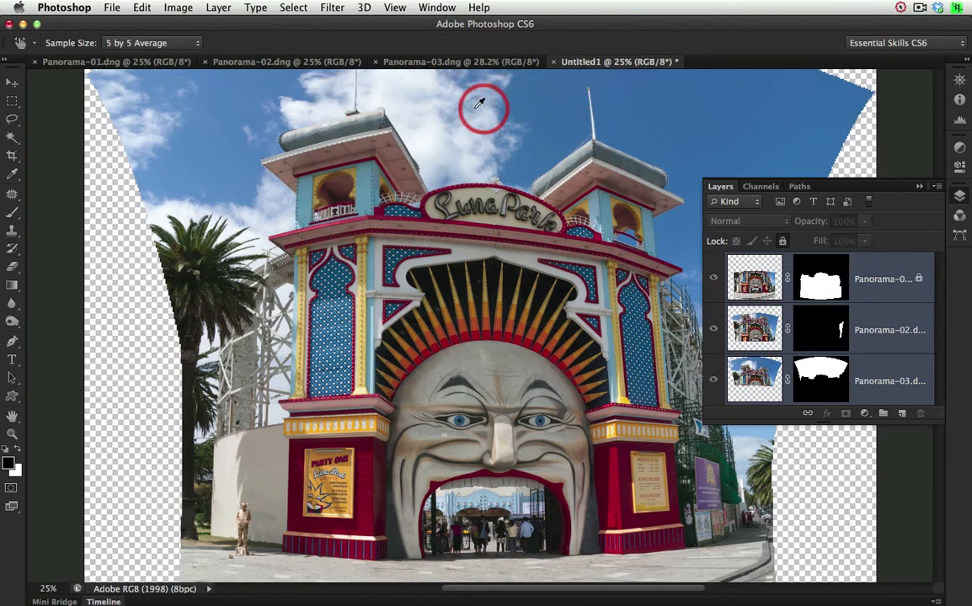
mouse_move(513, 131)
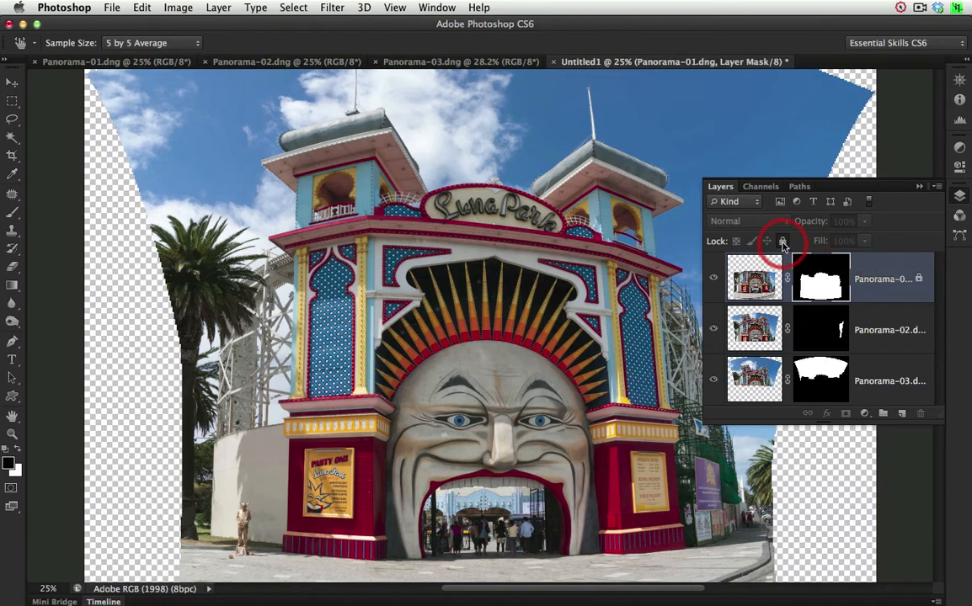
Unlock the top Panorama-01 layer and select all three blended layers for merging
left_click(782, 241)
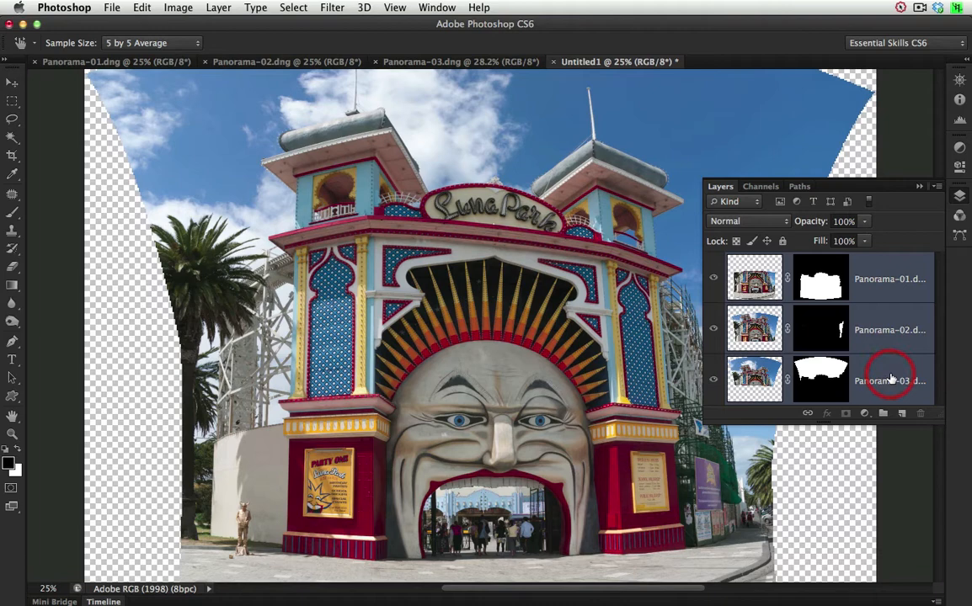
left_click(332, 7)
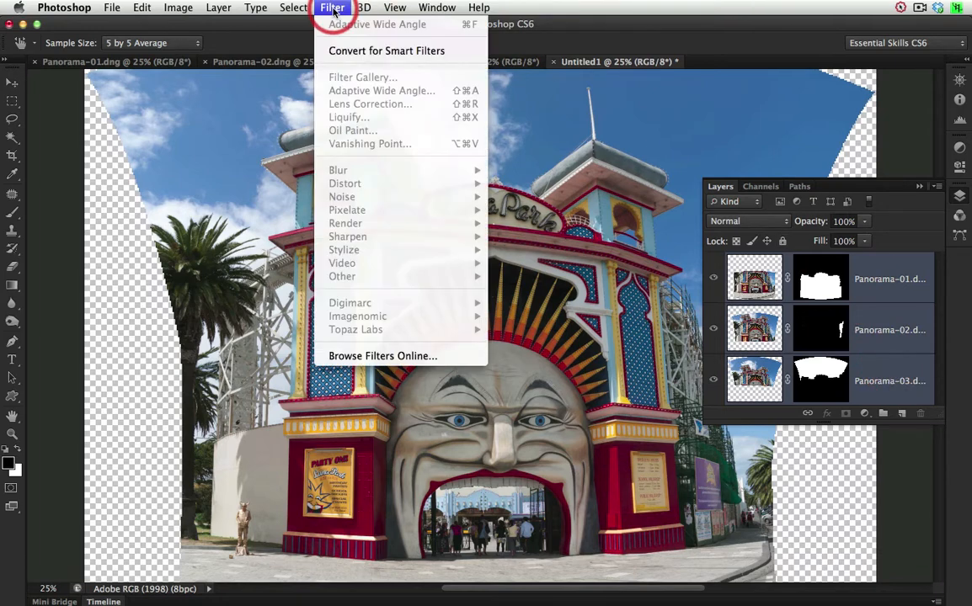
mouse_move(386, 50)
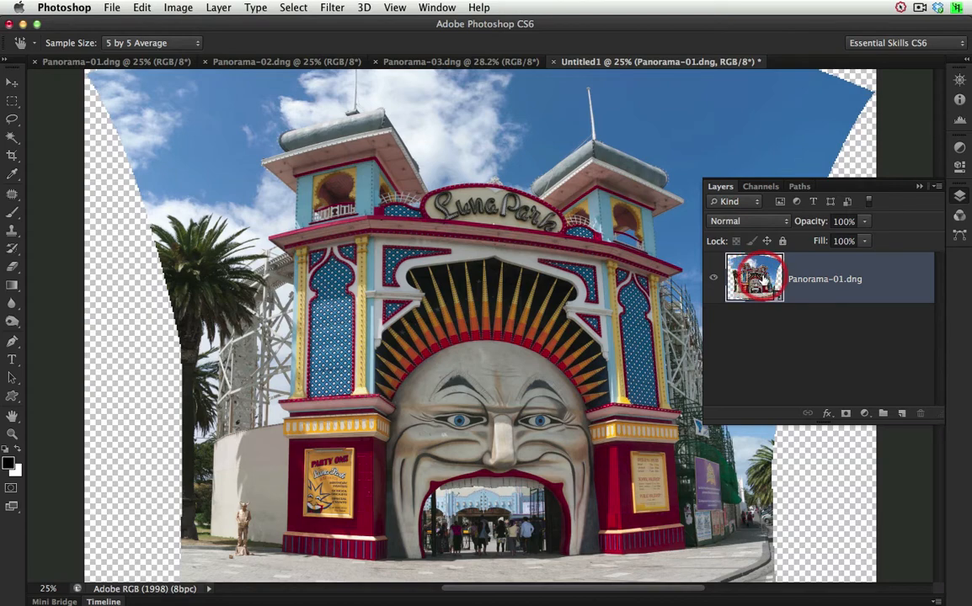
mouse_move(753, 276)
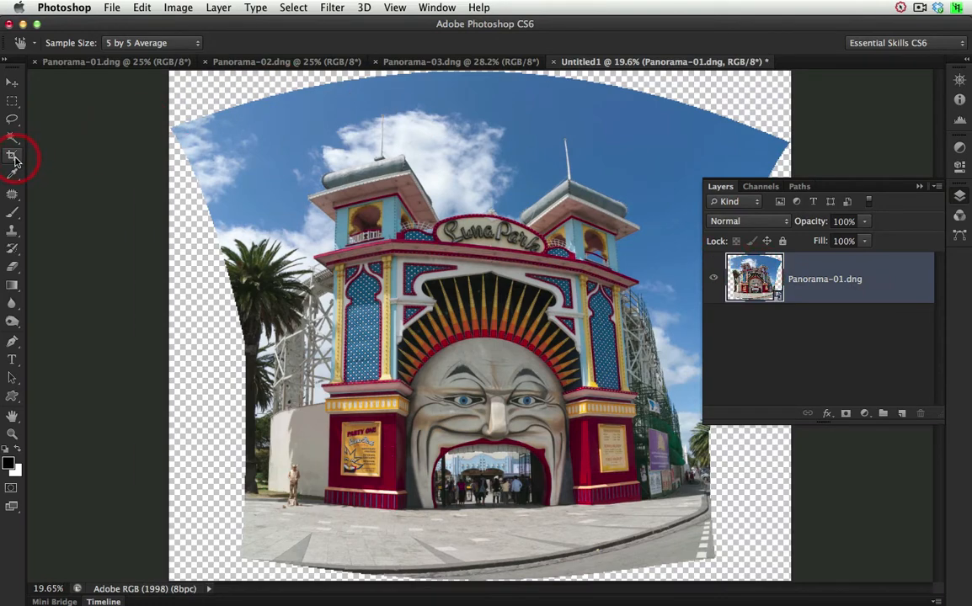
Crop the merged panorama to a central portrait rectangle, trimming the bottom and right, and commit it
left_click(12, 155)
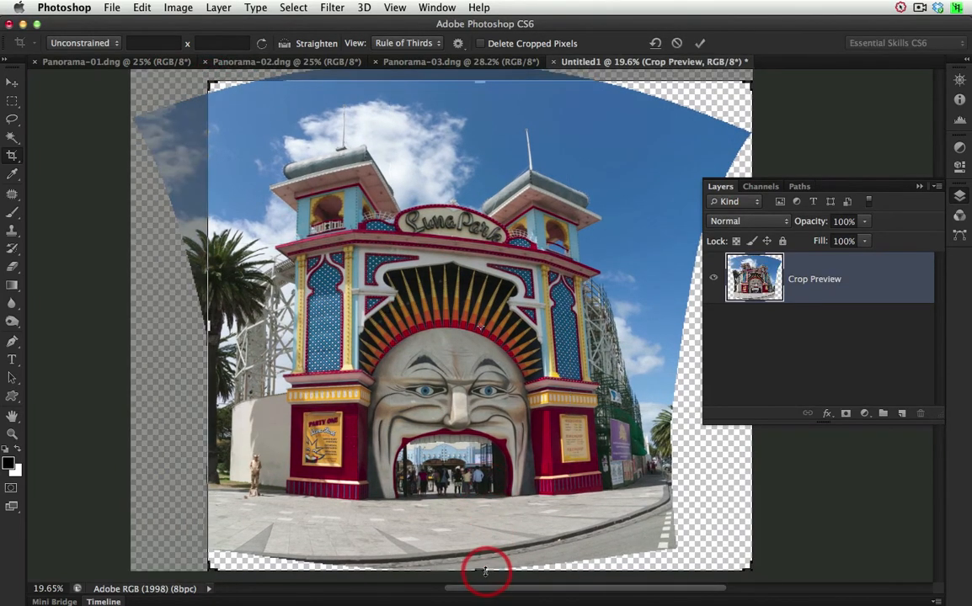
left_click_drag(484, 571, 484, 560)
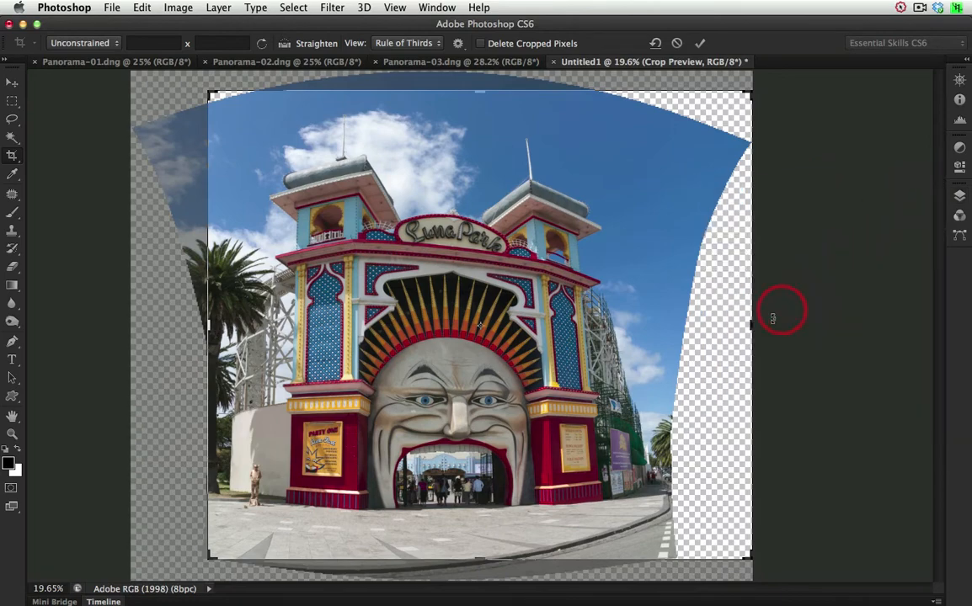
left_click_drag(772, 317, 709, 327)
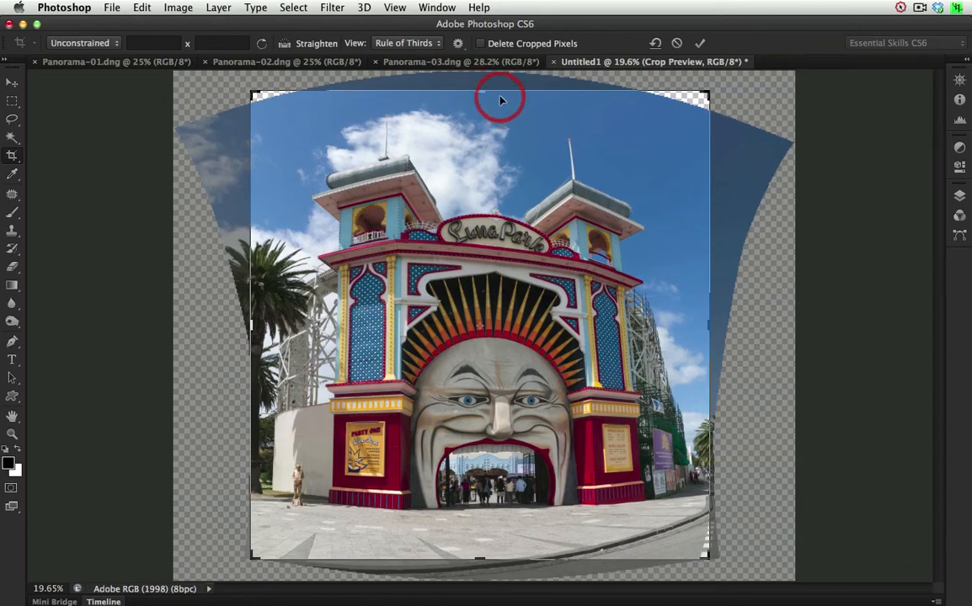
left_click(700, 43)
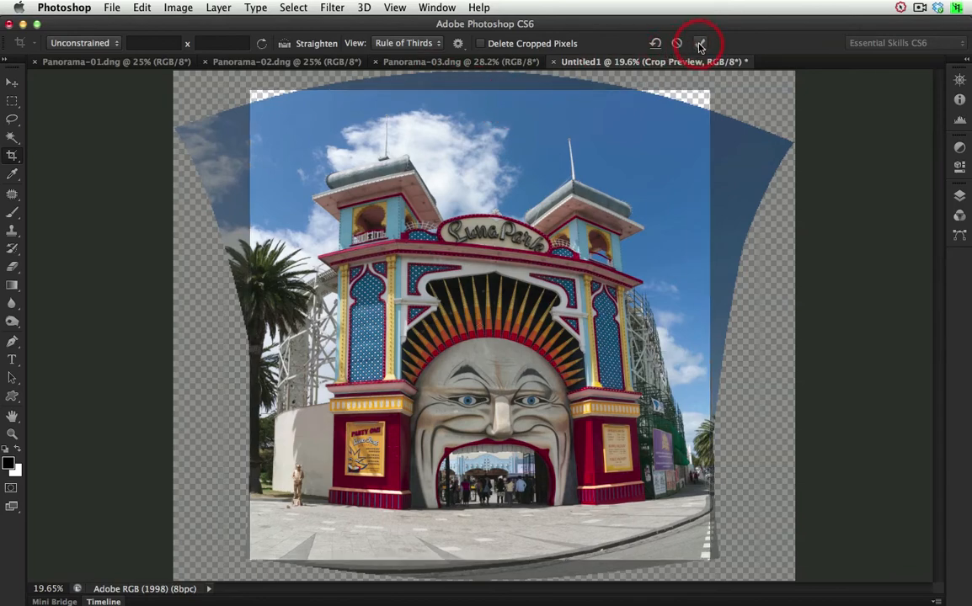
left_click(699, 43)
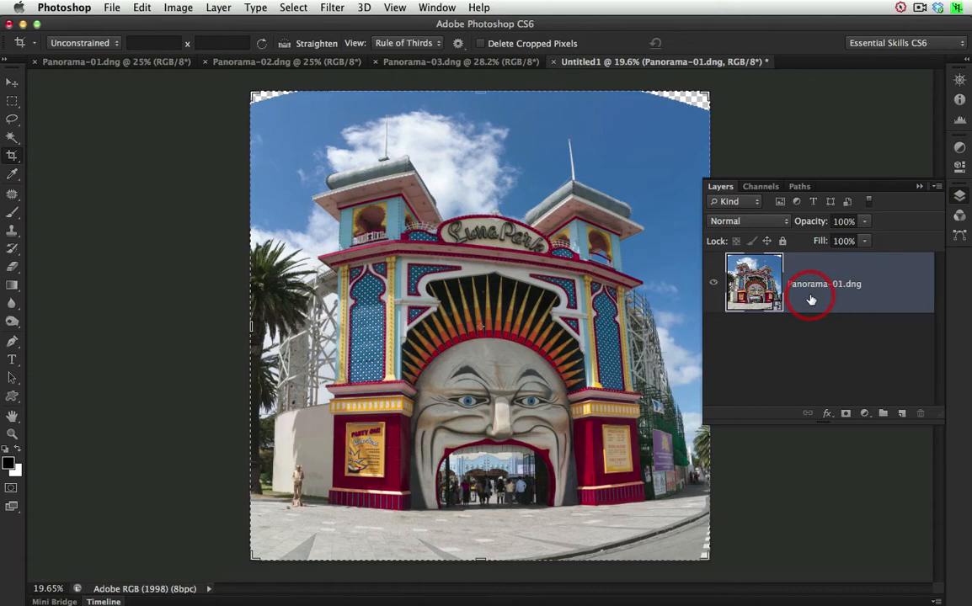
Start the Adaptive Wide Angle filter on the cropped panorama with Panorama correction
left_click(332, 8)
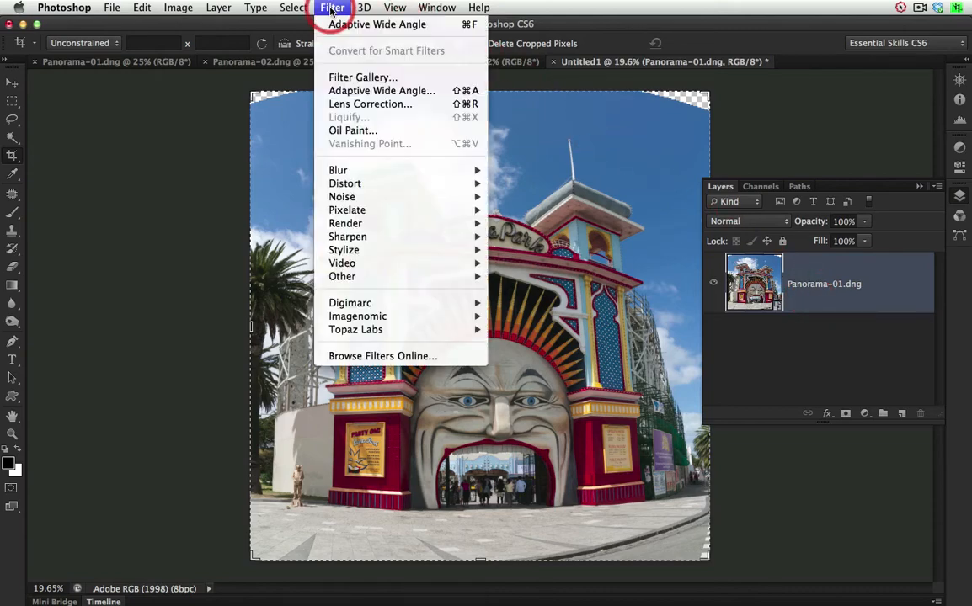
mouse_move(381, 90)
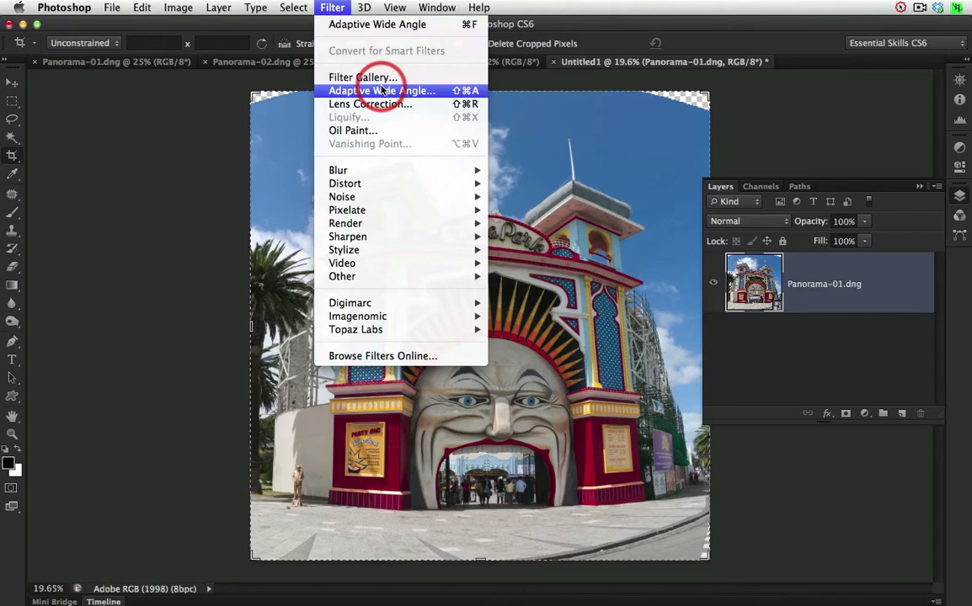
left_click(381, 90)
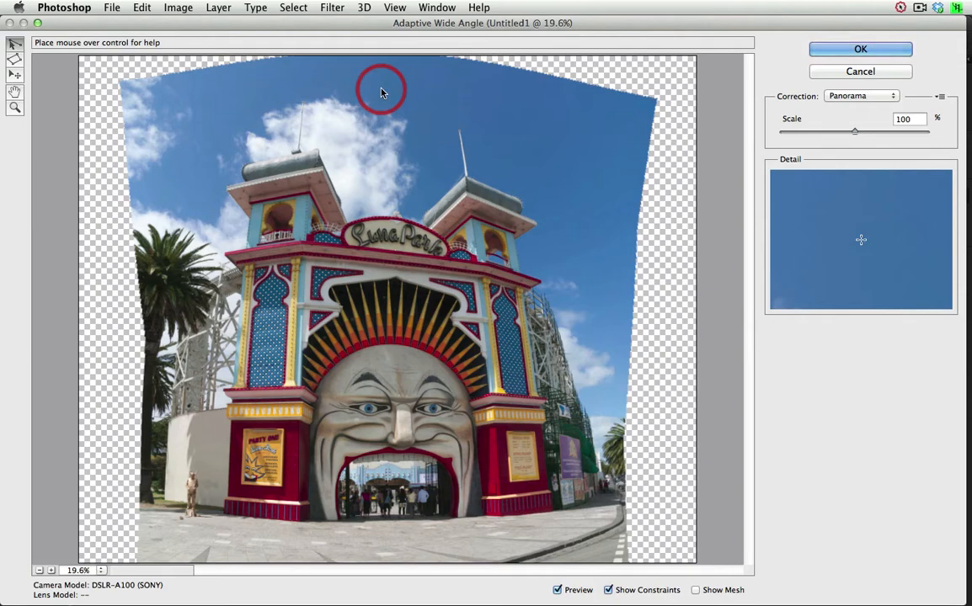
mouse_move(480, 269)
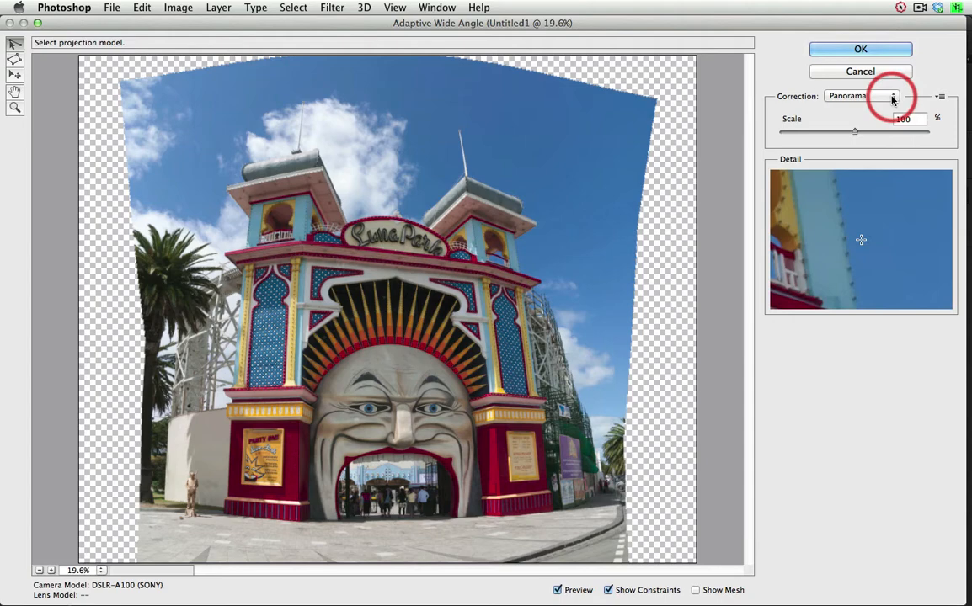
mouse_move(891, 98)
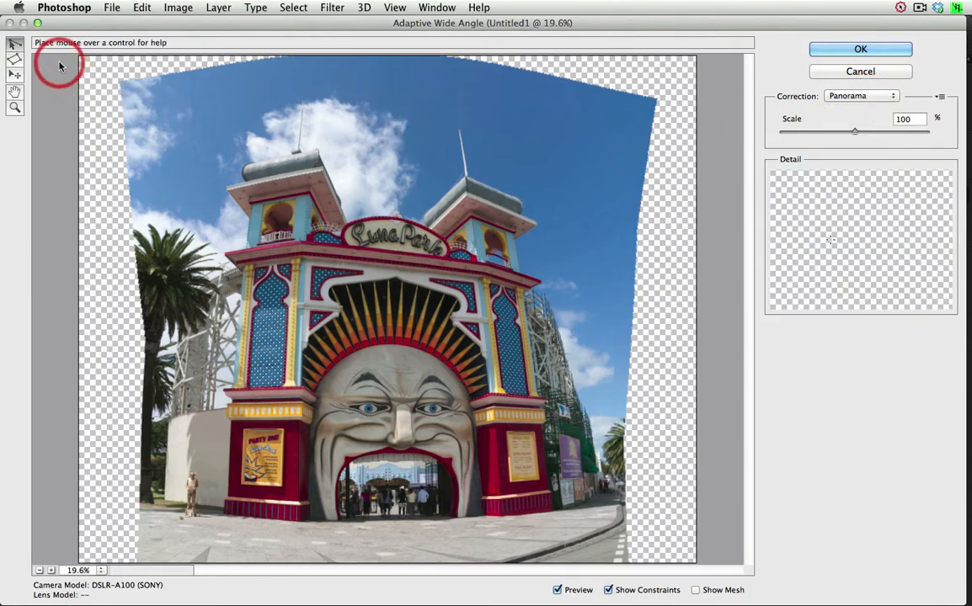
Draw a constraint line along the gate's upper roof ledge with the Constraint tool
left_click(15, 45)
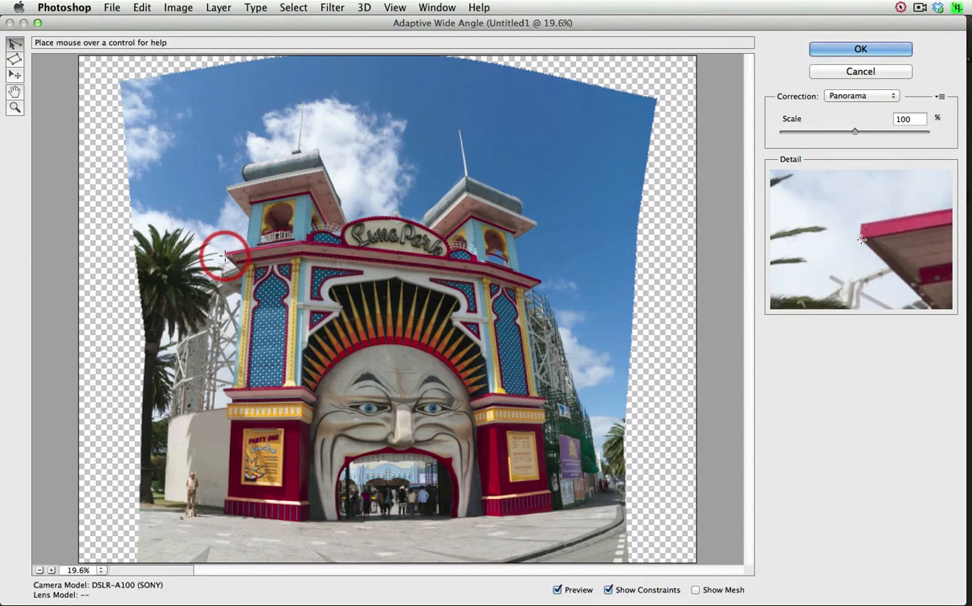
left_click_drag(226, 255, 476, 258)
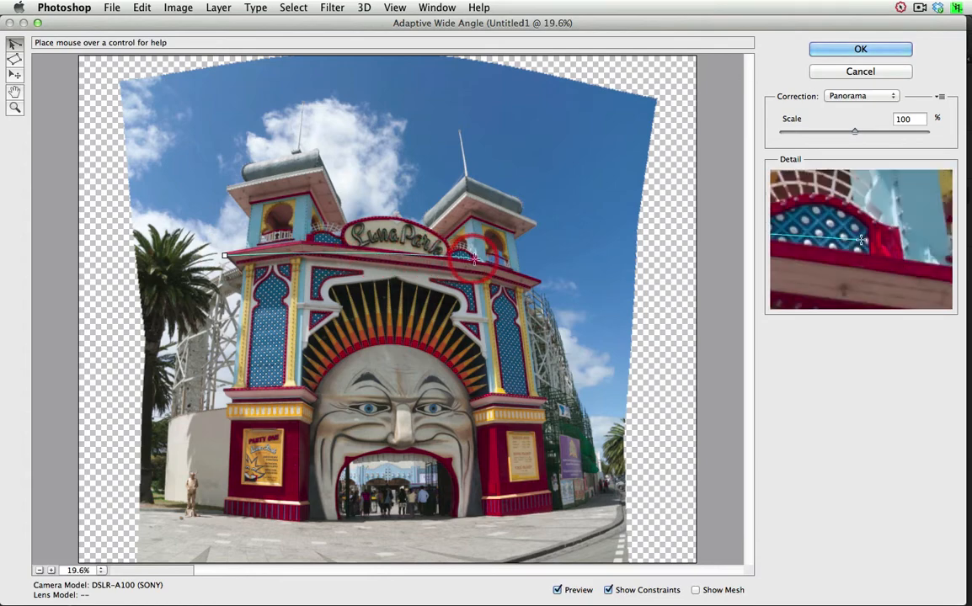
left_click_drag(472, 257, 531, 282)
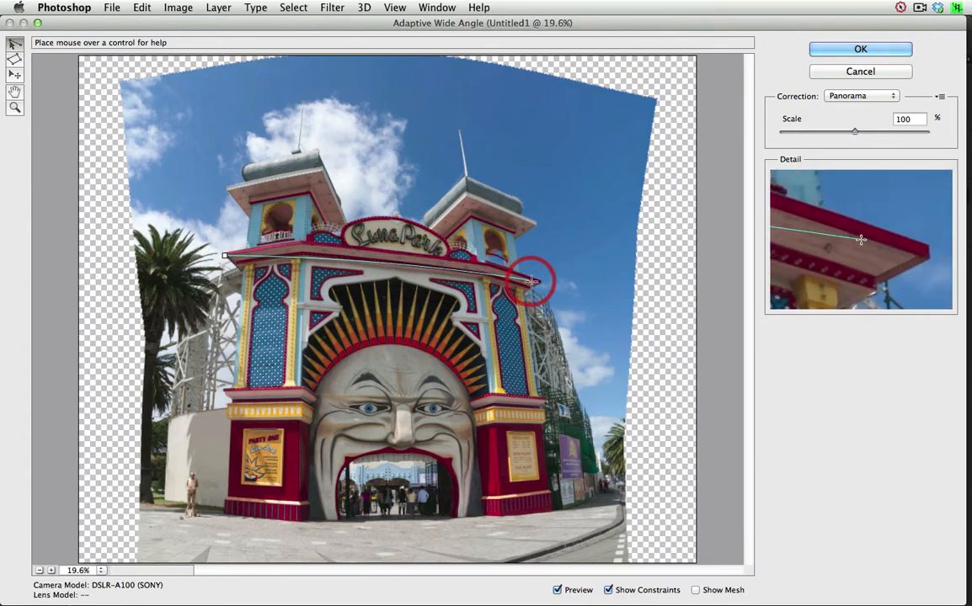
left_click_drag(530, 281, 543, 283)
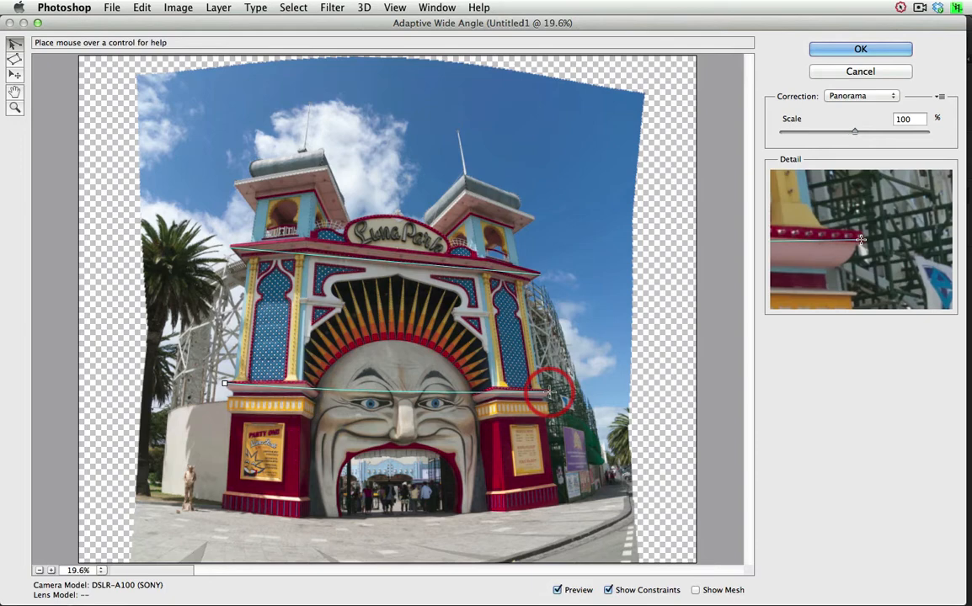
Add constraint lines along the ledge above the face and along the gate's base
left_click_drag(551, 393, 320, 486)
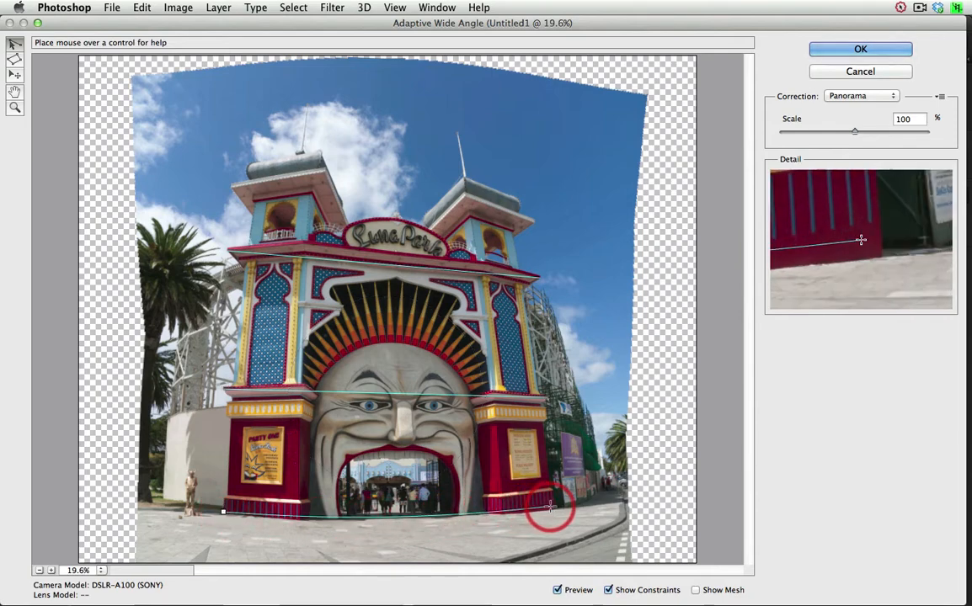
left_click_drag(551, 506, 554, 512)
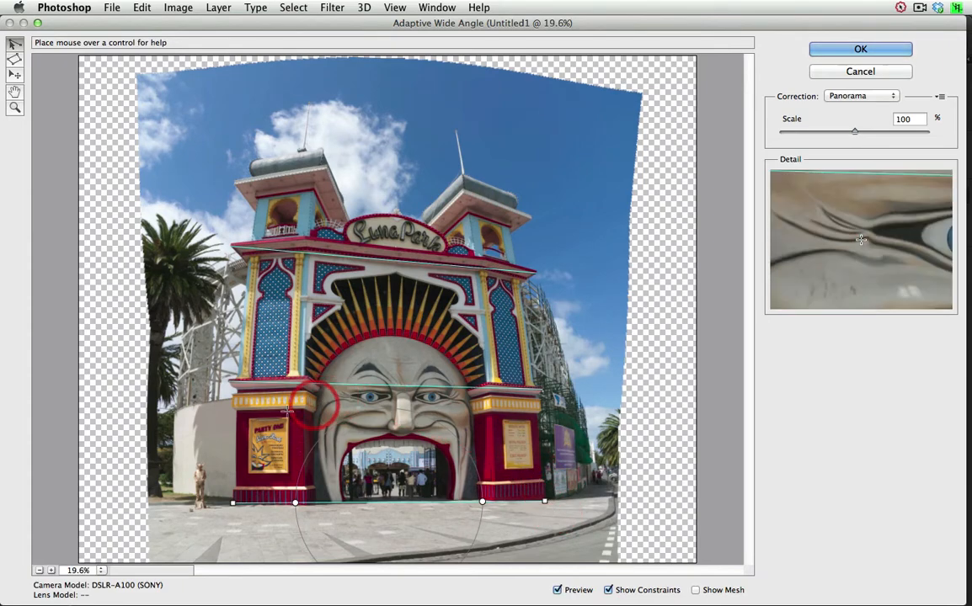
Stretch the base constraint's endpoints out to the left and right image edges
left_click_drag(315, 404, 471, 412)
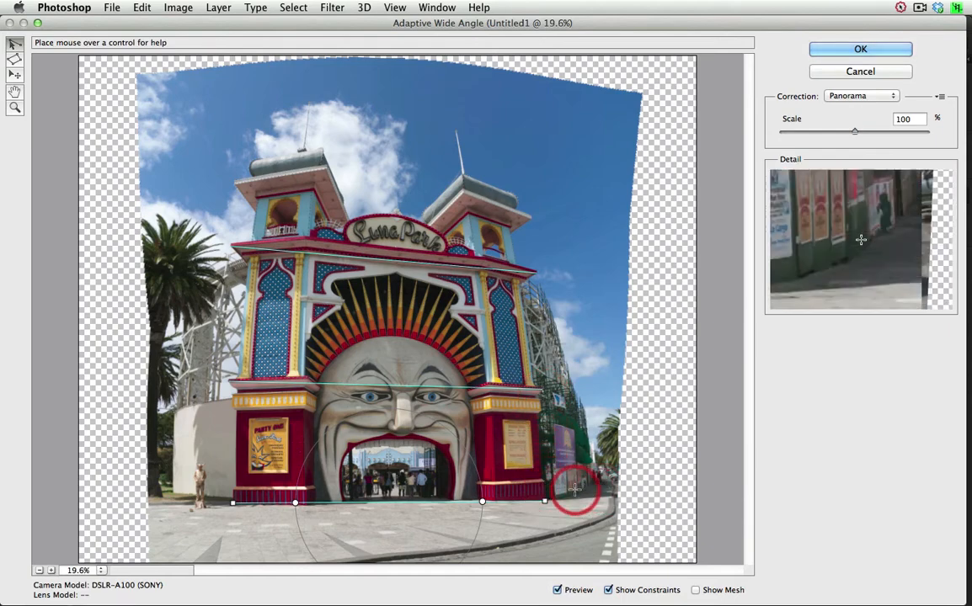
left_click_drag(577, 488, 606, 442)
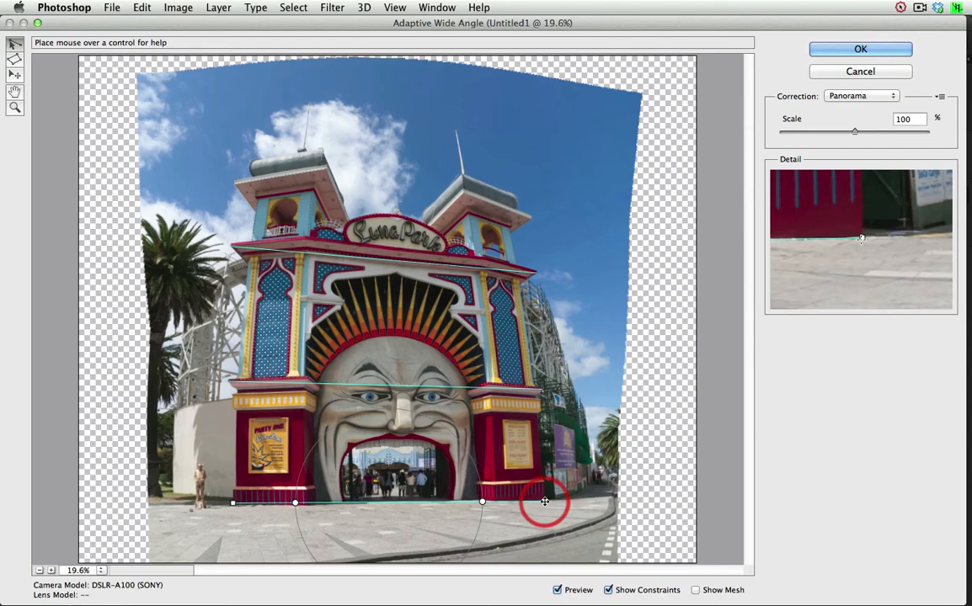
left_click_drag(545, 503, 617, 499)
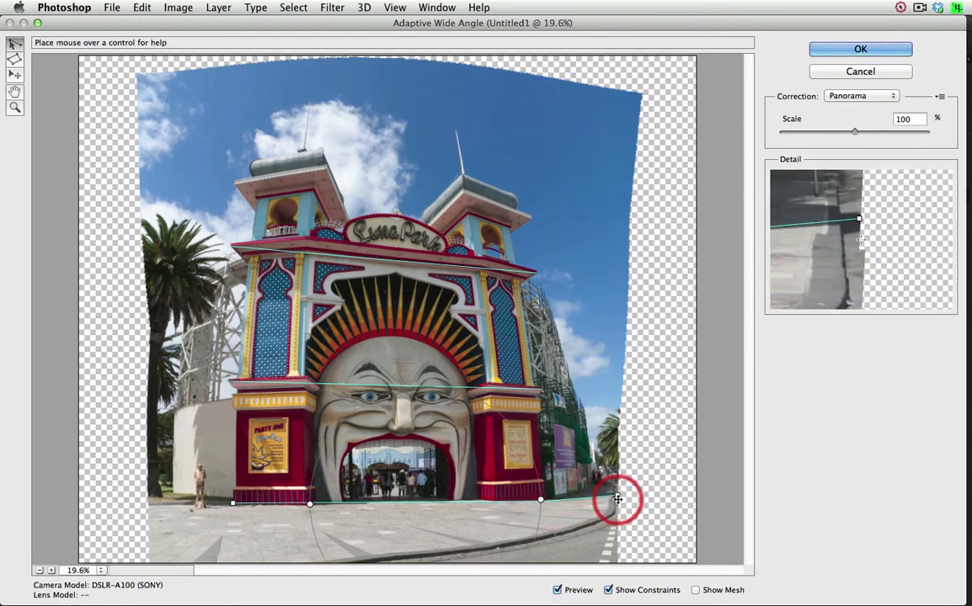
left_click_drag(617, 500, 240, 504)
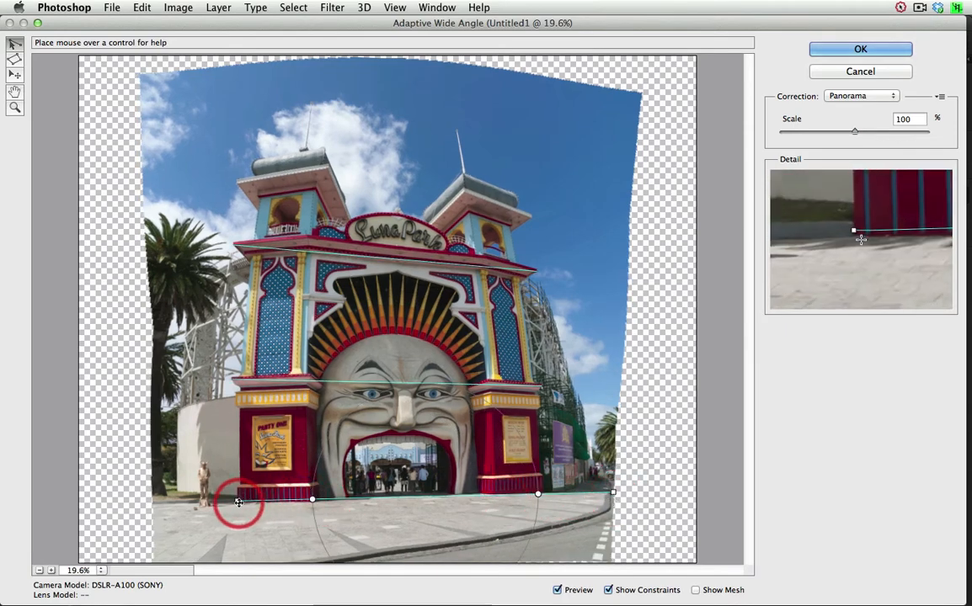
left_click_drag(240, 501, 156, 501)
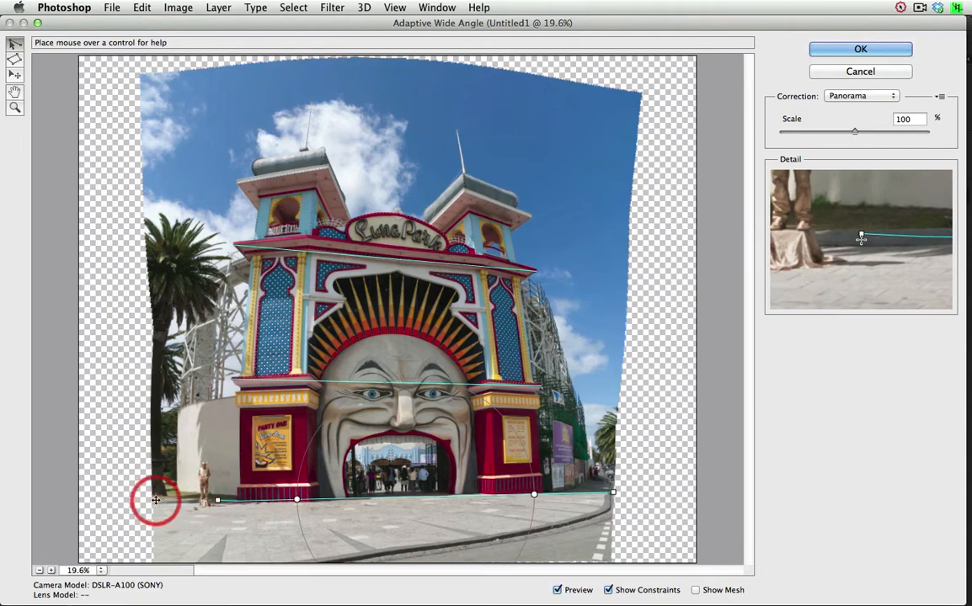
left_click_drag(156, 500, 218, 500)
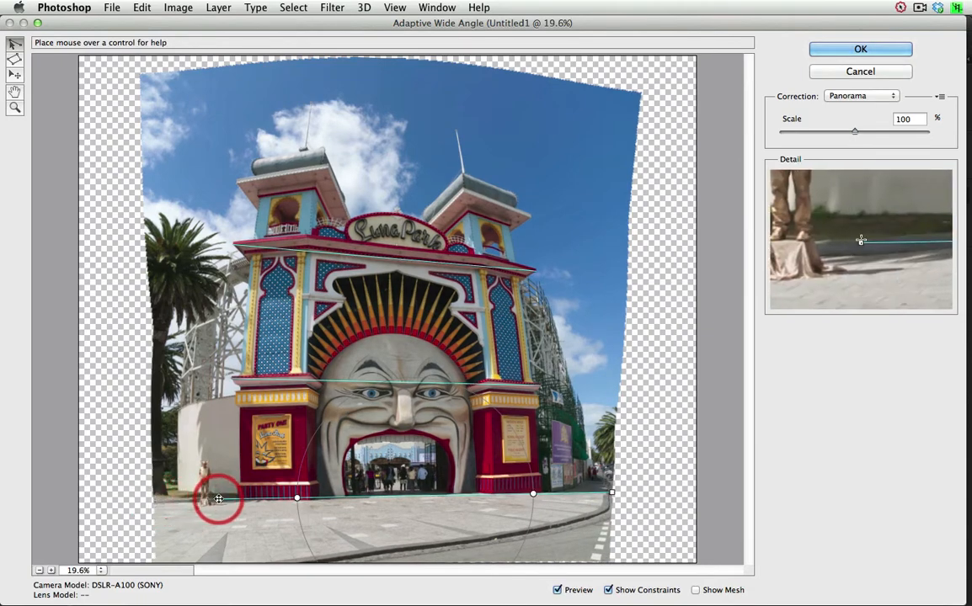
left_click_drag(218, 497, 162, 493)
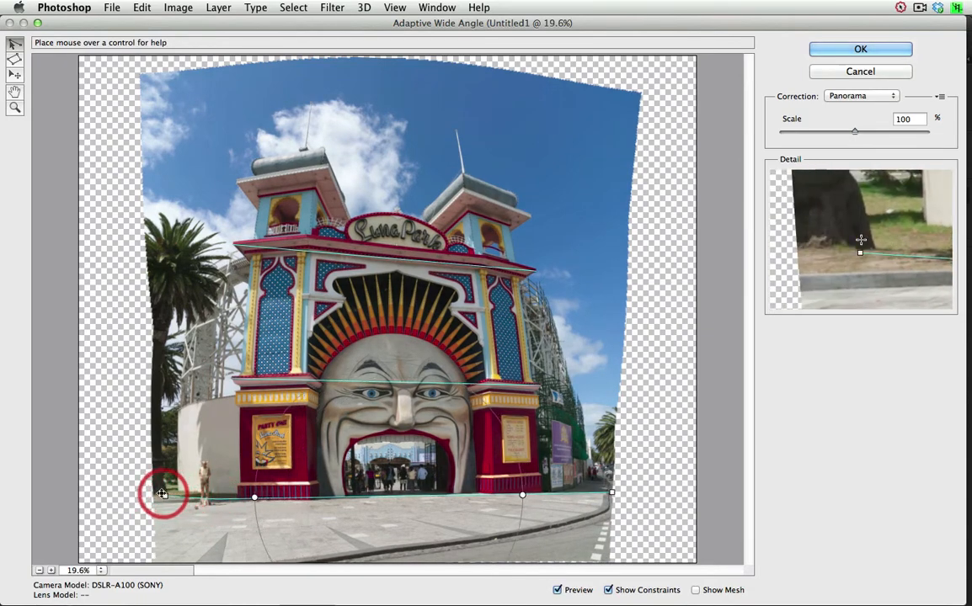
left_click_drag(163, 494, 217, 493)
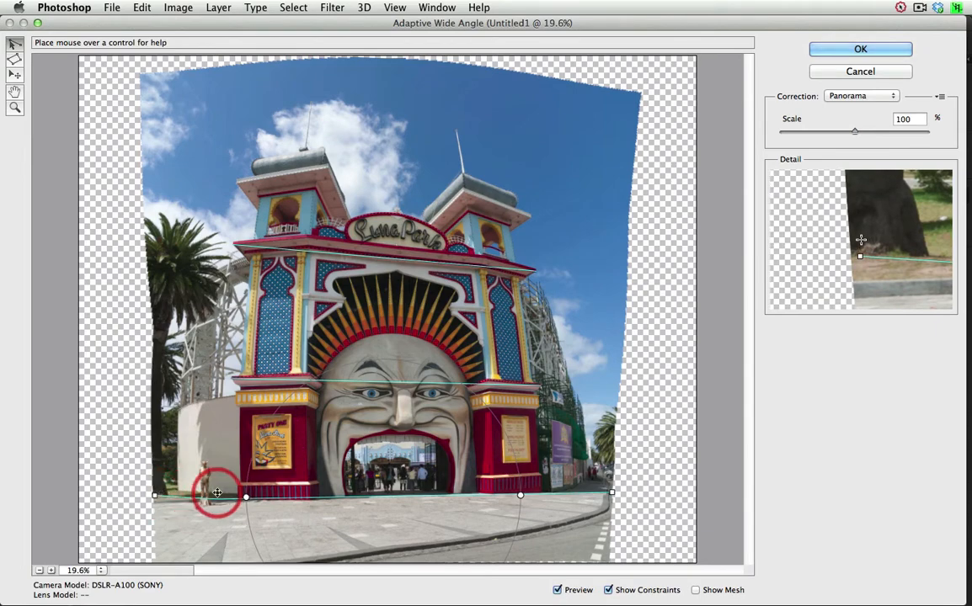
Extend the mid-ledge and roof-ledge constraints to the image edges so the horizontals level out
left_click_drag(217, 493, 538, 386)
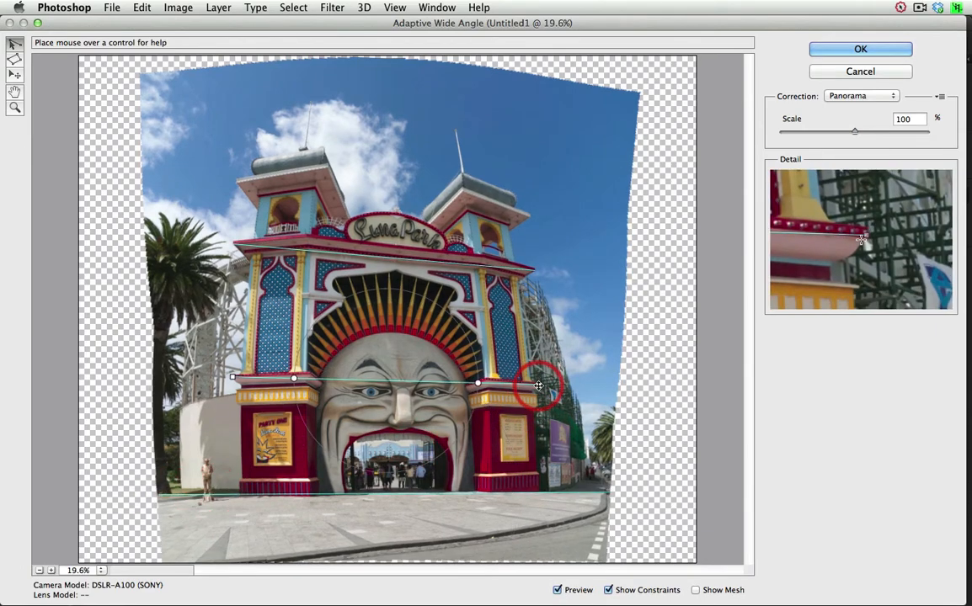
left_click_drag(539, 385, 584, 385)
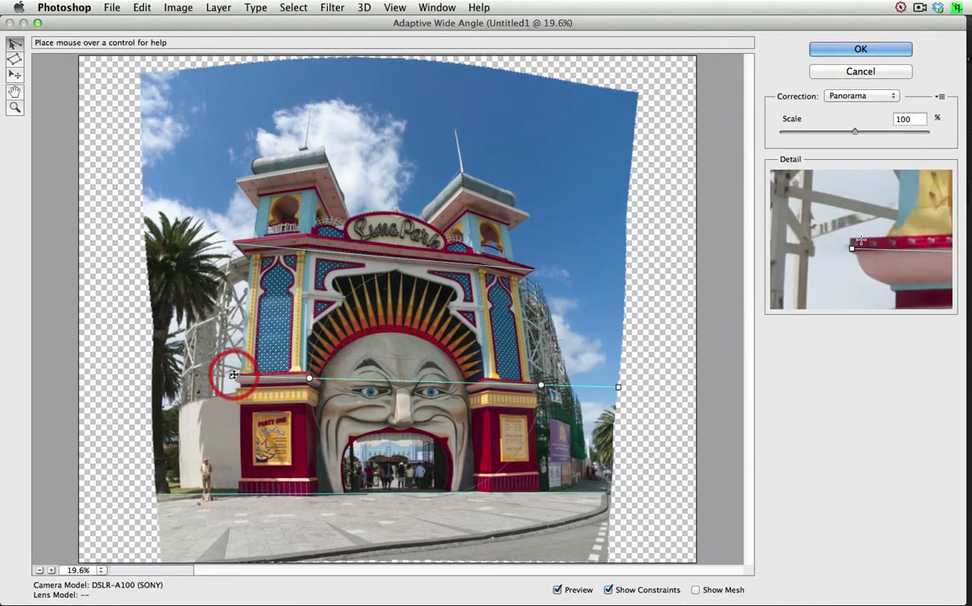
left_click_drag(234, 375, 166, 371)
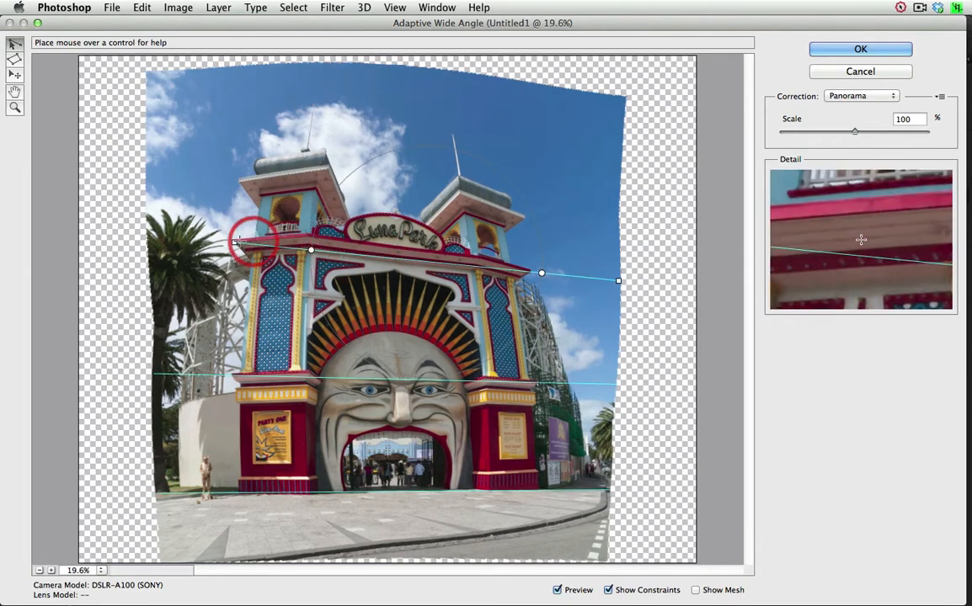
left_click_drag(240, 242, 161, 239)
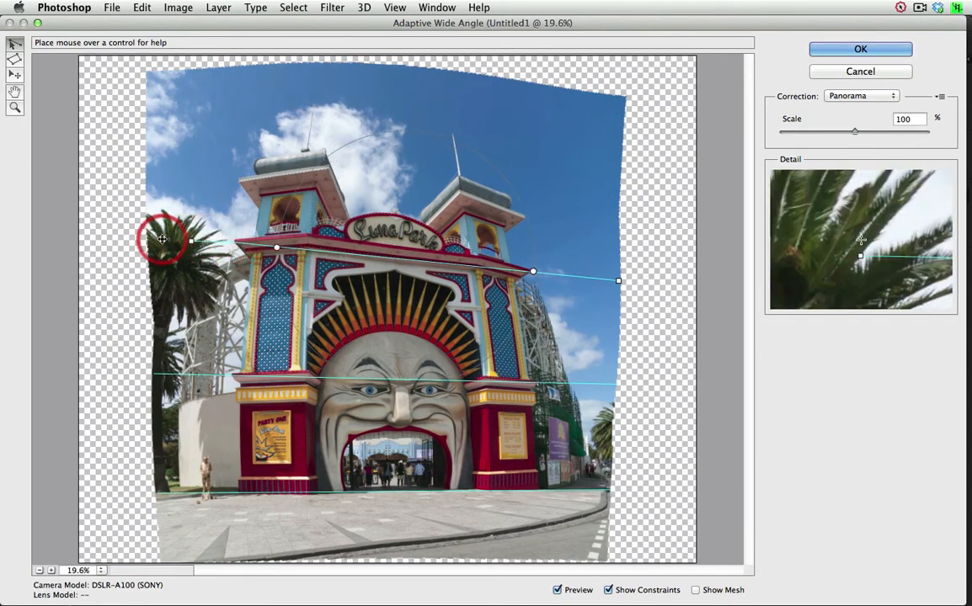
left_click_drag(162, 238, 196, 238)
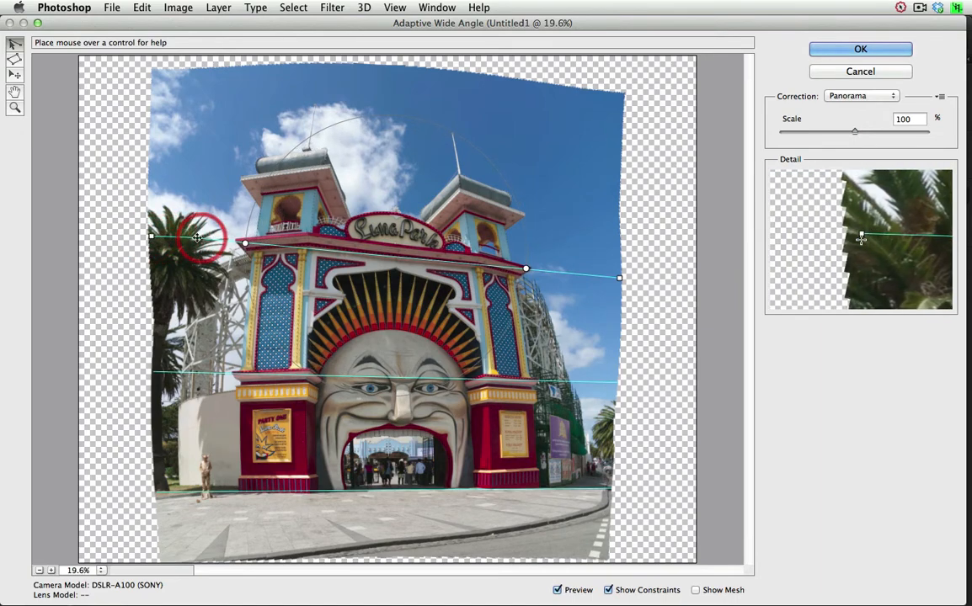
left_click_drag(202, 236, 295, 240)
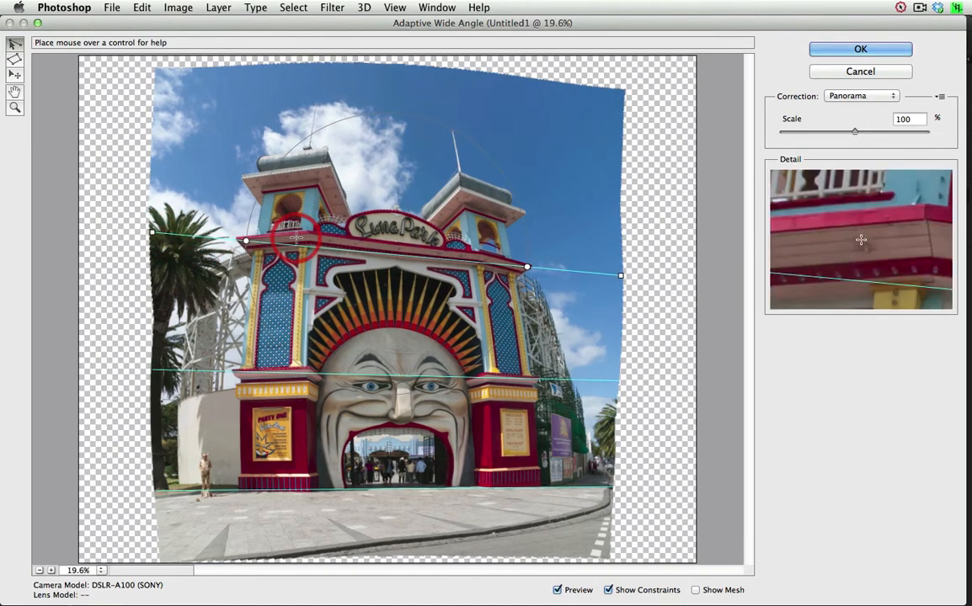
Draw a constraint along the panorama's warped top sky edge in Adaptive Wide Angle
left_click_drag(296, 238, 331, 70)
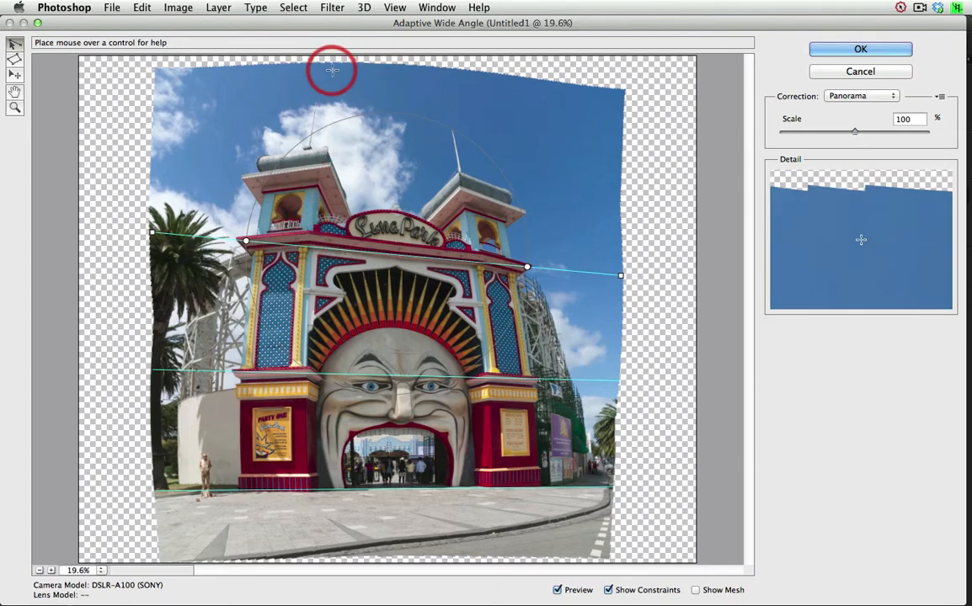
mouse_move(438, 537)
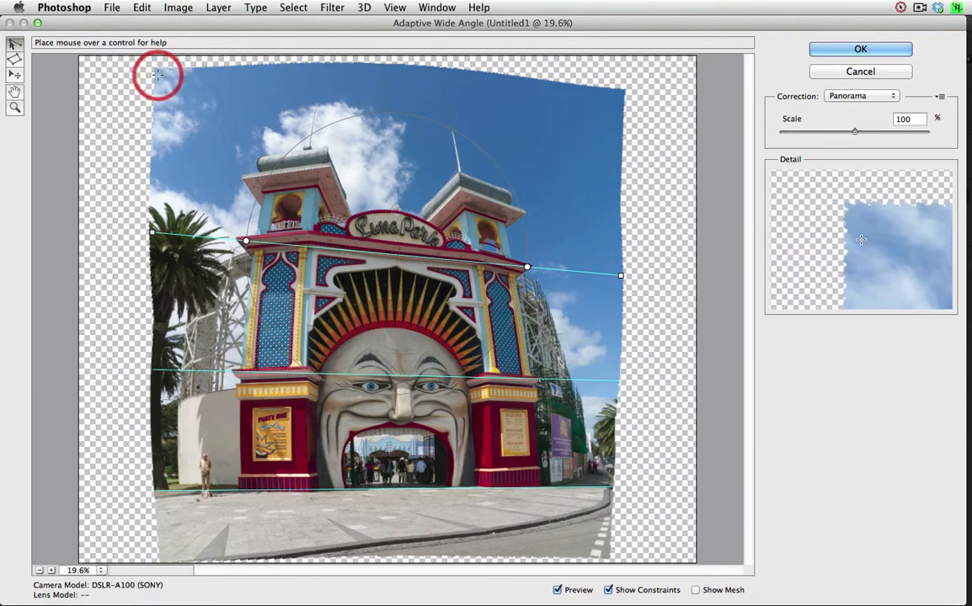
left_click_drag(158, 74, 613, 102)
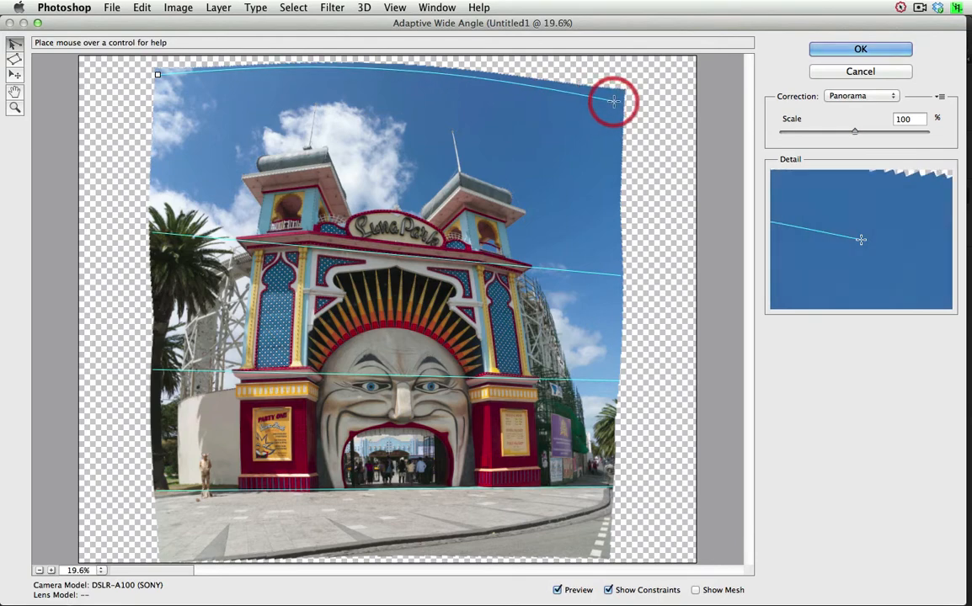
left_click_drag(613, 102, 620, 97)
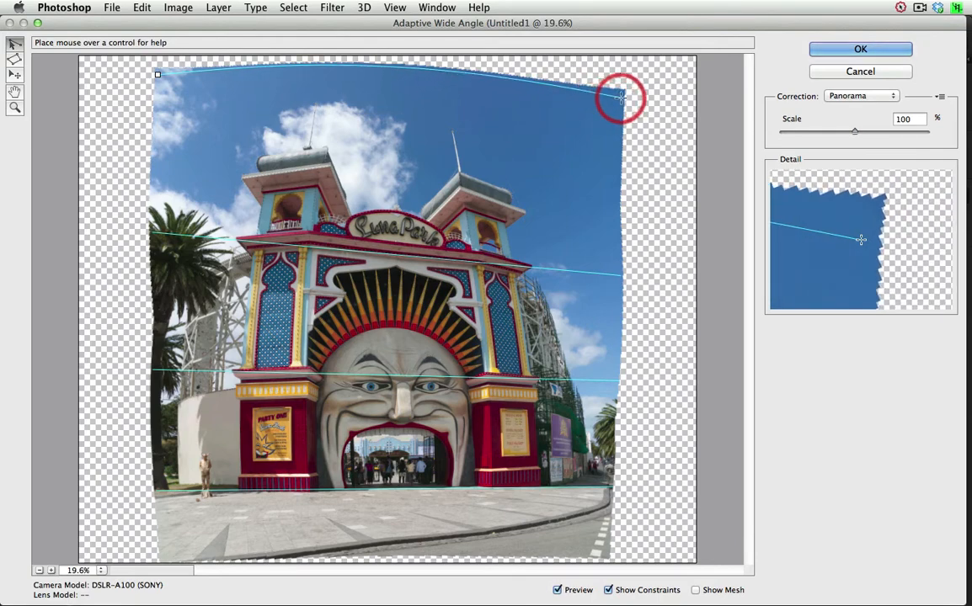
left_click_drag(620, 96, 180, 542)
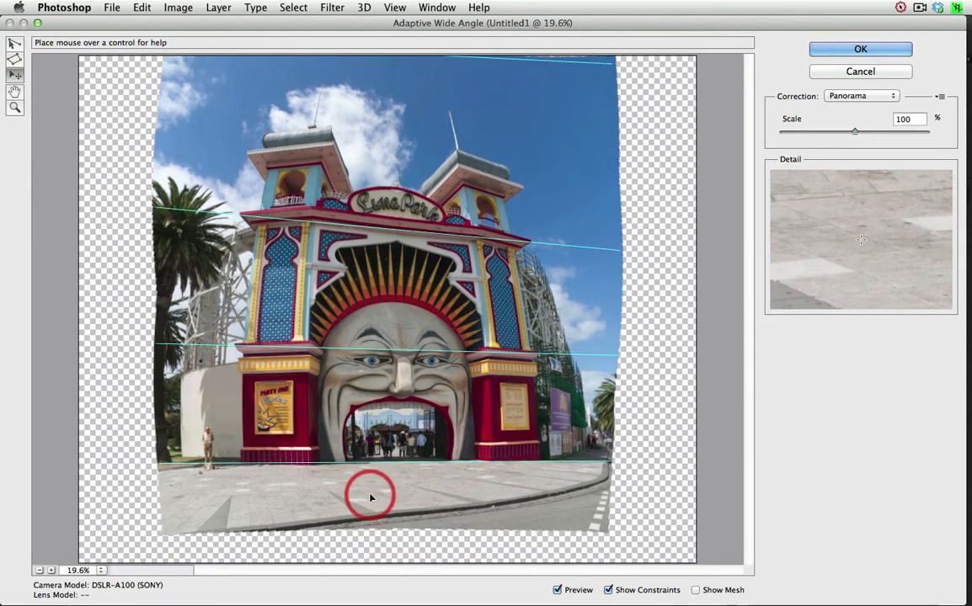
Draw a constraint along the bottom pavement edge from the left corner to the right
left_click(14, 44)
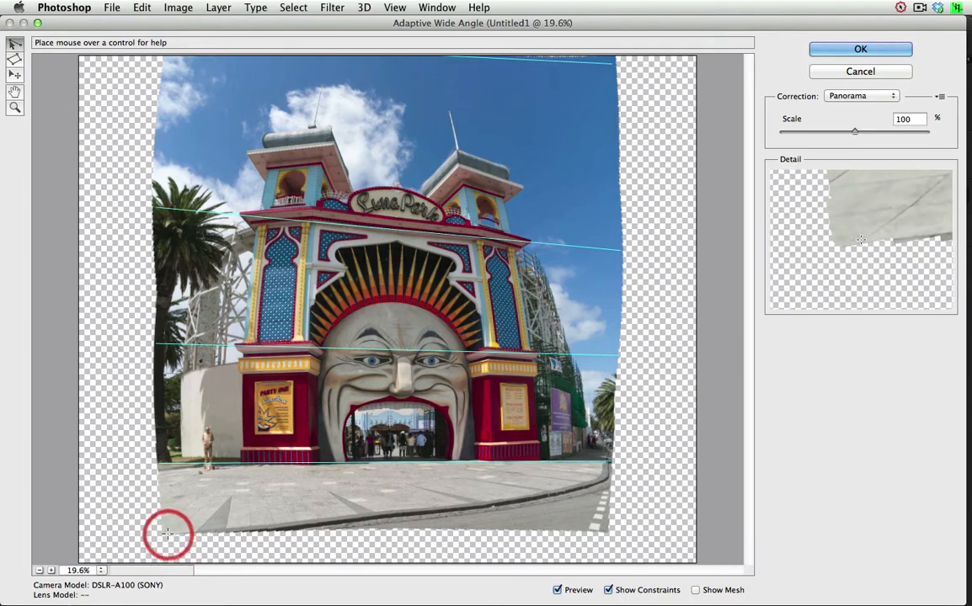
left_click_drag(169, 535, 496, 535)
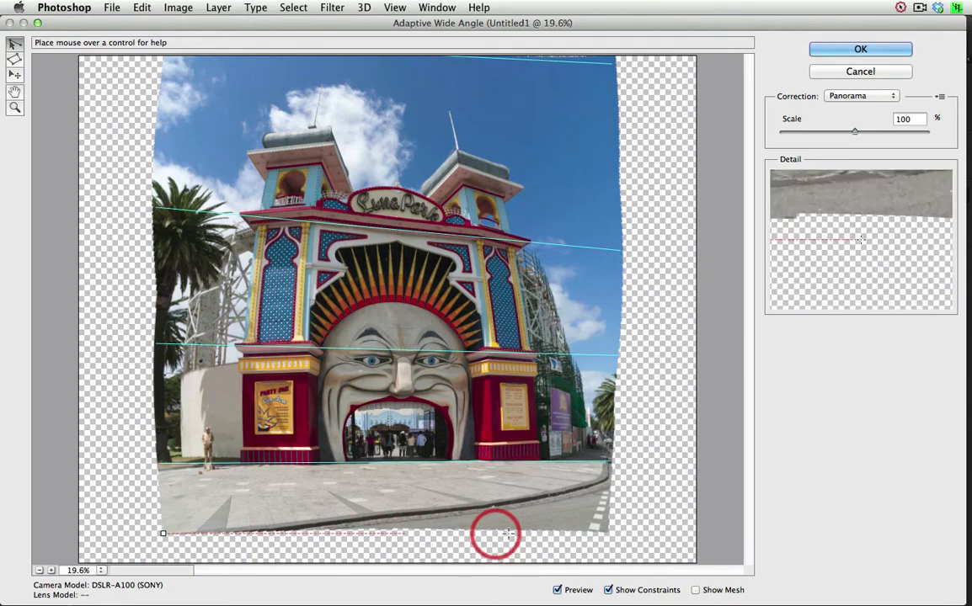
left_click_drag(497, 533, 593, 529)
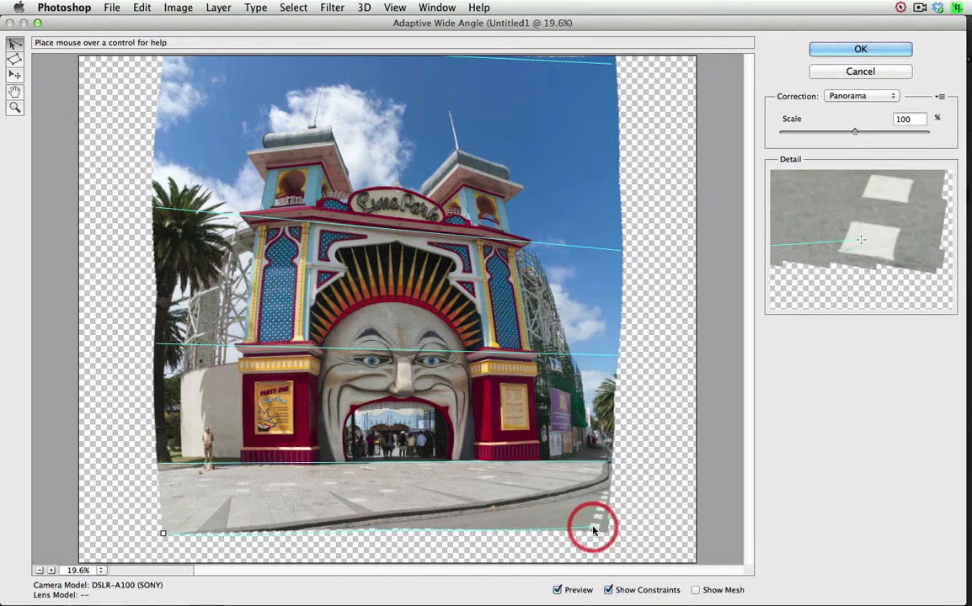
left_click_drag(593, 529, 602, 530)
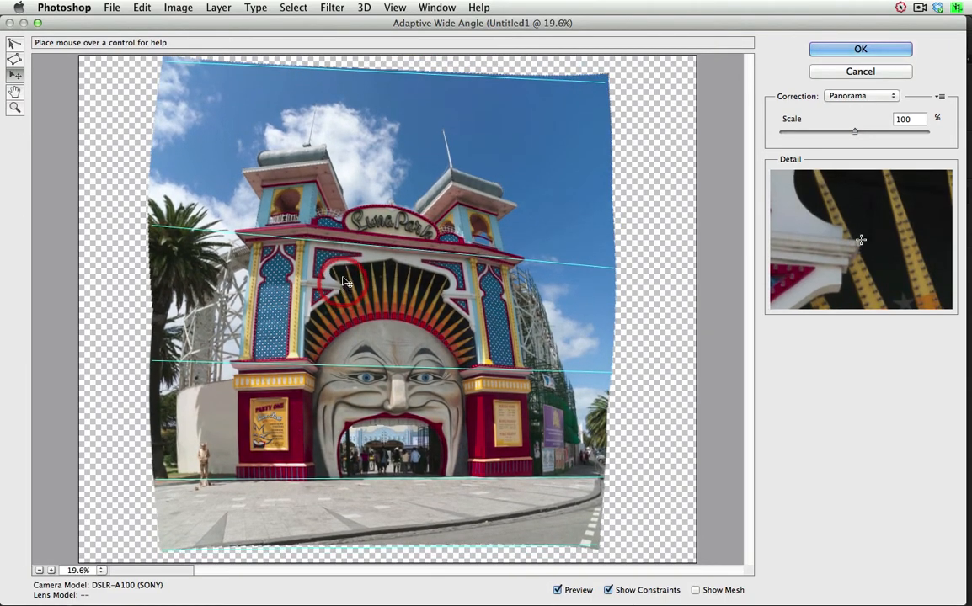
mouse_move(327, 200)
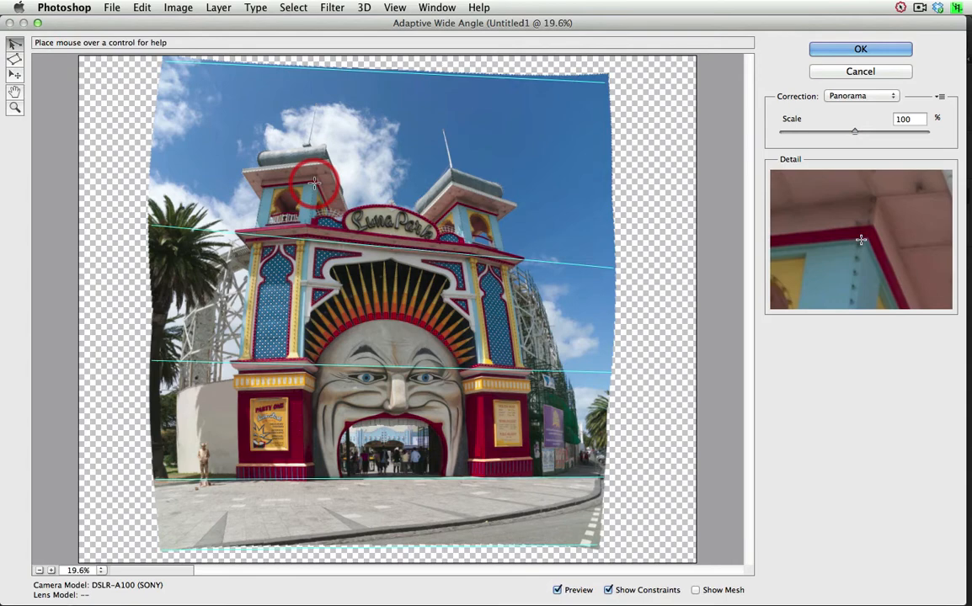
Trace a constraint down the gate's left tower and pillar and fix it as Vertical
left_click_drag(314, 184, 299, 322)
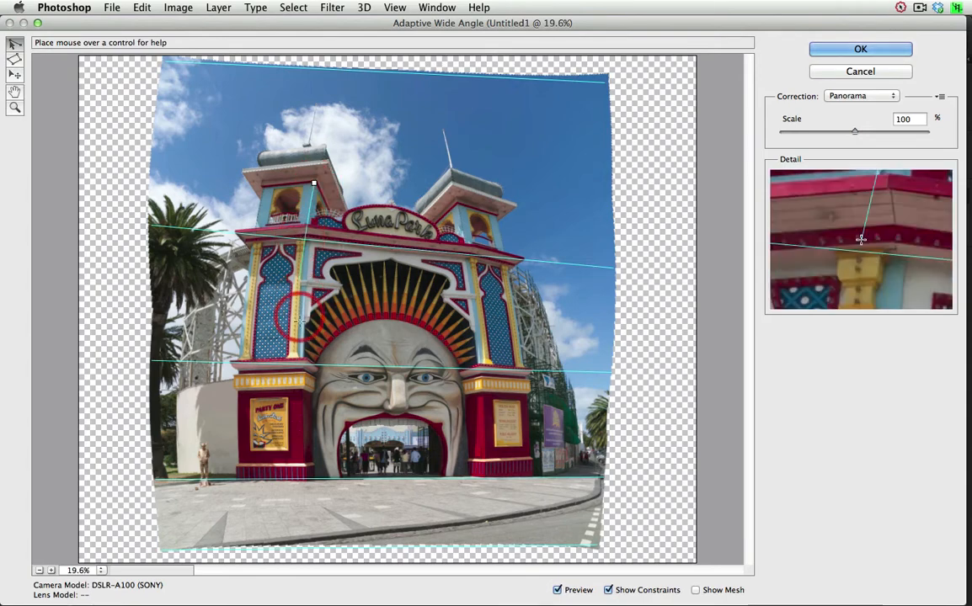
left_click_drag(299, 318, 303, 465)
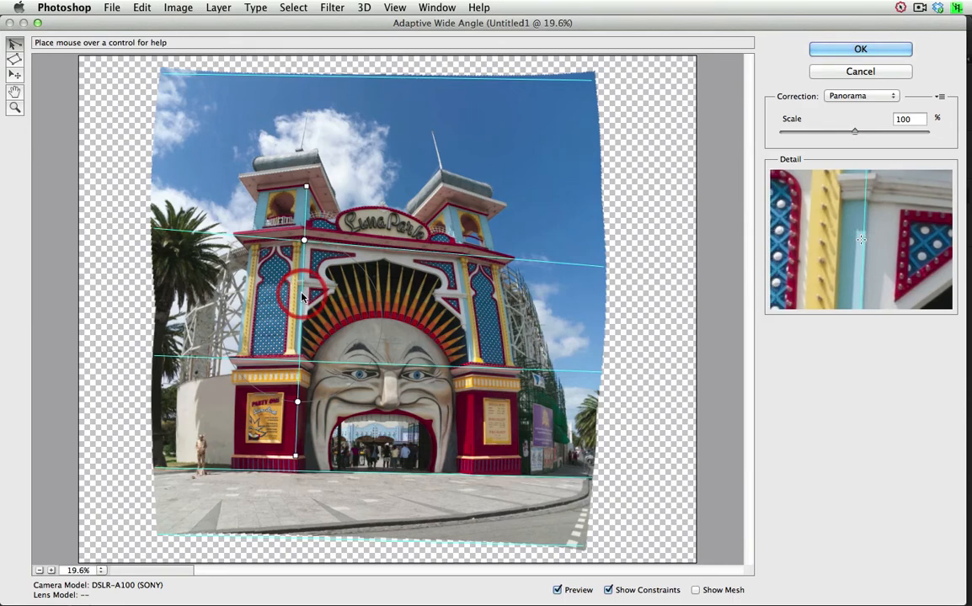
right_click(304, 296)
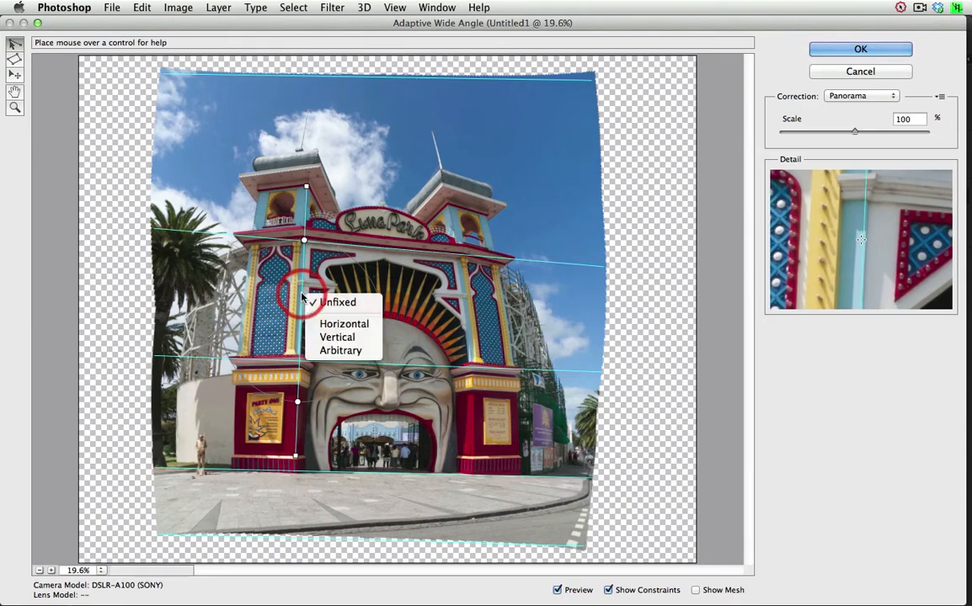
mouse_move(337, 337)
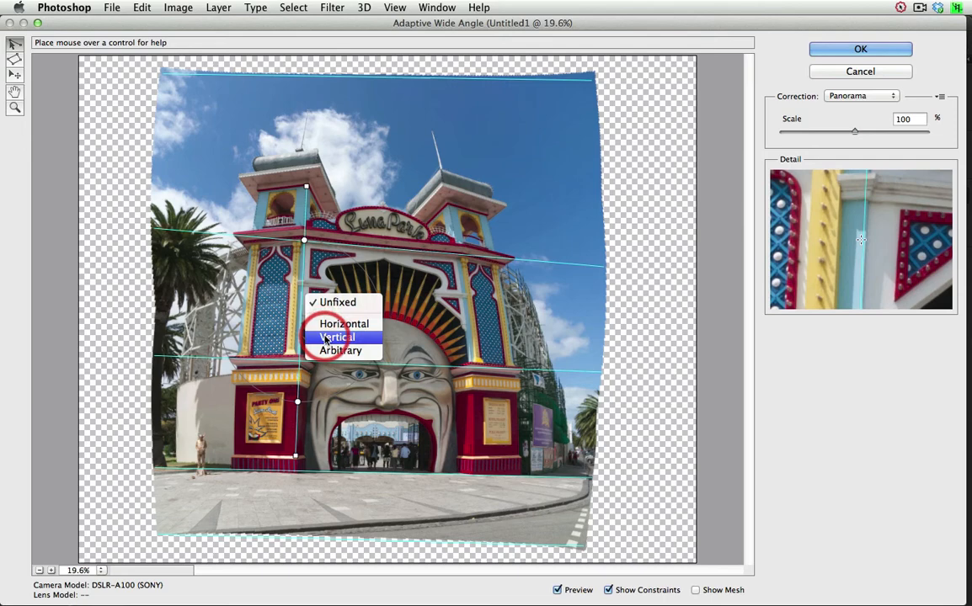
left_click(336, 337)
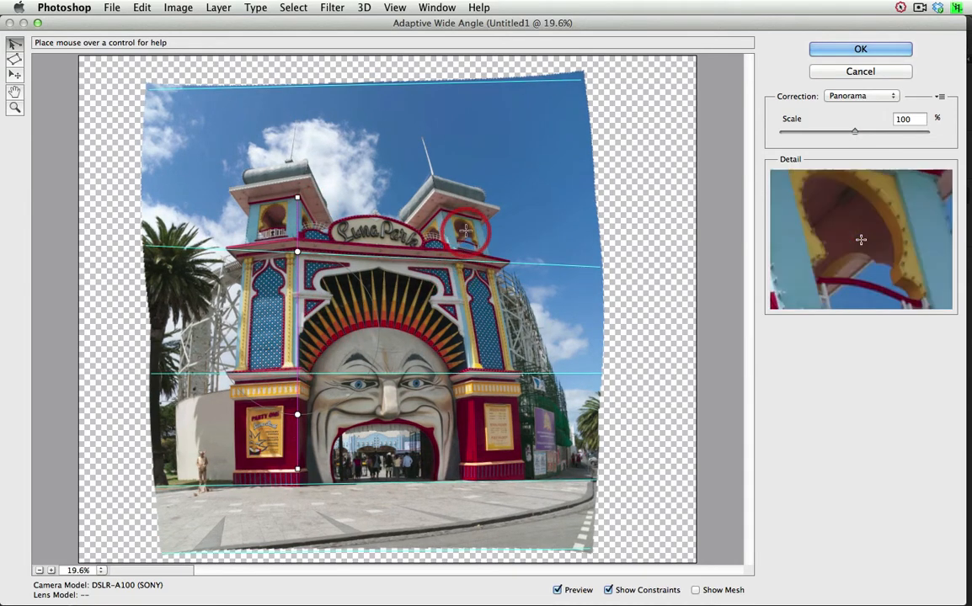
Trace a constraint down the right tower to the pillar base and shift the left one to the tower's outer edge
left_click_drag(463, 232, 444, 211)
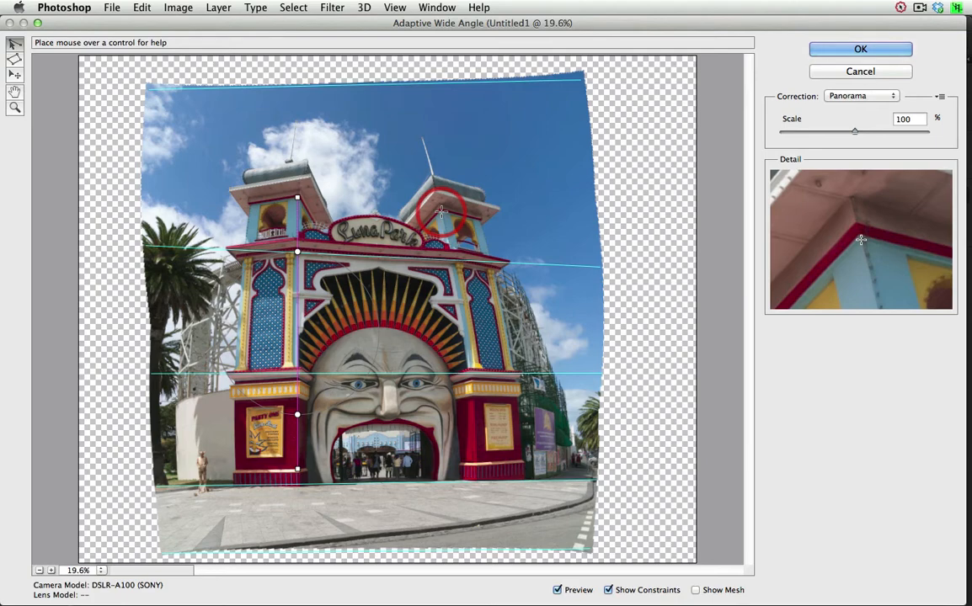
left_click_drag(442, 210, 472, 463)
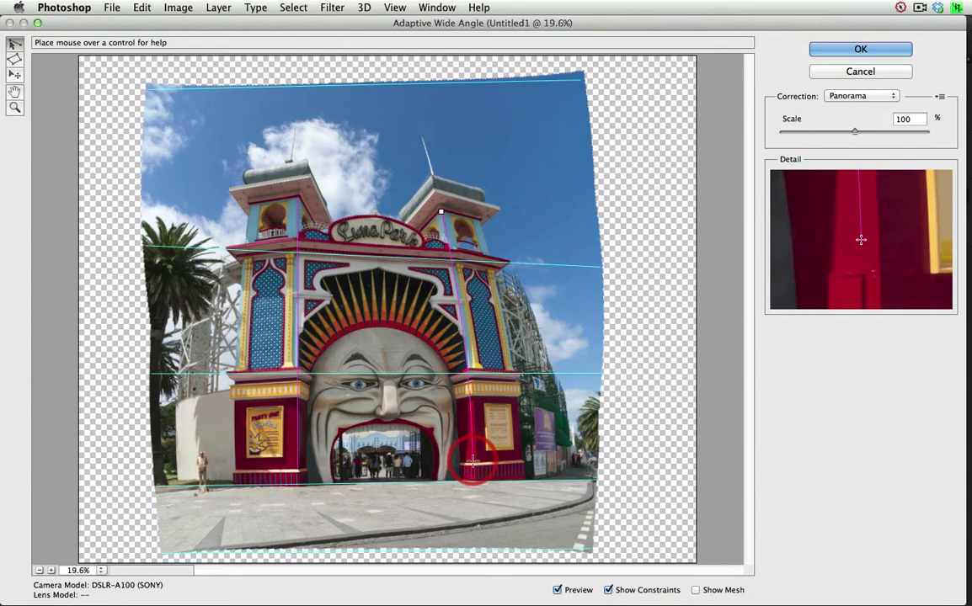
left_click_drag(471, 463, 476, 482)
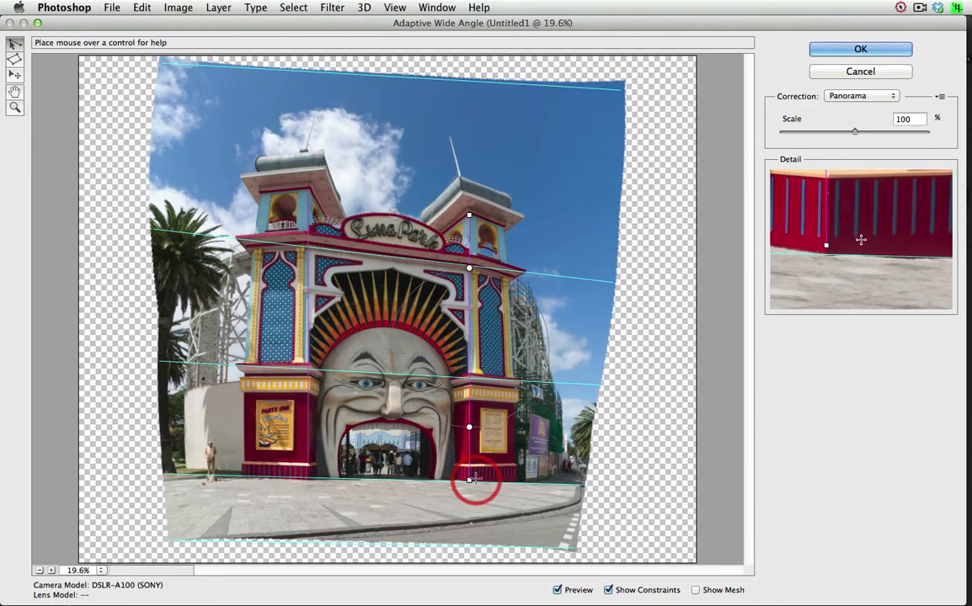
mouse_move(261, 196)
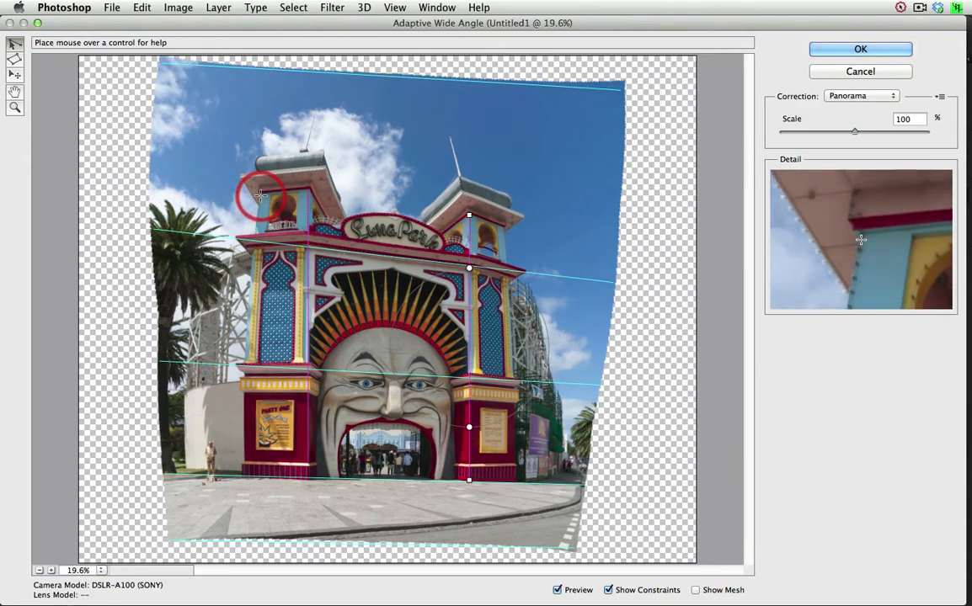
left_click_drag(261, 196, 244, 461)
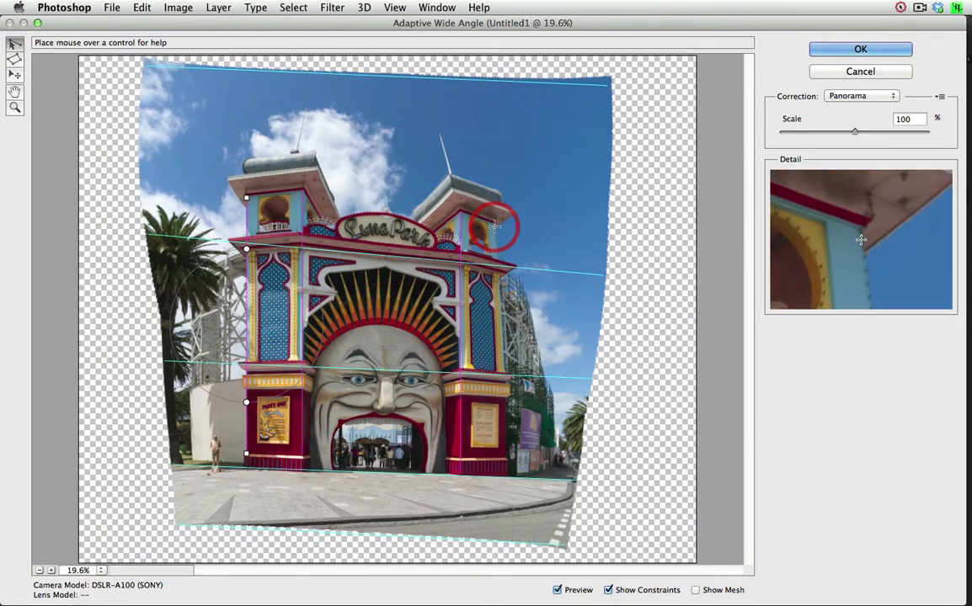
Add a constraint along the right tower's outer edge and extend it up past the spire
left_click_drag(494, 227, 510, 461)
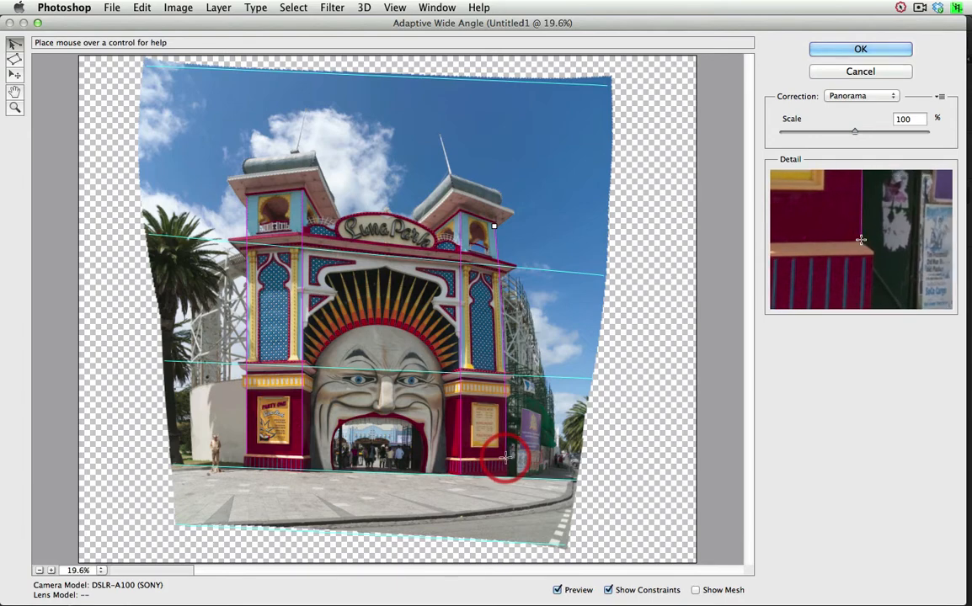
left_click_drag(505, 459, 507, 421)
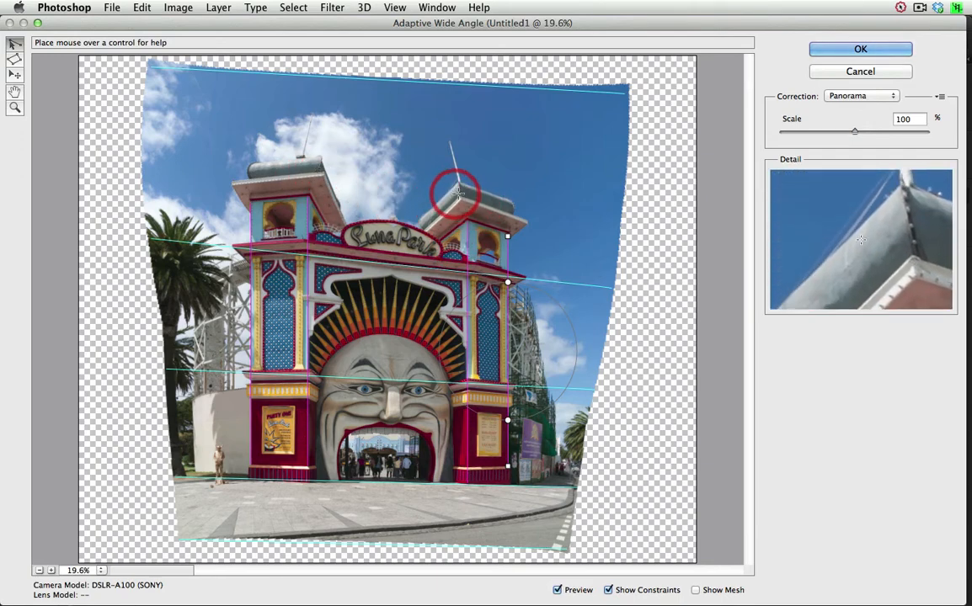
left_click_drag(457, 194, 507, 235)
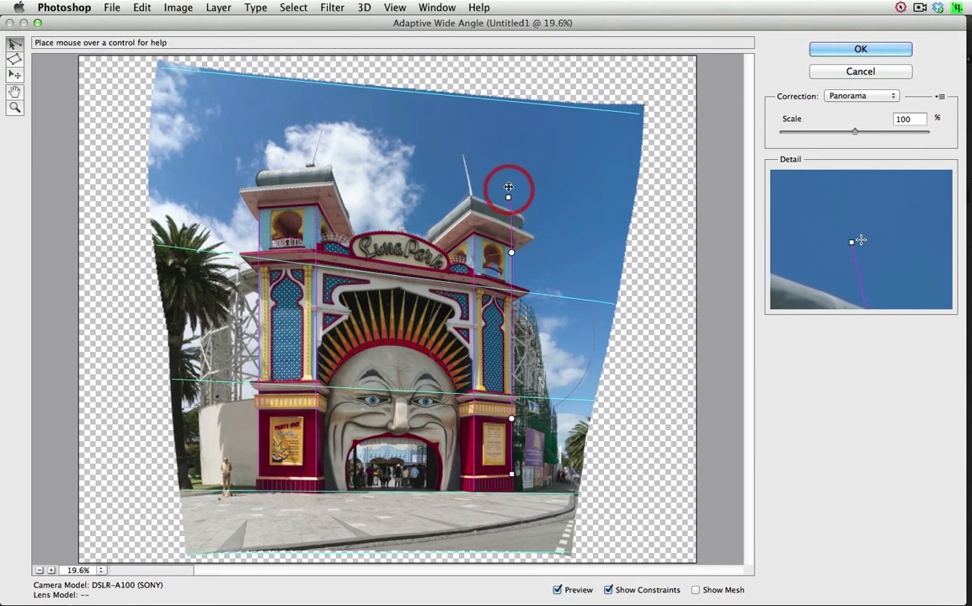
Extend the right tower constraint and its spire line up to the sky's top edge
left_click_drag(509, 187, 466, 101)
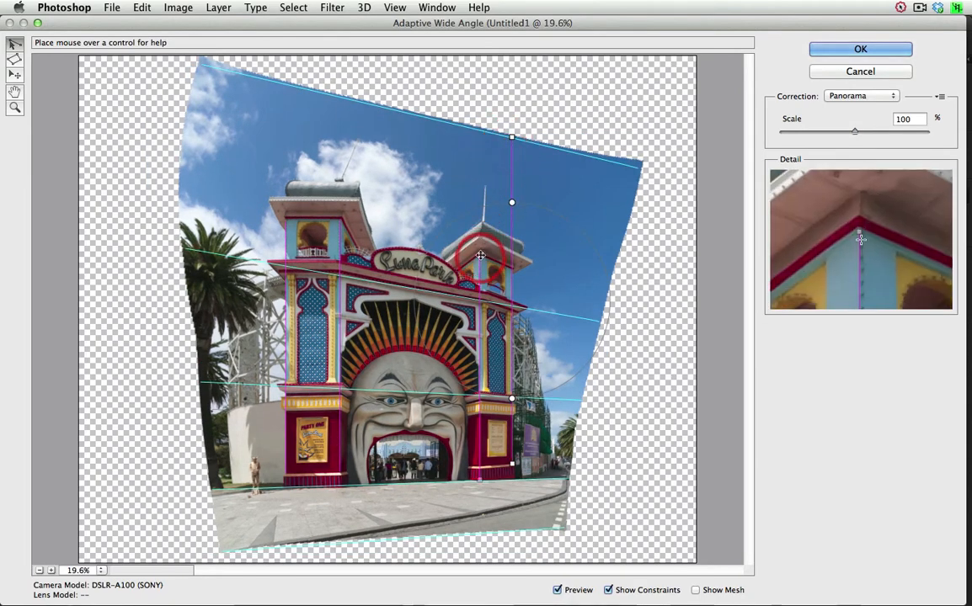
left_click_drag(480, 255, 472, 181)
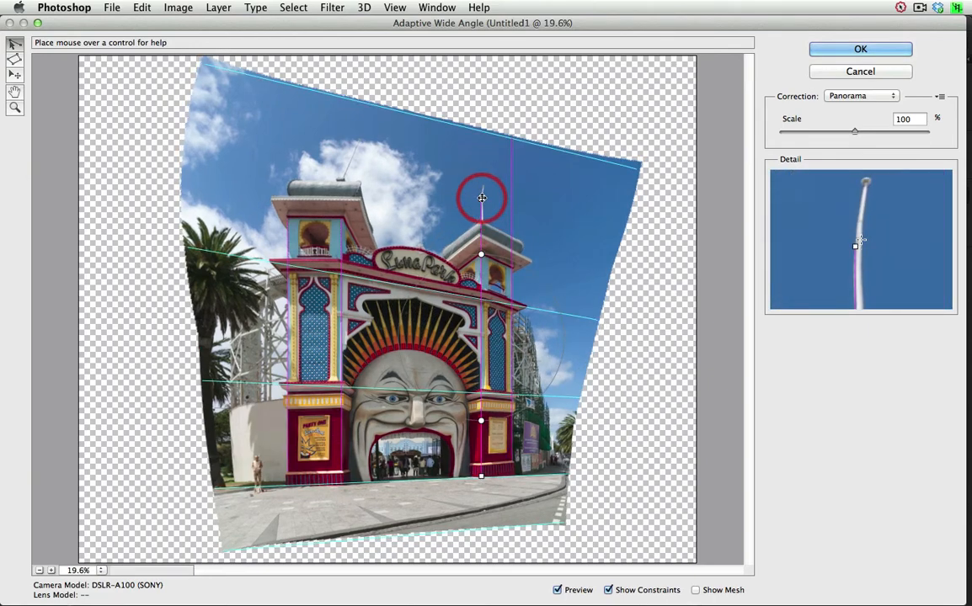
left_click_drag(480, 198, 480, 190)
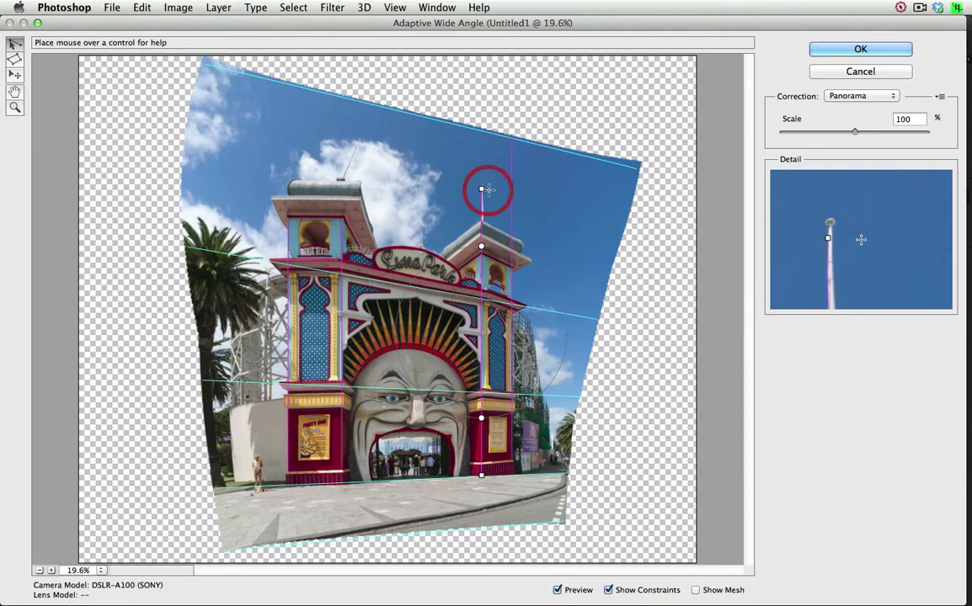
left_click_drag(482, 189, 481, 178)
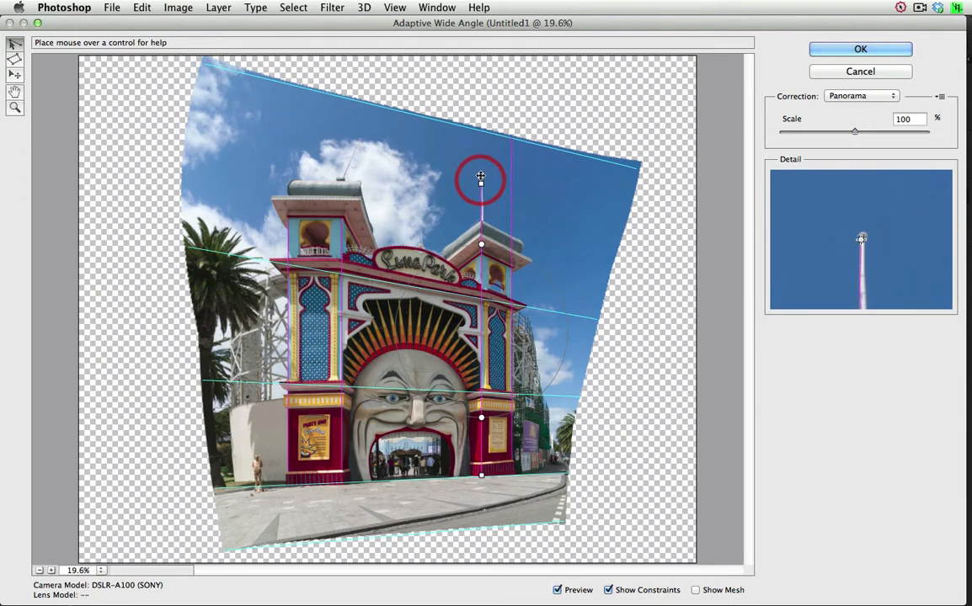
left_click_drag(481, 177, 485, 143)
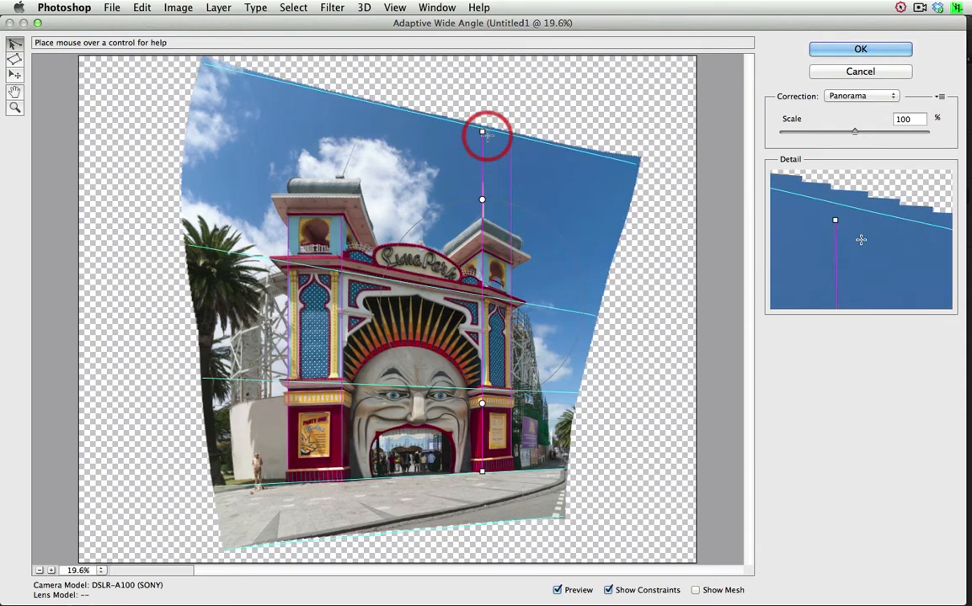
Draw and extend the left tower and spire constraints up to the sky edge, standing them upright
left_click_drag(482, 135, 341, 215)
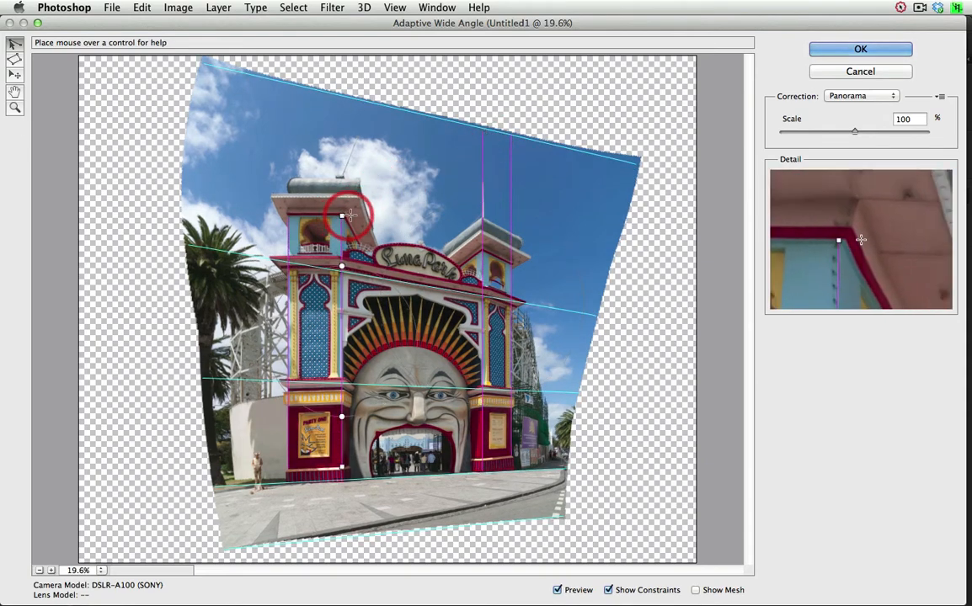
left_click_drag(341, 215, 375, 105)
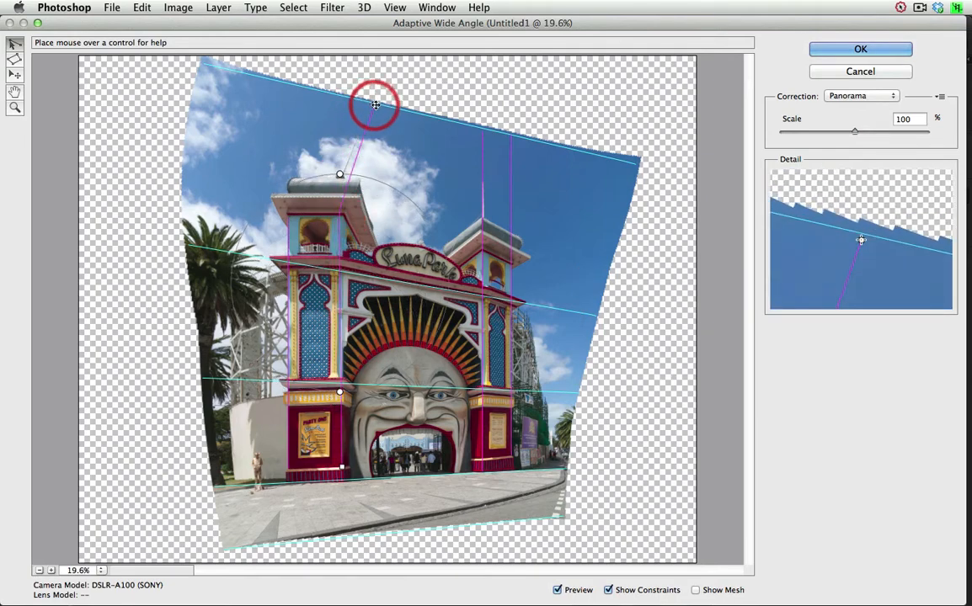
left_click_drag(376, 105, 380, 104)
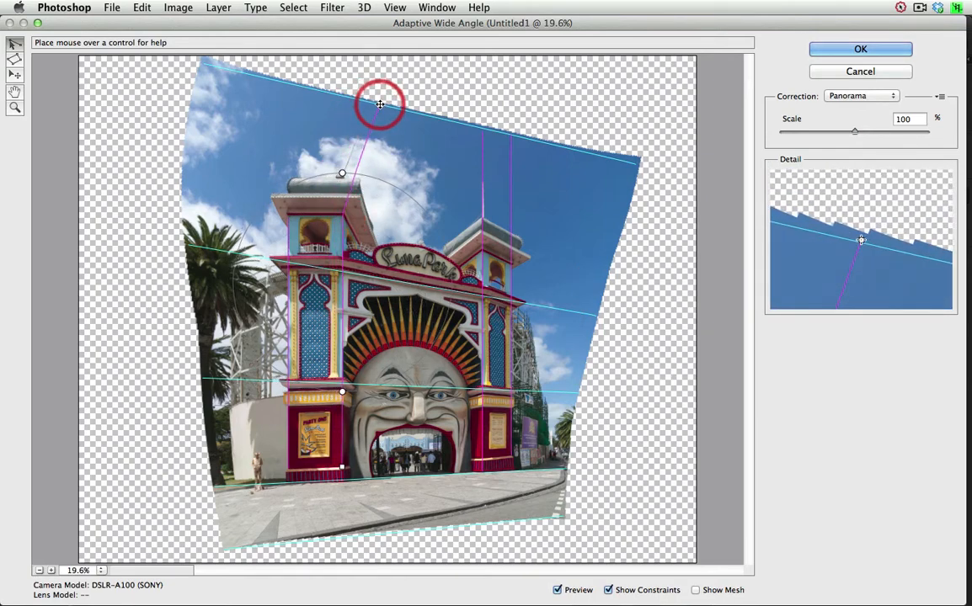
left_click_drag(380, 105, 273, 211)
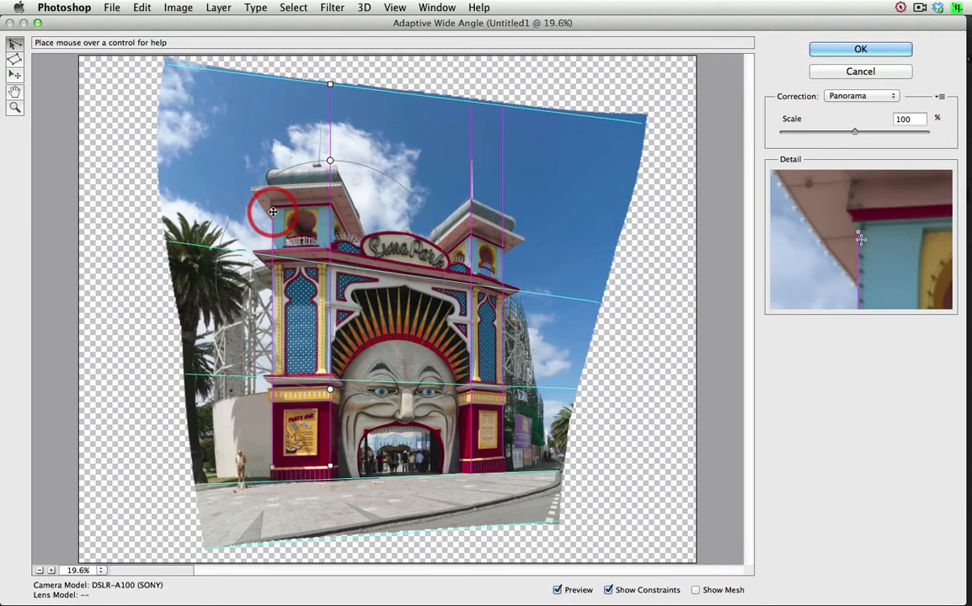
left_click_drag(271, 211, 295, 104)
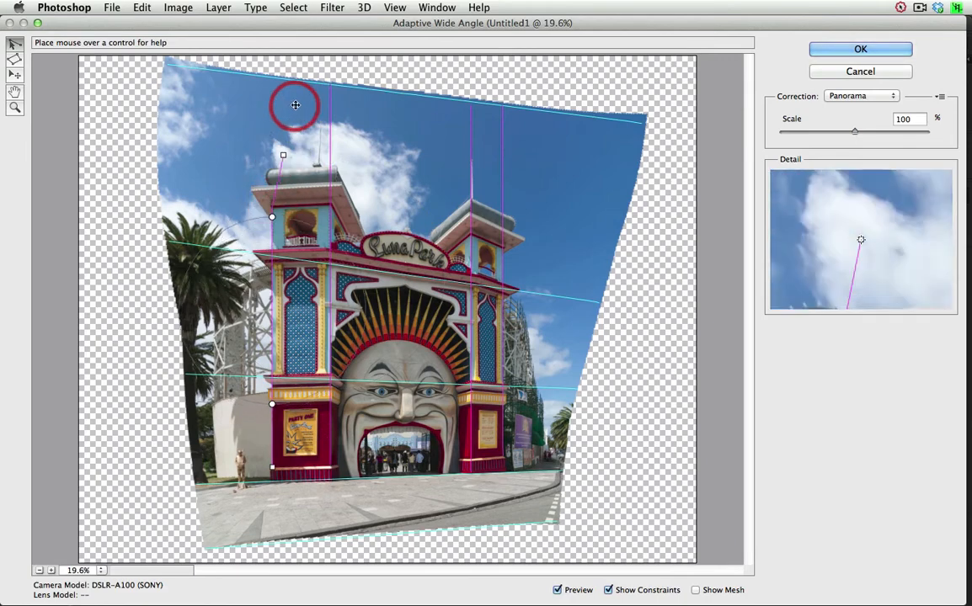
left_click_drag(295, 105, 299, 87)
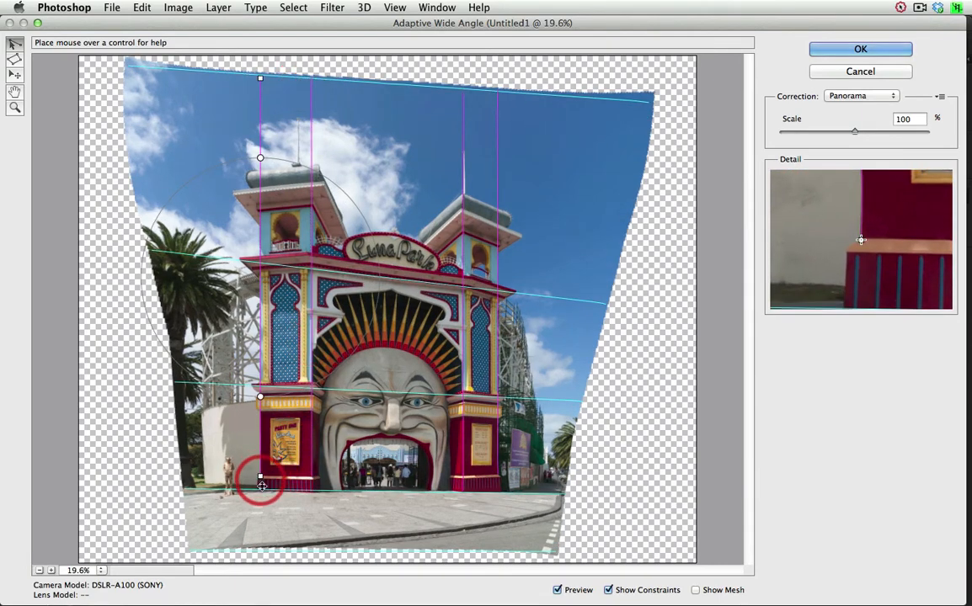
Run the left tower's outer and inner edge constraints down to the pavement
left_click_drag(260, 482, 260, 536)
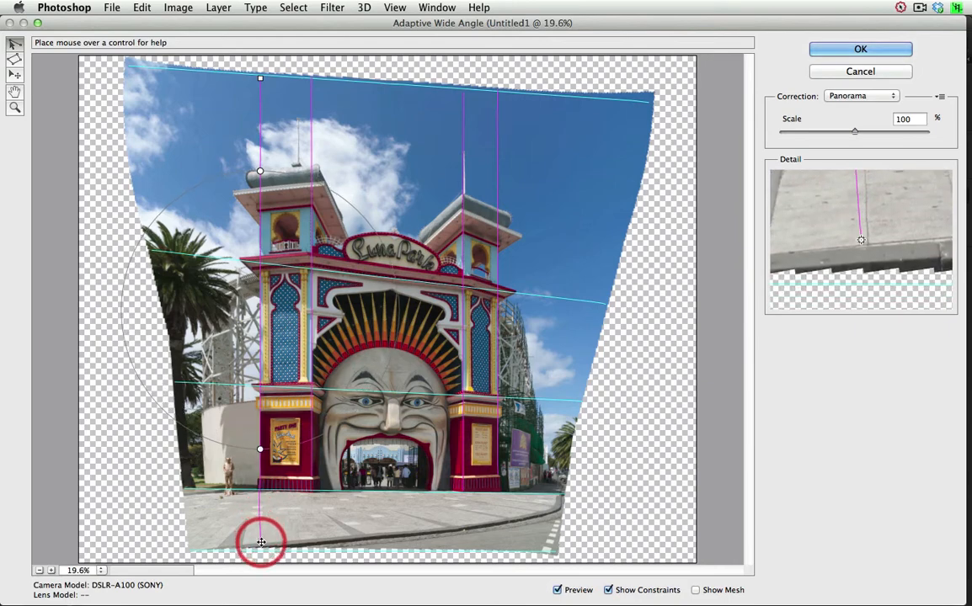
left_click_drag(261, 541, 328, 475)
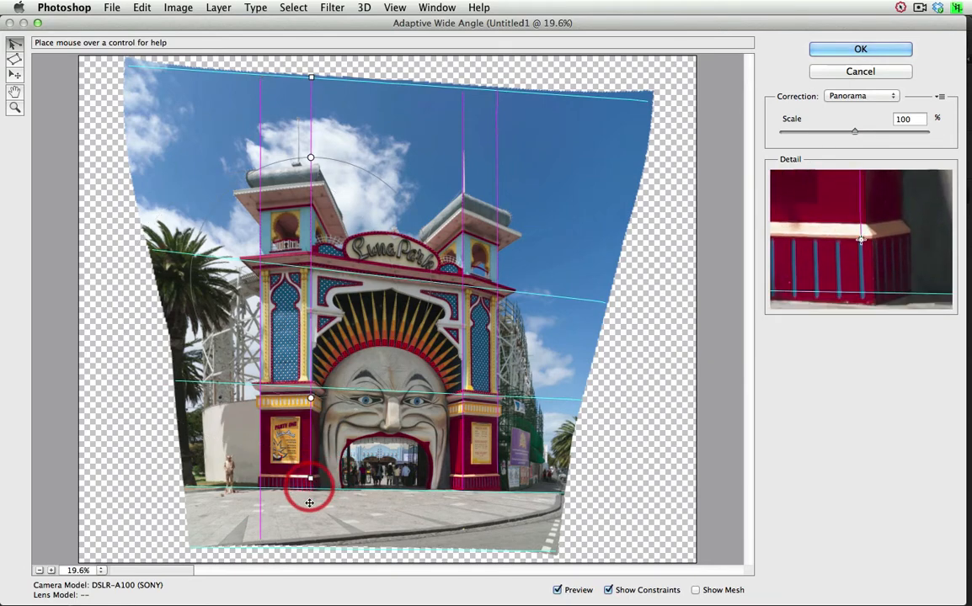
left_click_drag(310, 480, 315, 539)
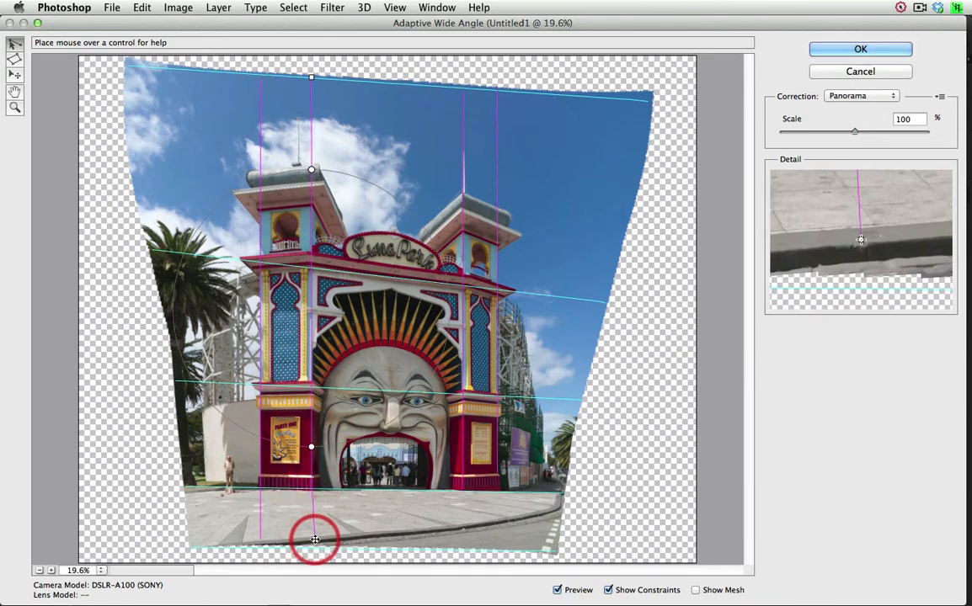
Run the right tower's inner and outer edge constraints down to the pavement
left_click_drag(314, 539, 472, 480)
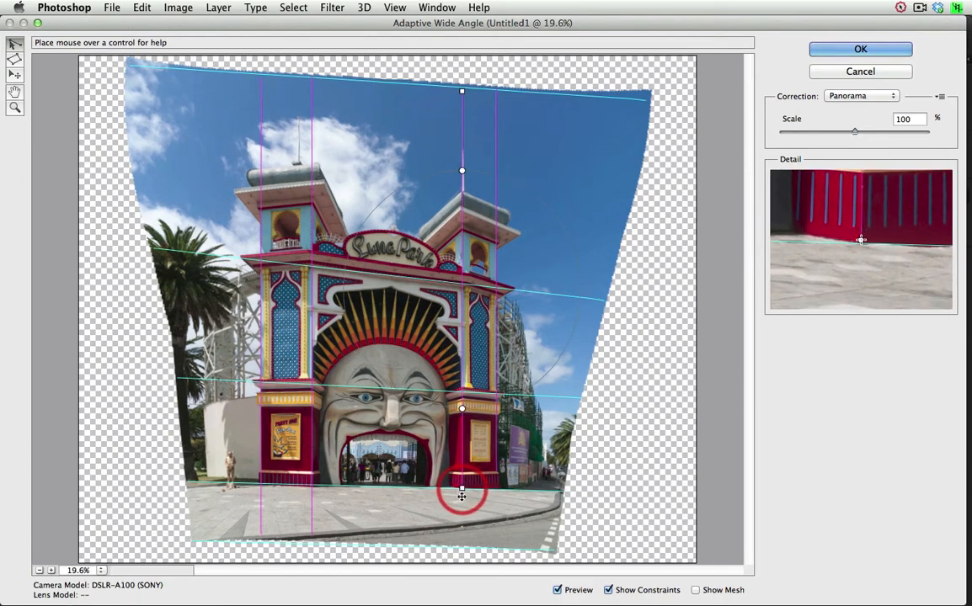
left_click_drag(461, 492, 460, 541)
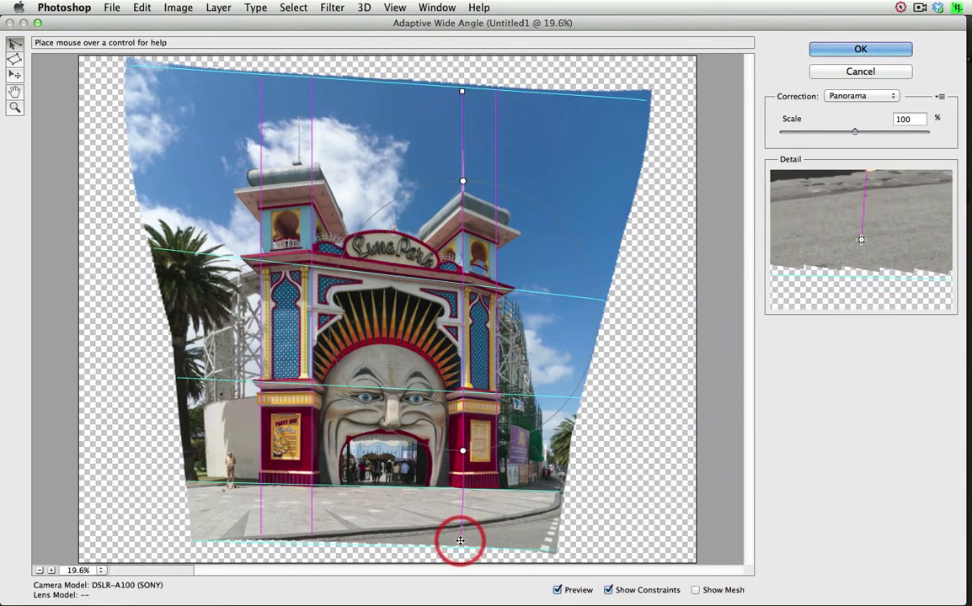
left_click_drag(461, 540, 505, 475)
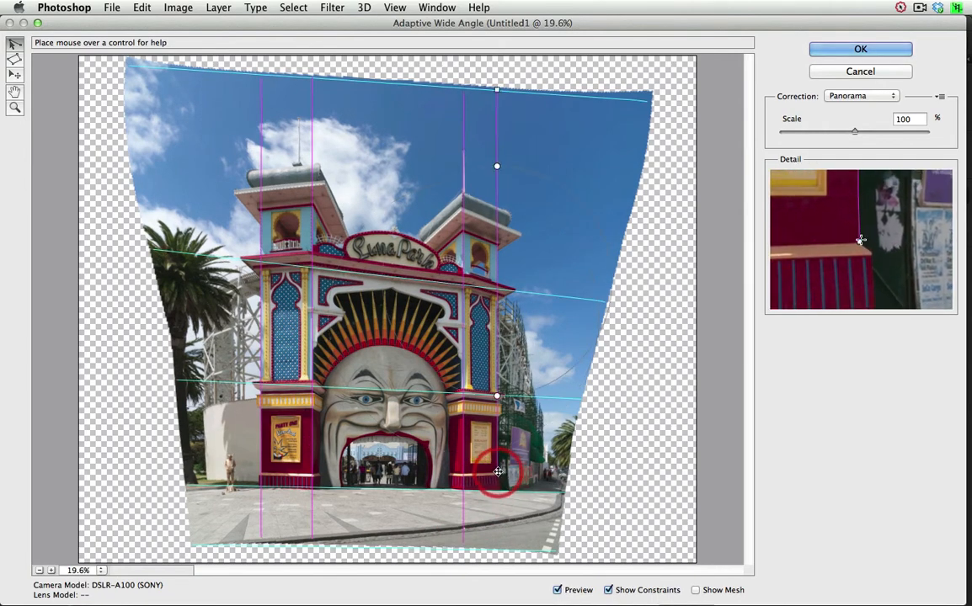
left_click_drag(496, 471, 497, 539)
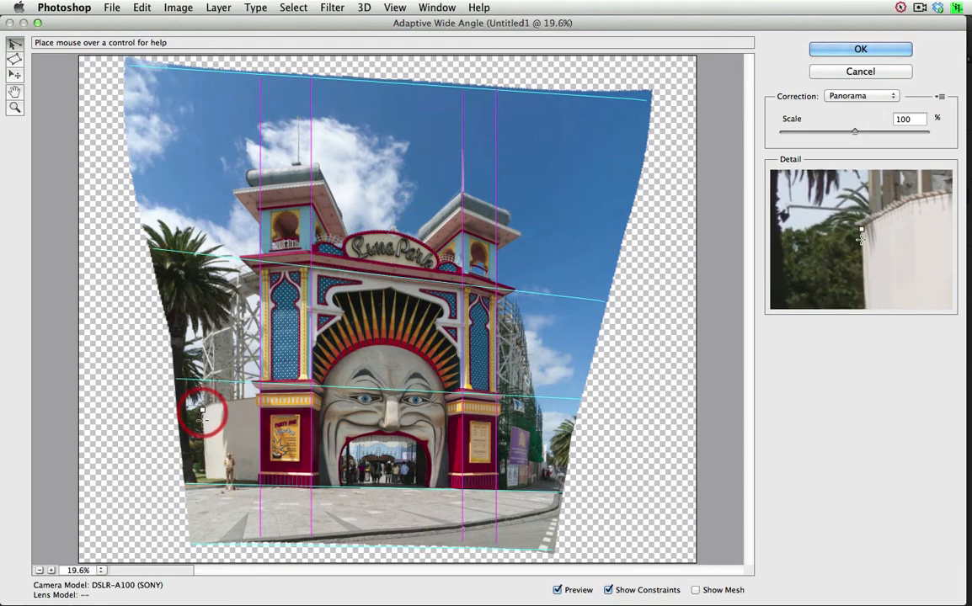
Add a full-height vertical constraint along the white wall's edge at left
left_click_drag(202, 412, 208, 478)
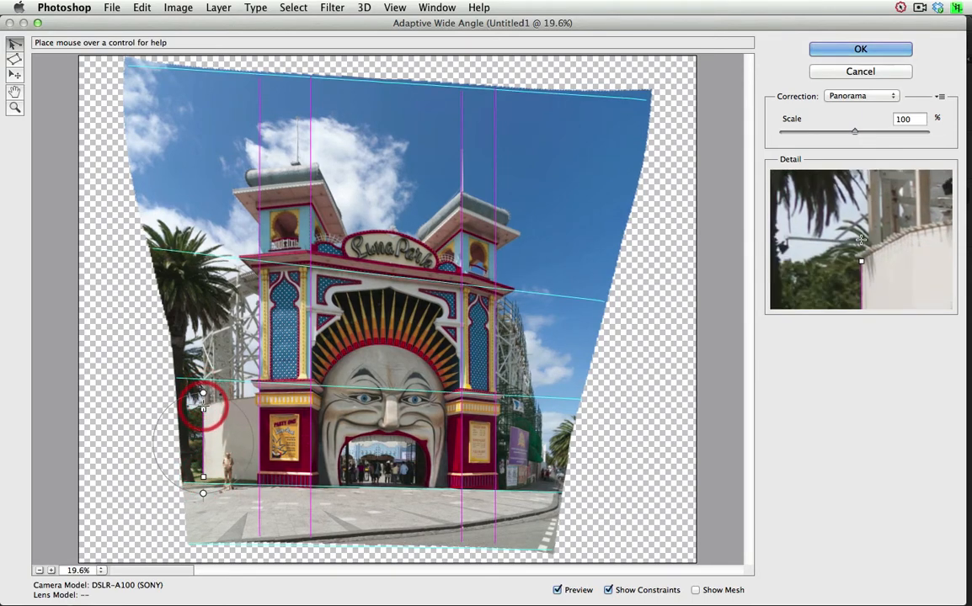
left_click_drag(203, 393, 237, 159)
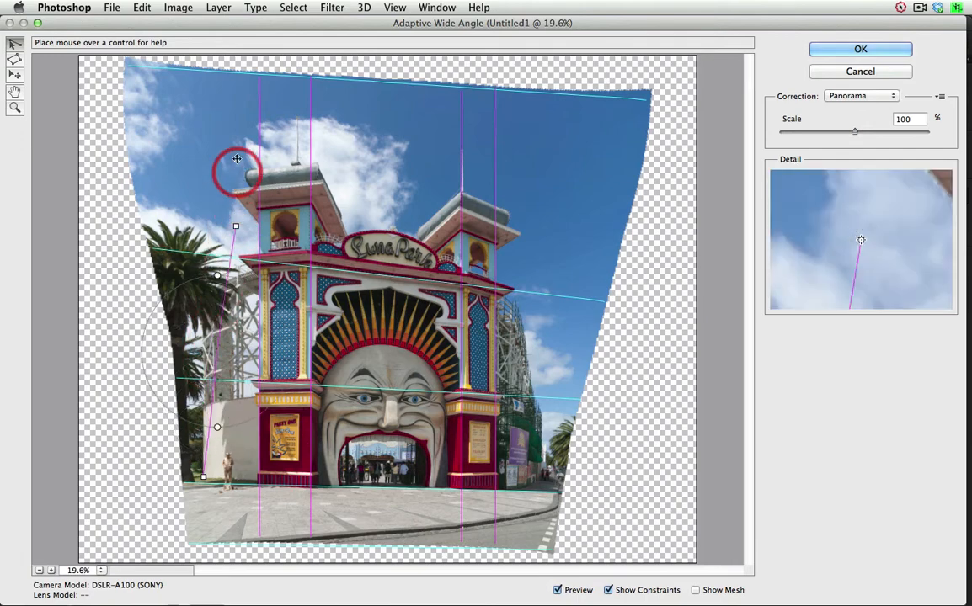
left_click_drag(237, 159, 227, 76)
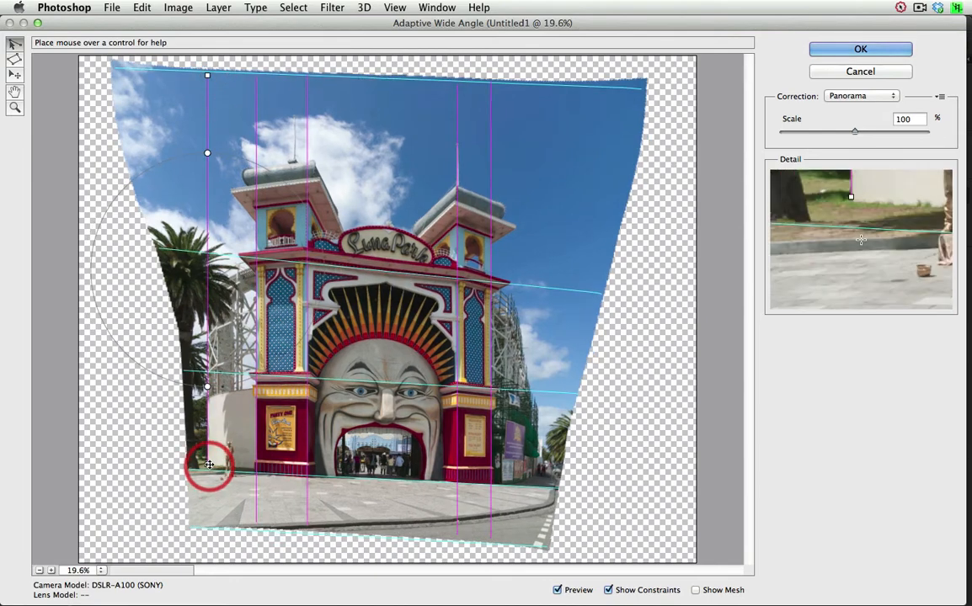
left_click_drag(207, 464, 207, 515)
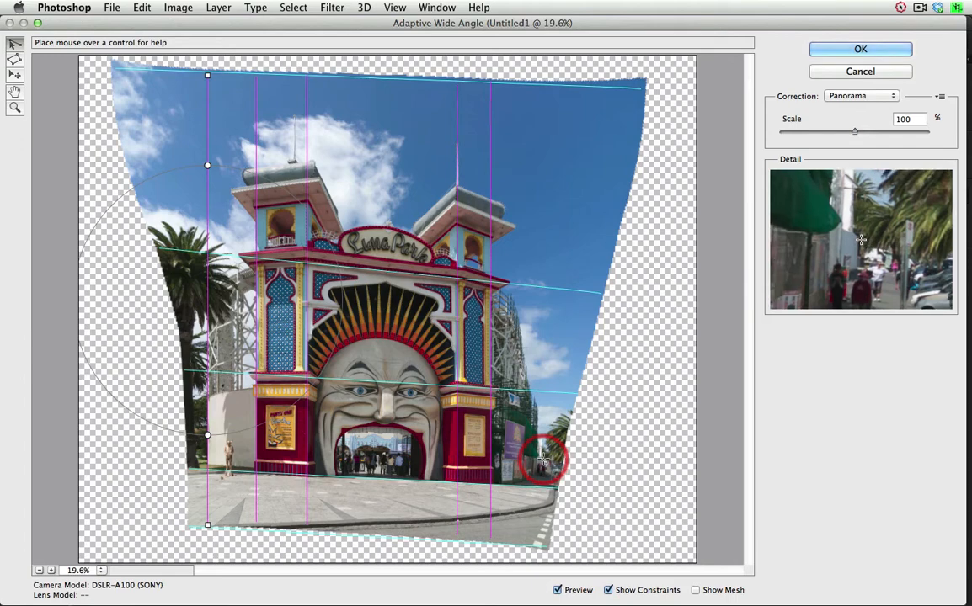
Add a vertical constraint along the building edge at right, reaching into the sky
left_click_drag(543, 459, 534, 480)
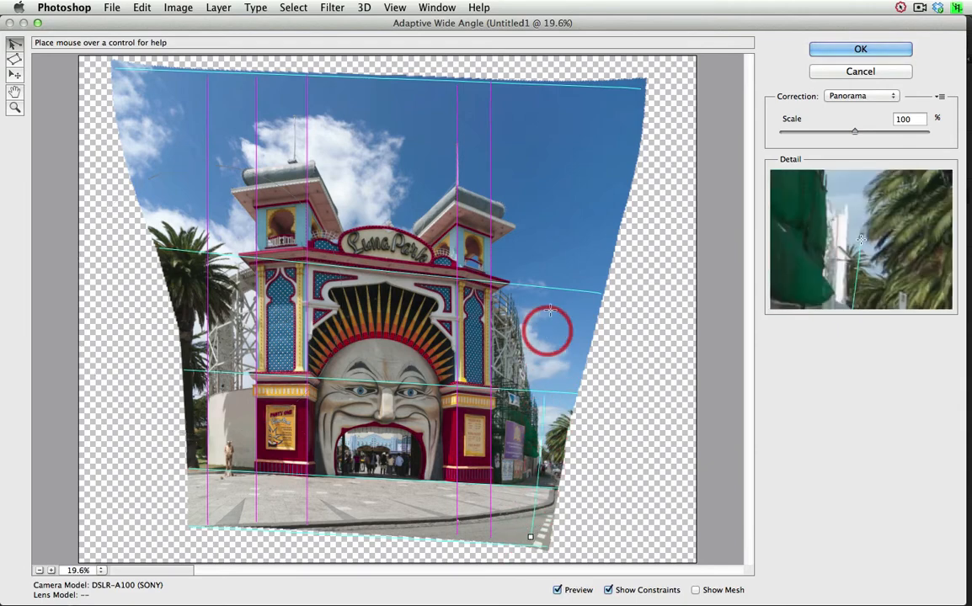
left_click_drag(547, 328, 541, 93)
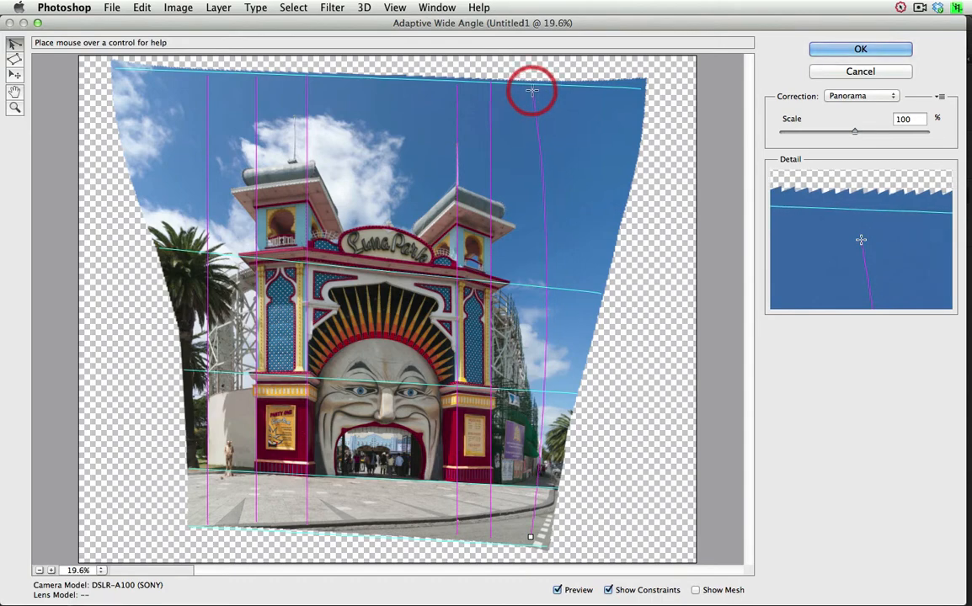
left_click_drag(531, 90, 537, 84)
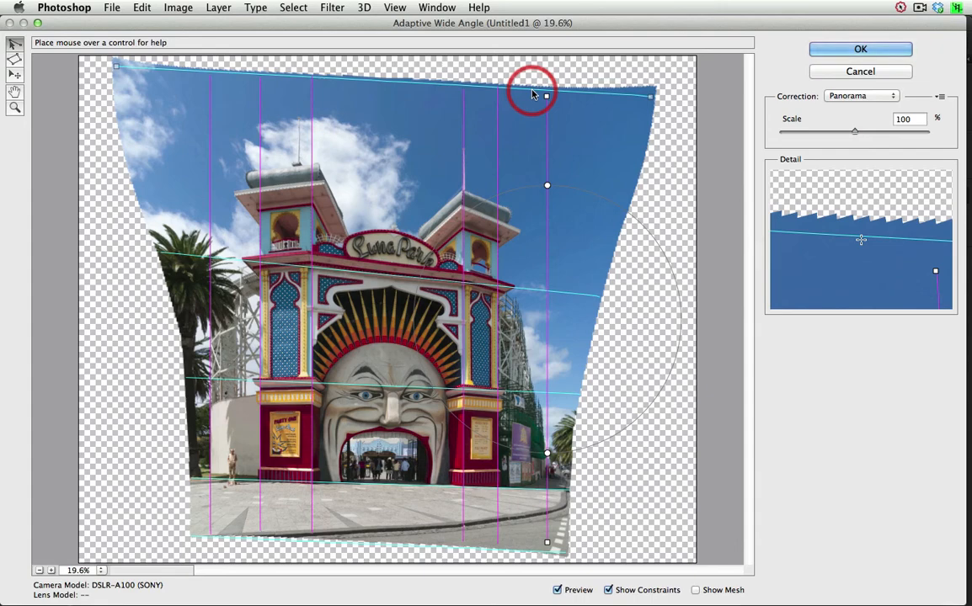
mouse_move(367, 391)
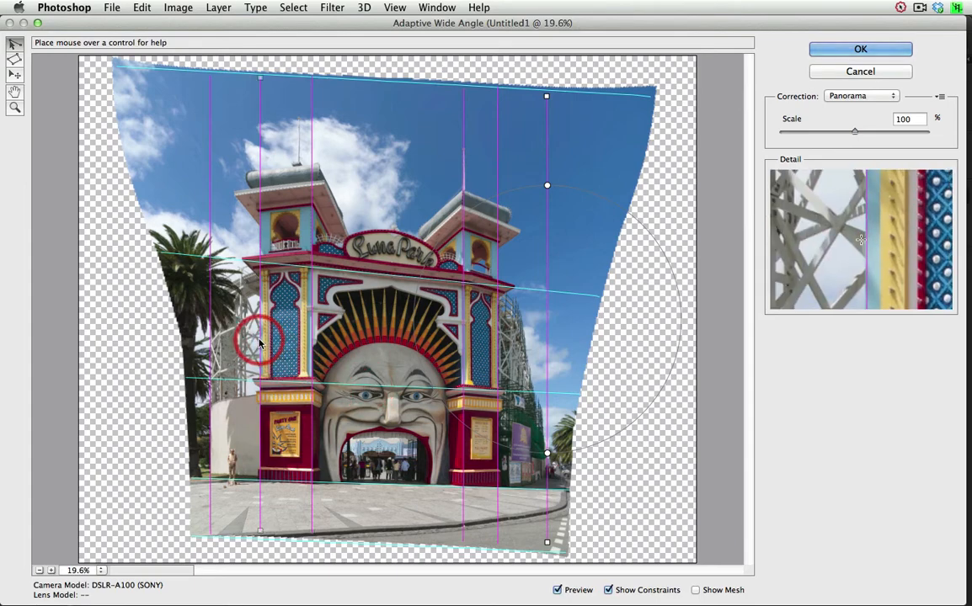
Draw a line across the pillar capitals and set it to Horizontal
left_click_drag(259, 341, 341, 352)
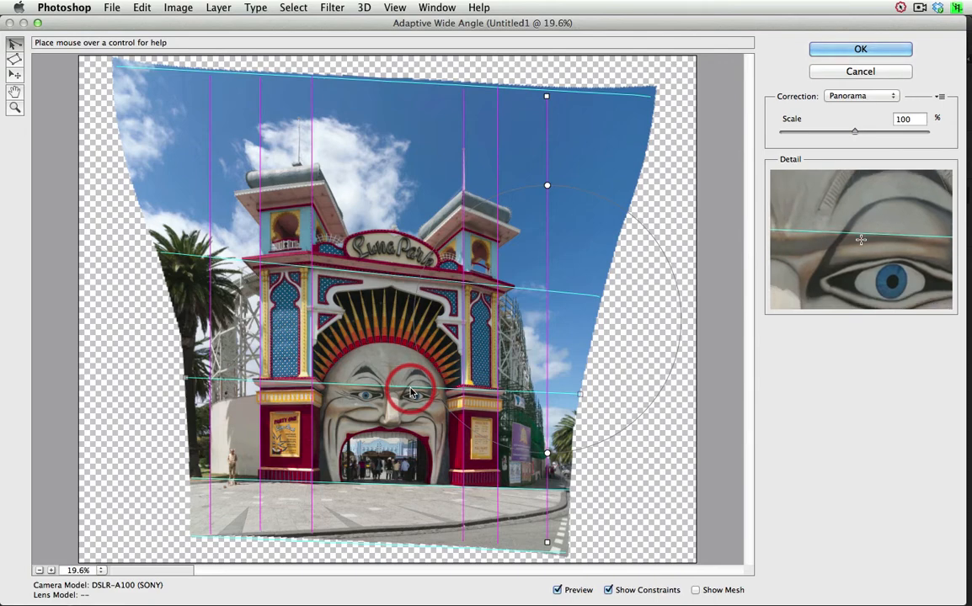
right_click(412, 391)
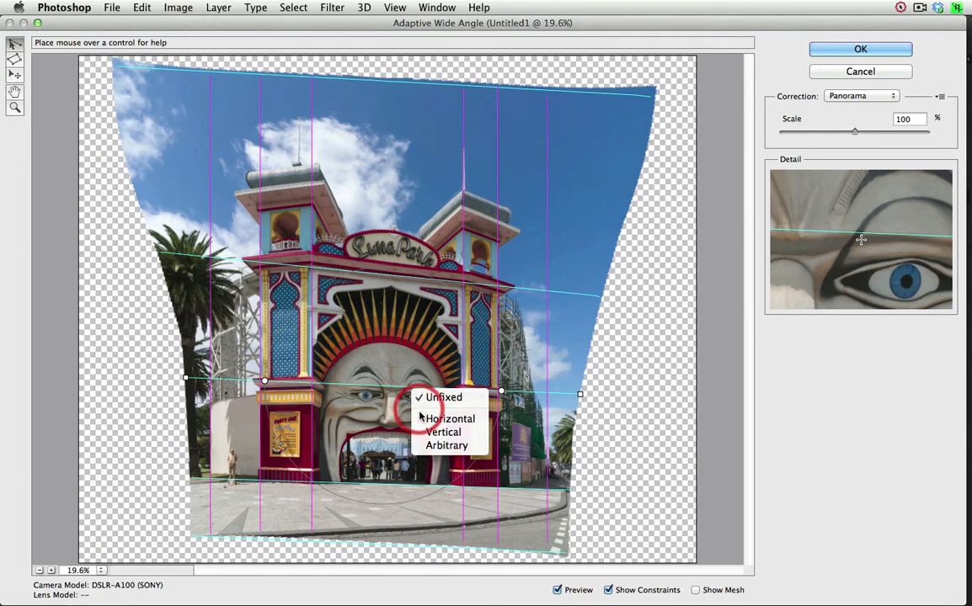
left_click(449, 418)
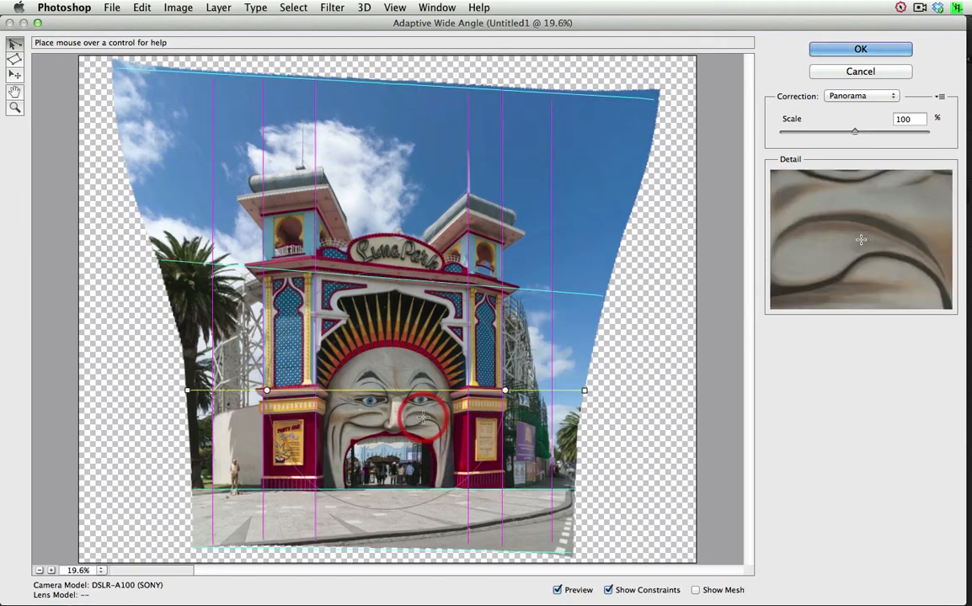
Trace the gateway's base as a horizontal line and begin tracing the top of the arch
left_click_drag(421, 419, 412, 493)
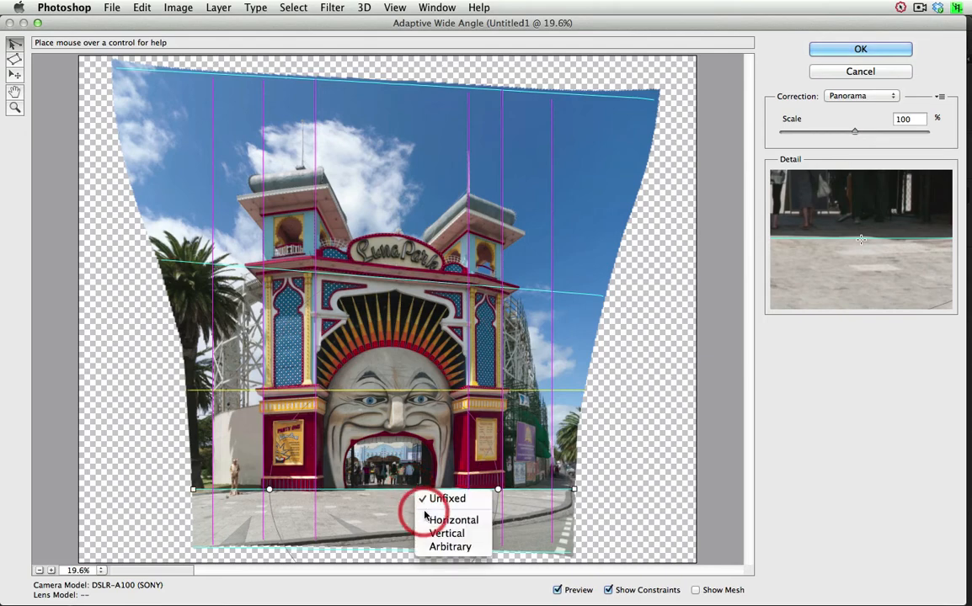
left_click(452, 520)
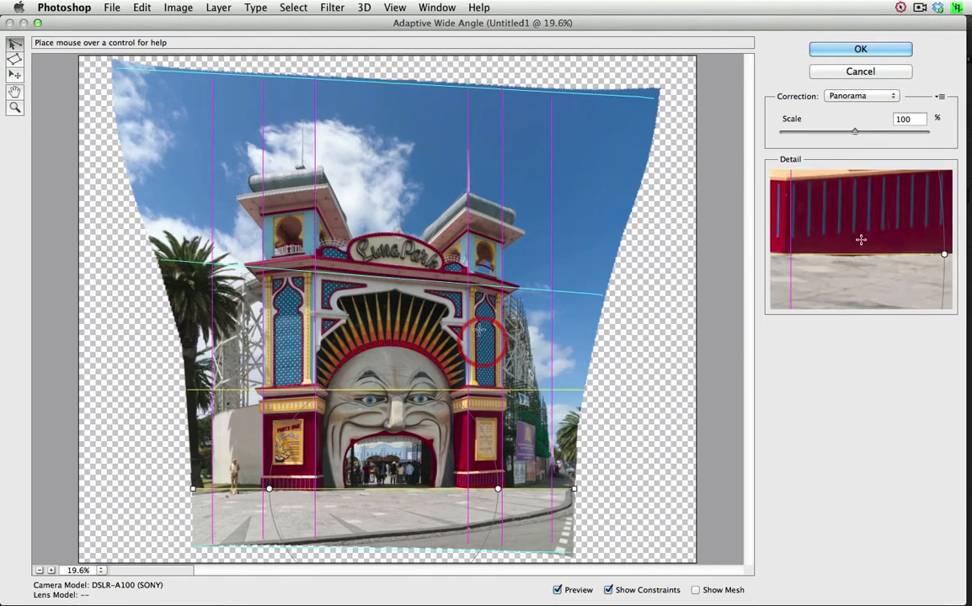
left_click_drag(484, 337, 437, 284)
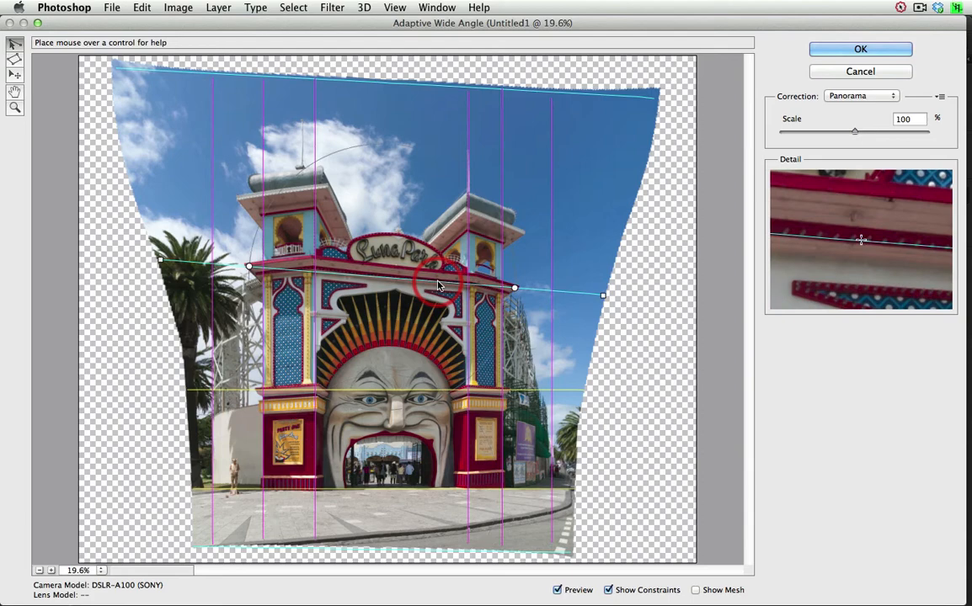
mouse_move(513, 289)
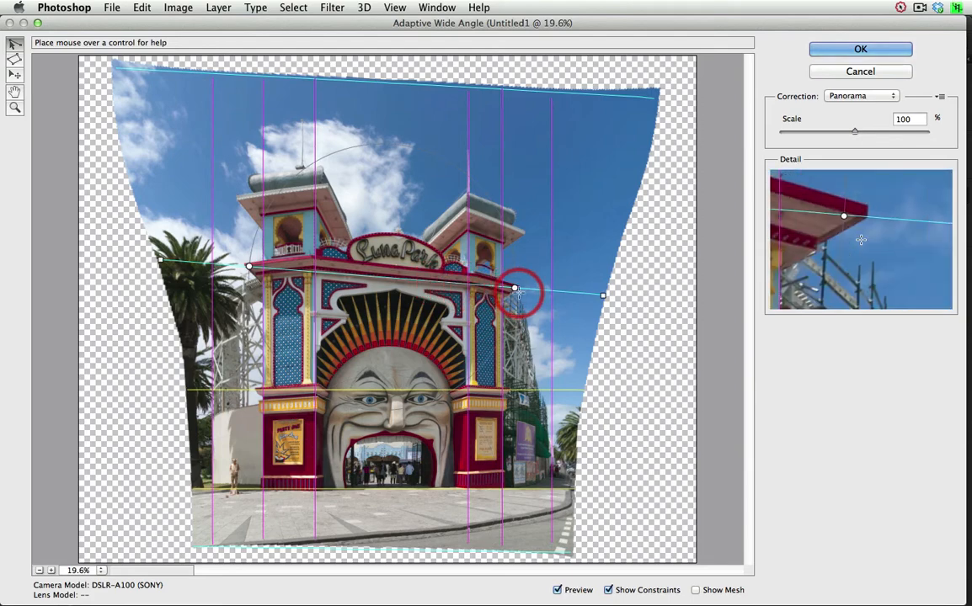
Rotate the arch-top constraint's endpoint to fix it at a set angle
left_click_drag(515, 288, 515, 287)
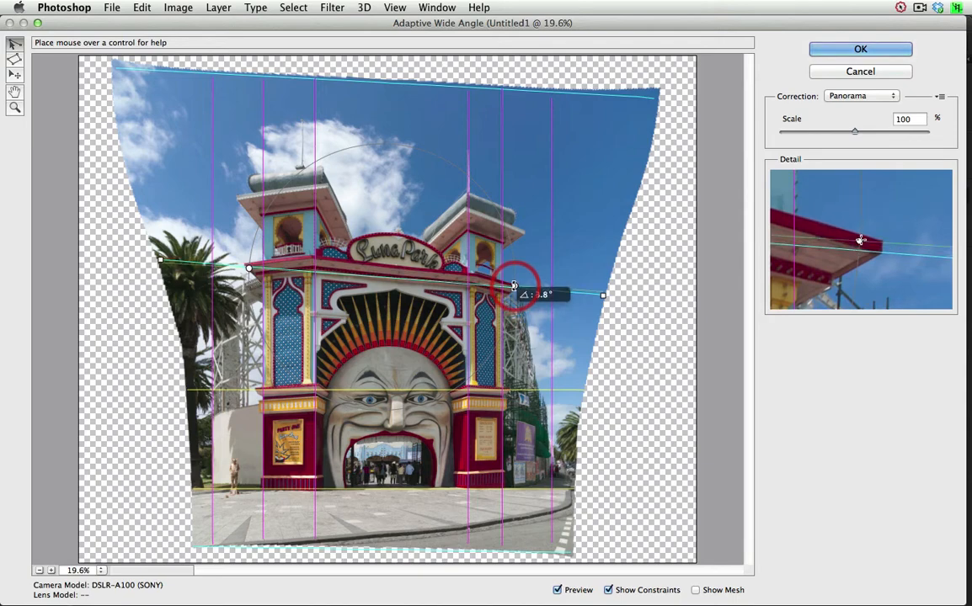
left_click_drag(514, 285, 514, 285)
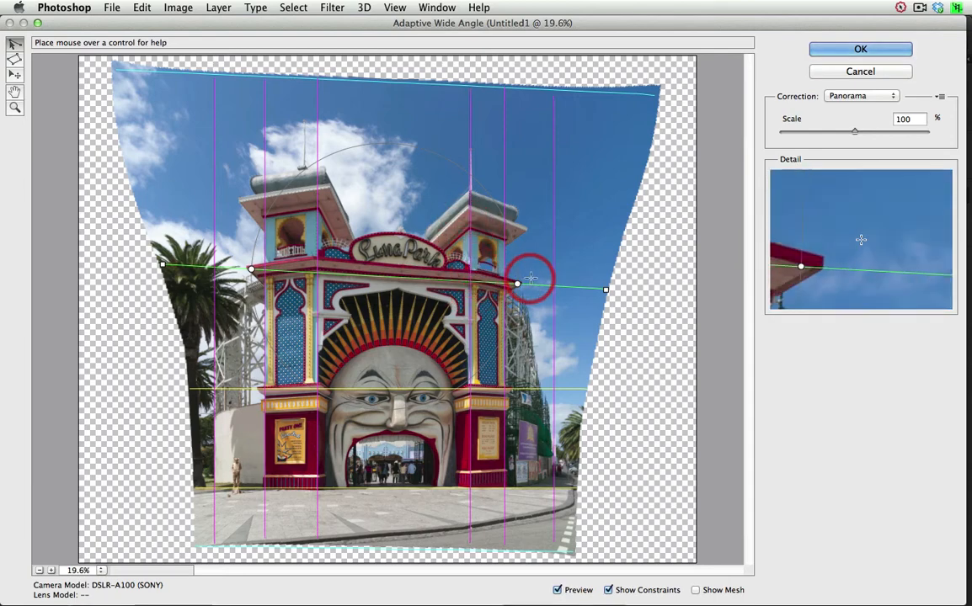
Nudge the right and left tower constraint handles so the gateway previews straight
left_click_drag(518, 283, 470, 228)
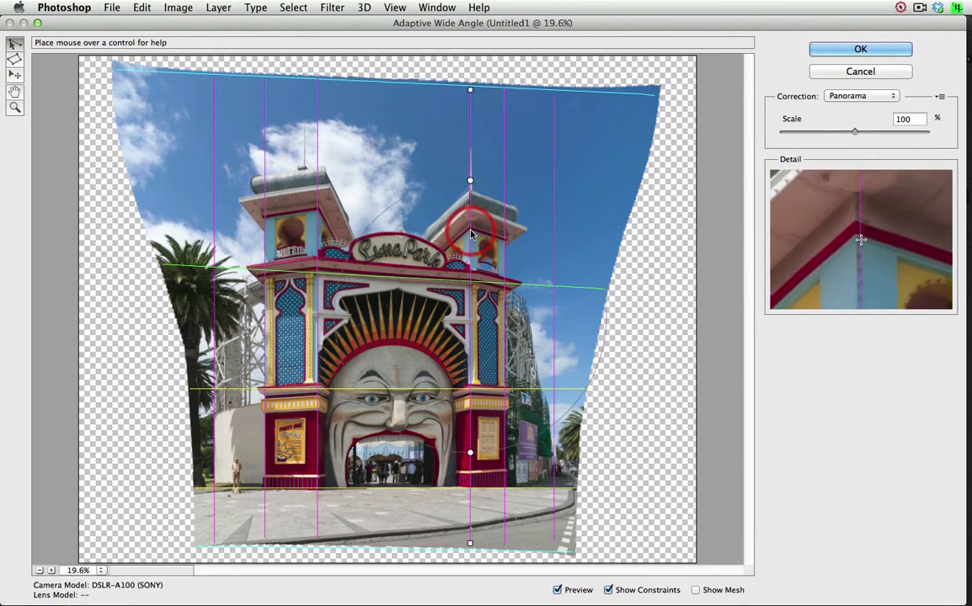
left_click_drag(469, 232, 470, 181)
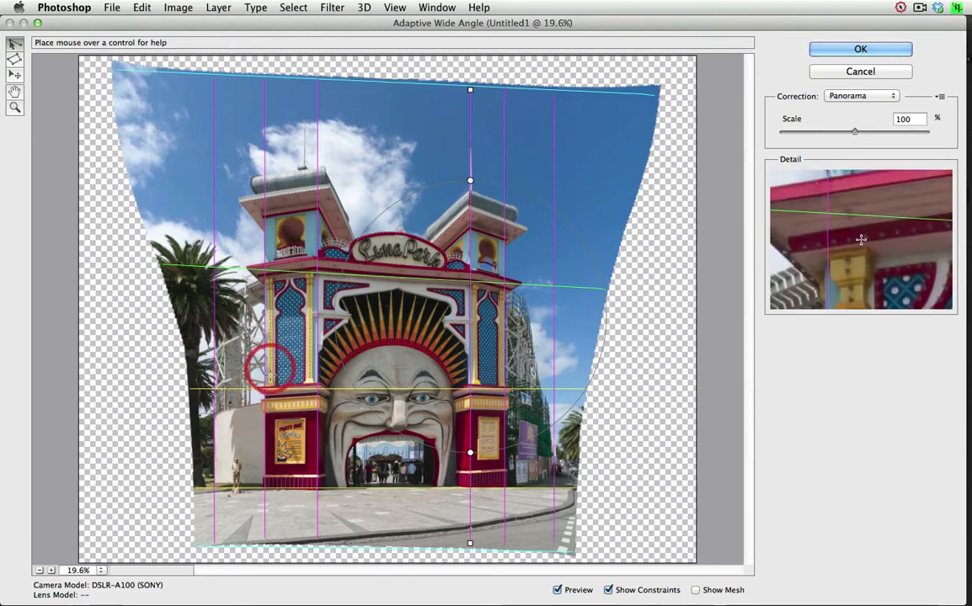
left_click_drag(271, 368, 271, 394)
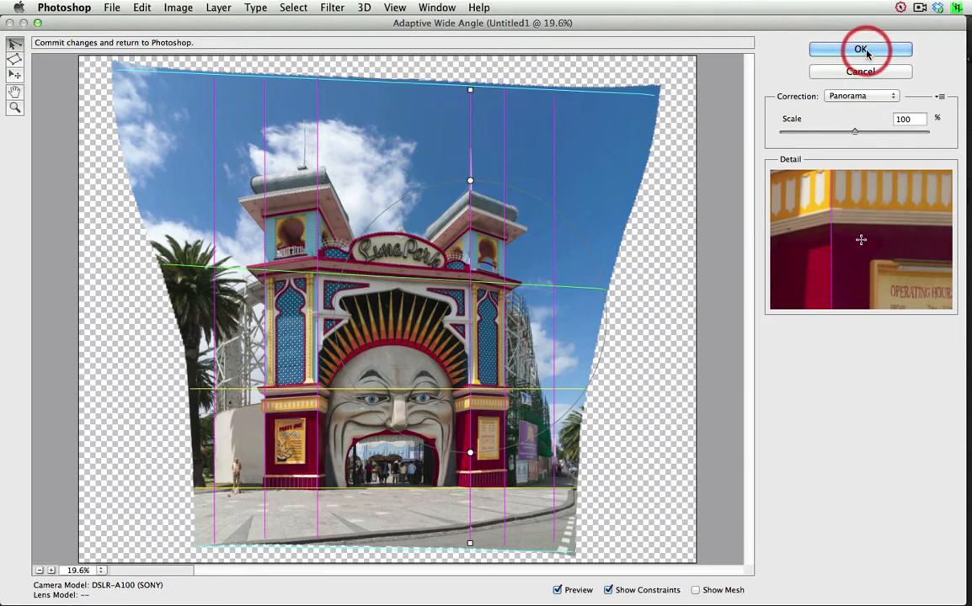
Confirm OK to apply the Adaptive Wide Angle correction to the panorama
left_click(859, 49)
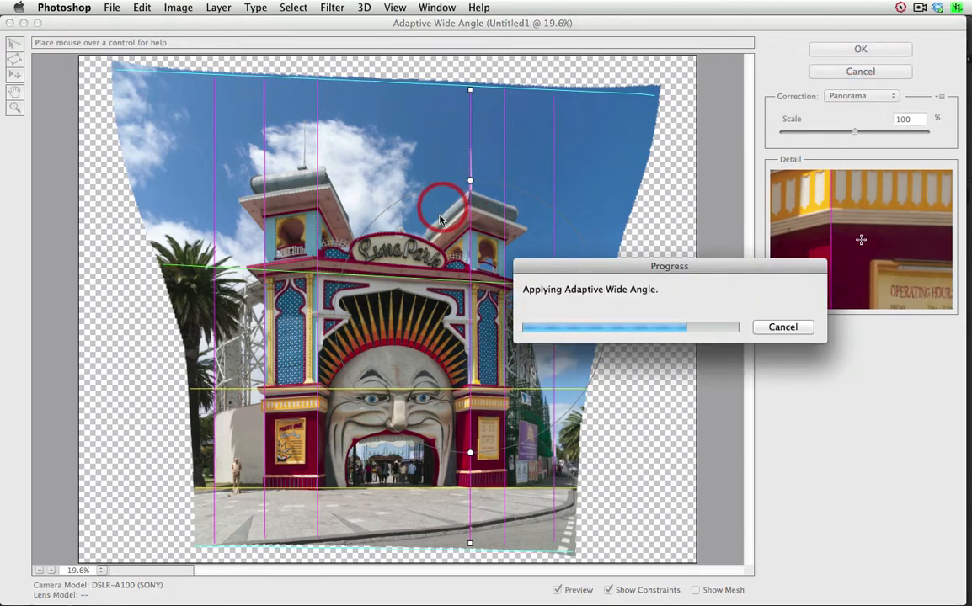
left_click(860, 49)
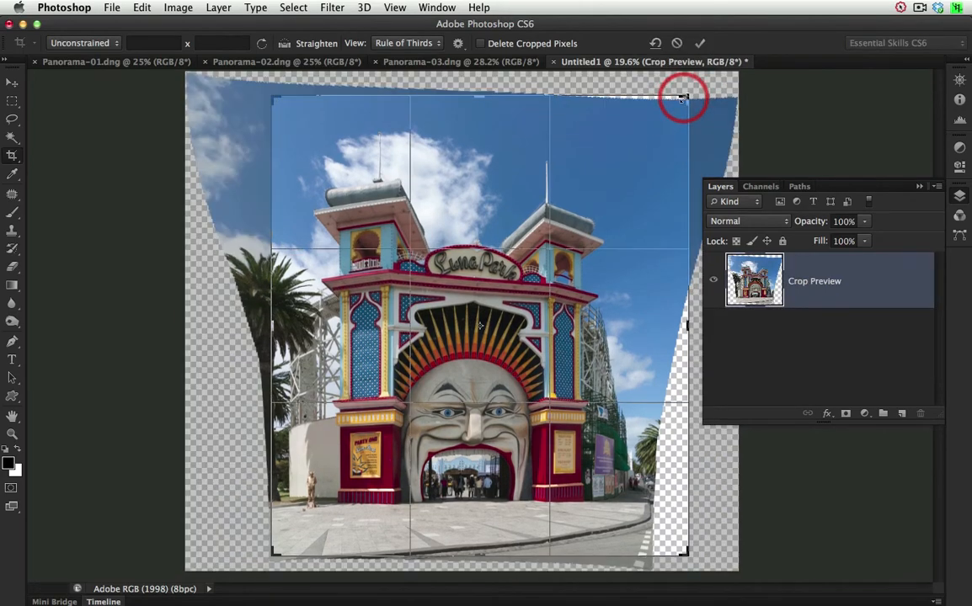
Tighten the crop handles inward to frame the Luna Park entrance and apply the crop
left_click_drag(682, 99, 678, 103)
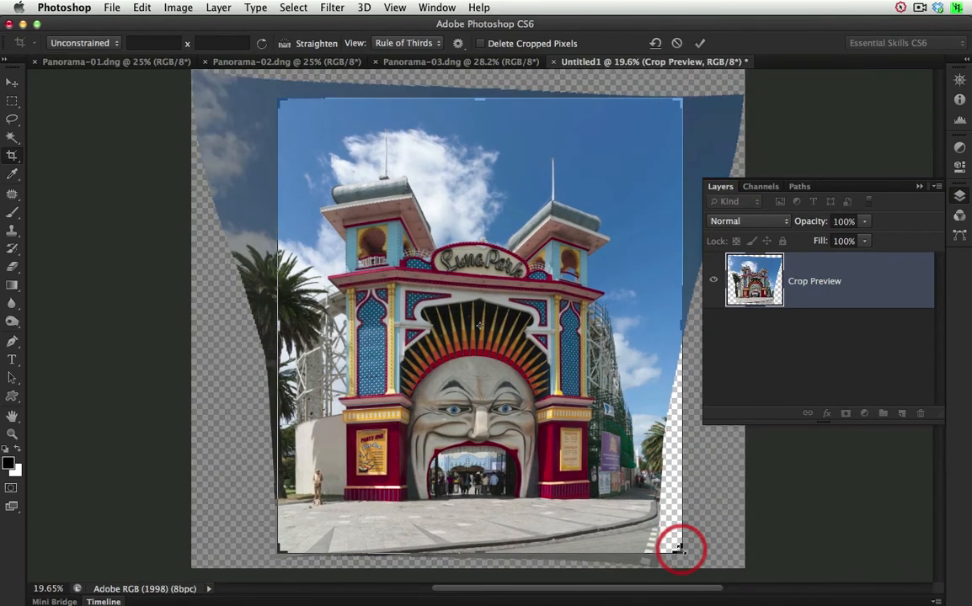
left_click_drag(680, 548, 665, 548)
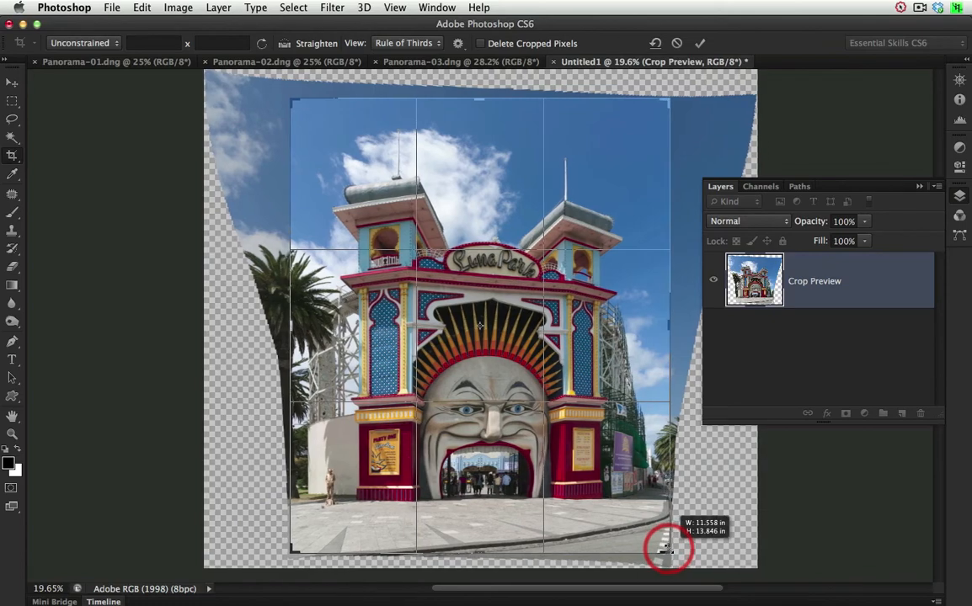
left_click_drag(667, 548, 667, 548)
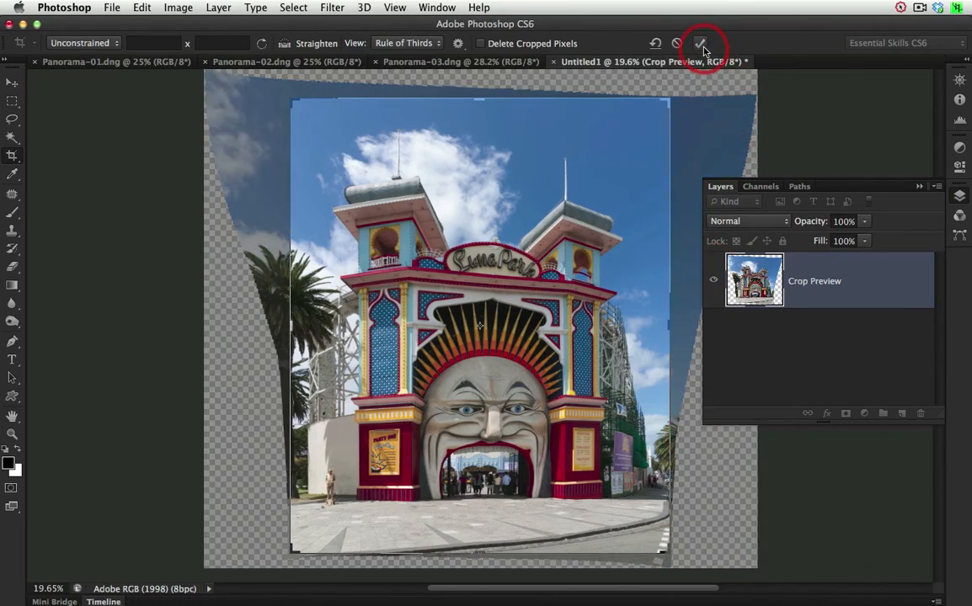
left_click(701, 43)
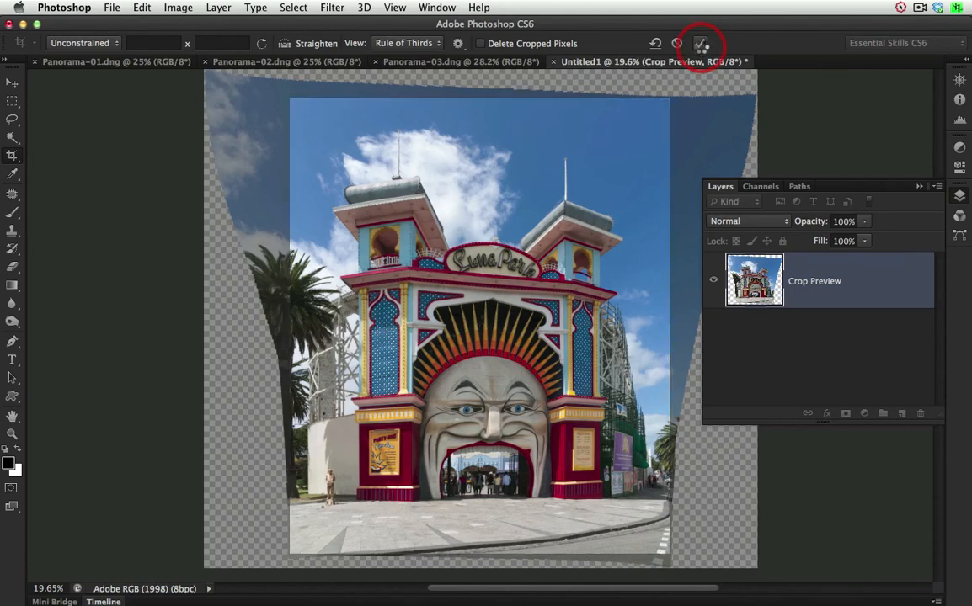
left_click(701, 42)
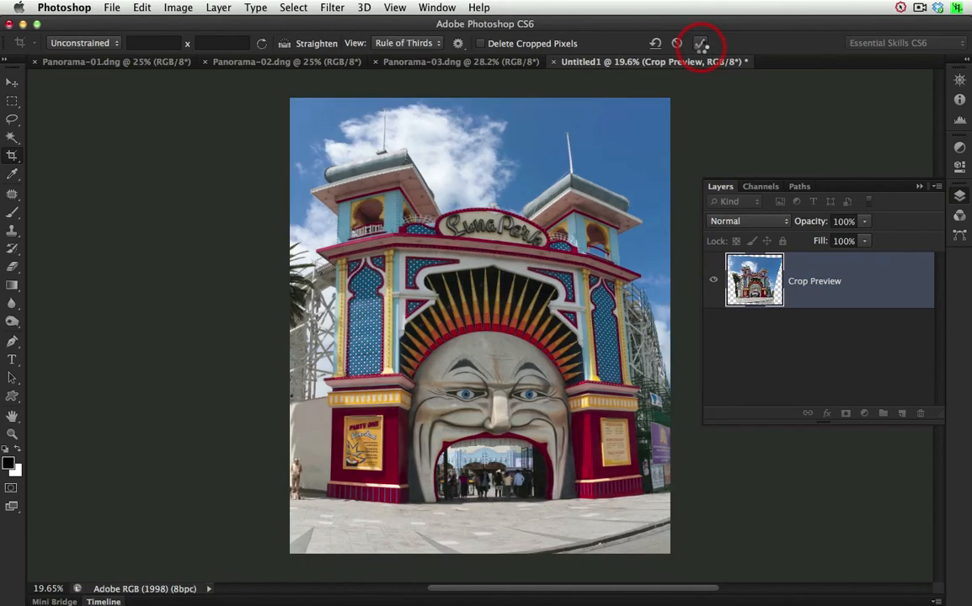
Commit the portrait crop, leaving the Panorama-01.dng layer with its Adaptive Wide Angle smart filter
left_click(701, 43)
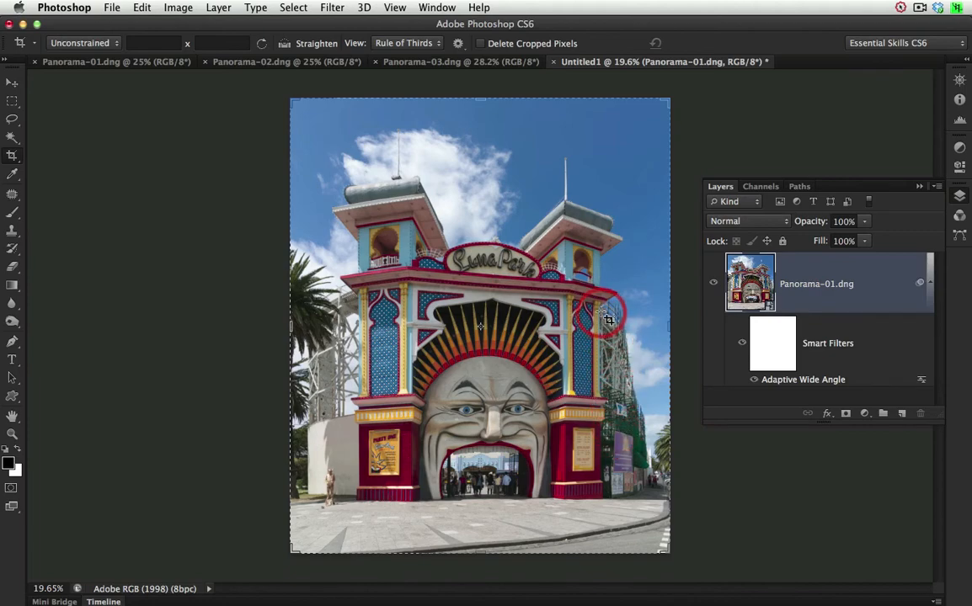
mouse_move(547, 294)
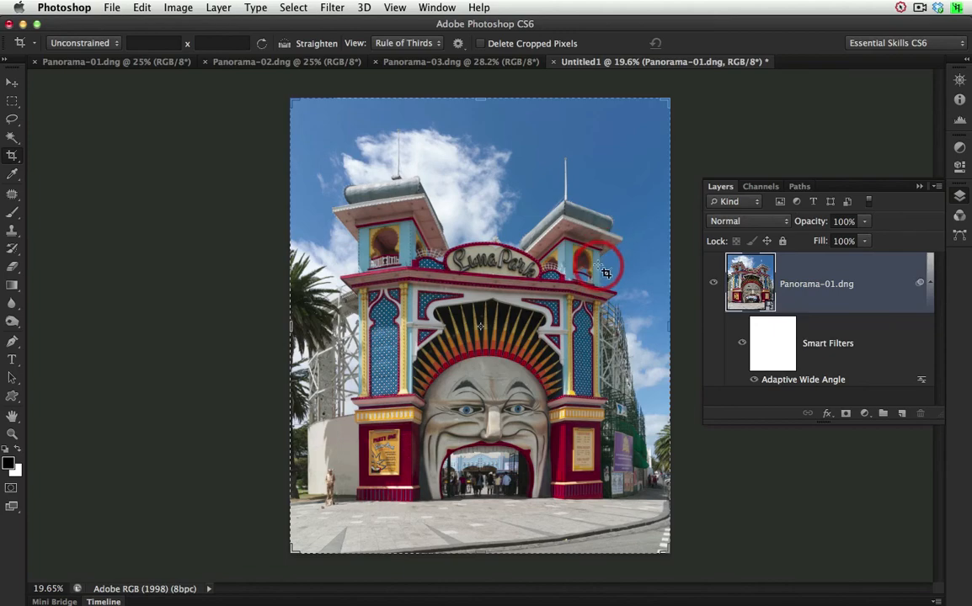
mouse_move(660, 292)
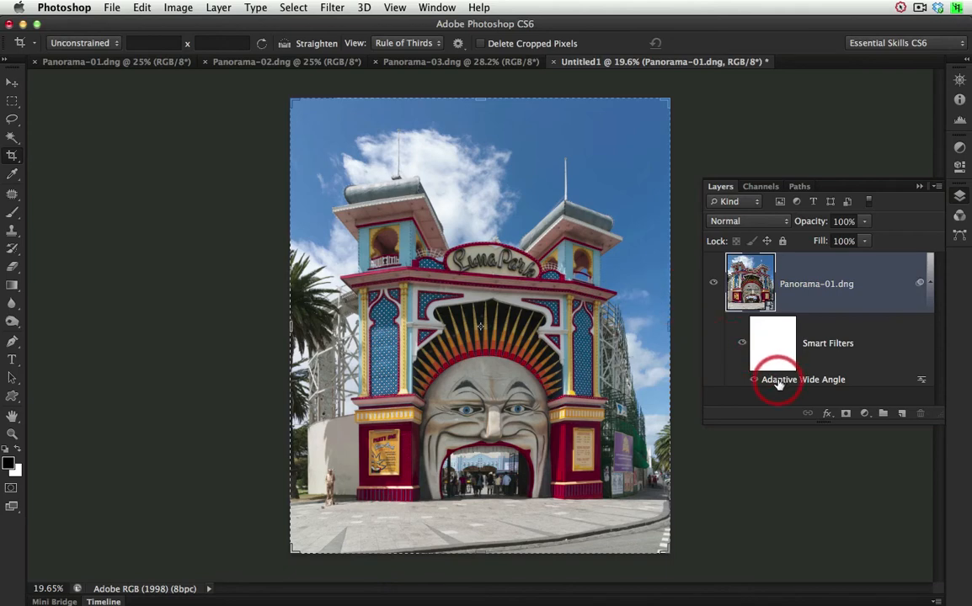
mouse_move(778, 379)
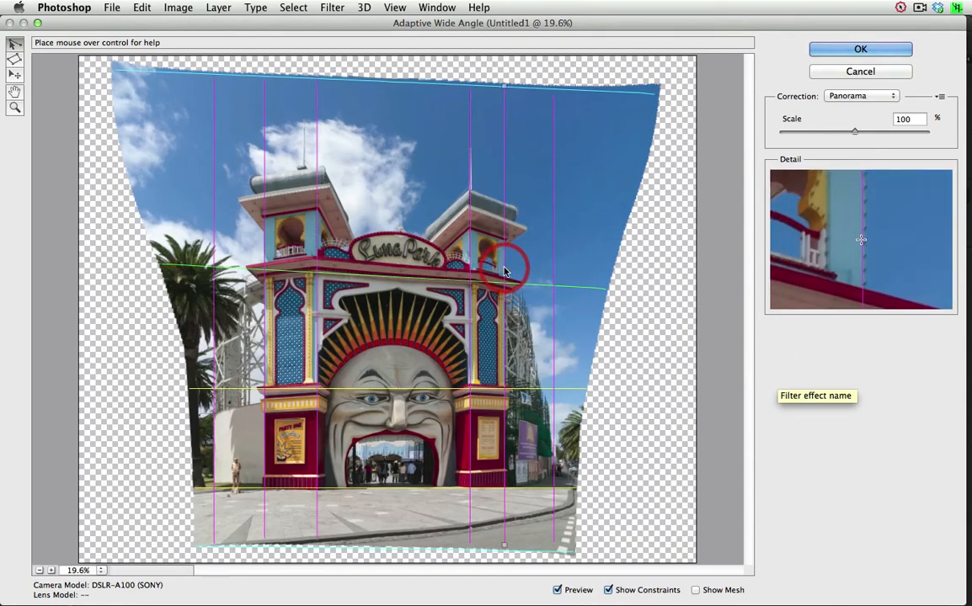
left_click_drag(505, 270, 505, 181)
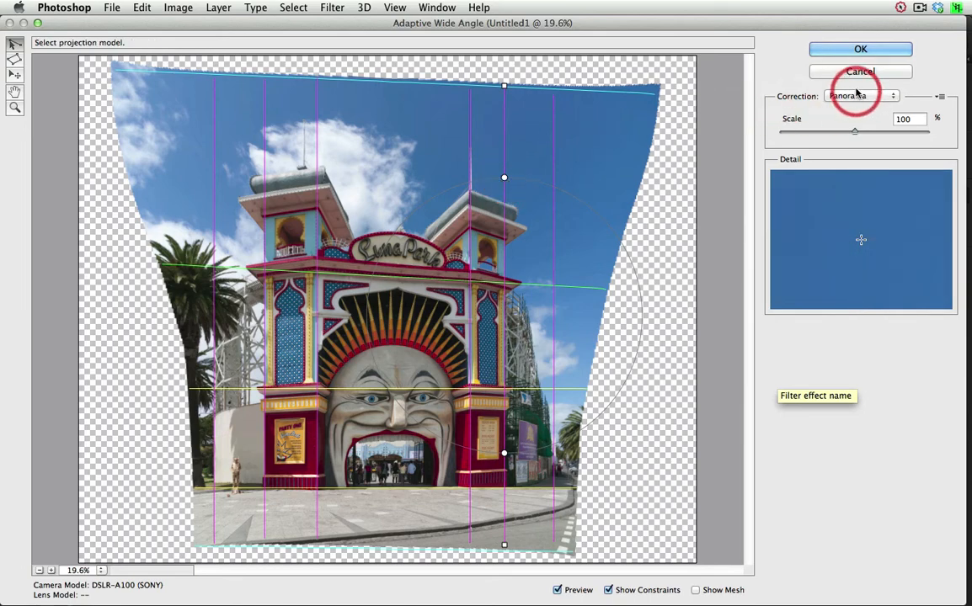
left_click(860, 49)
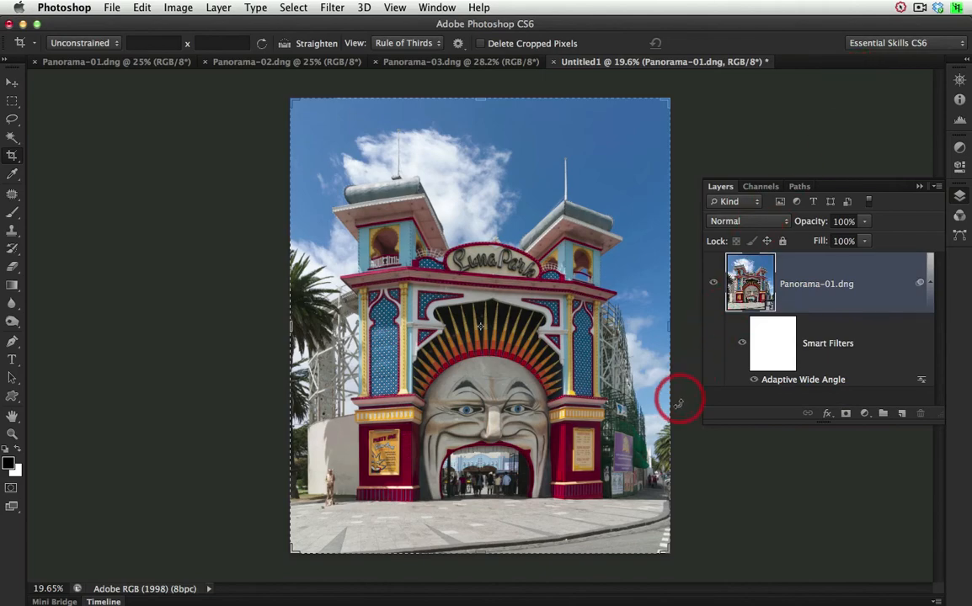
mouse_move(400, 322)
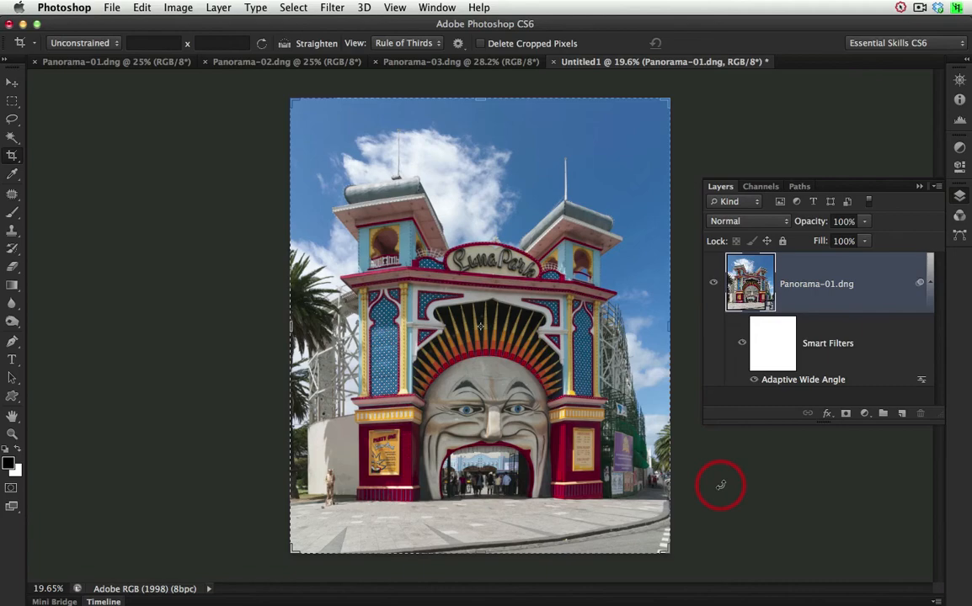
mouse_move(888, 451)
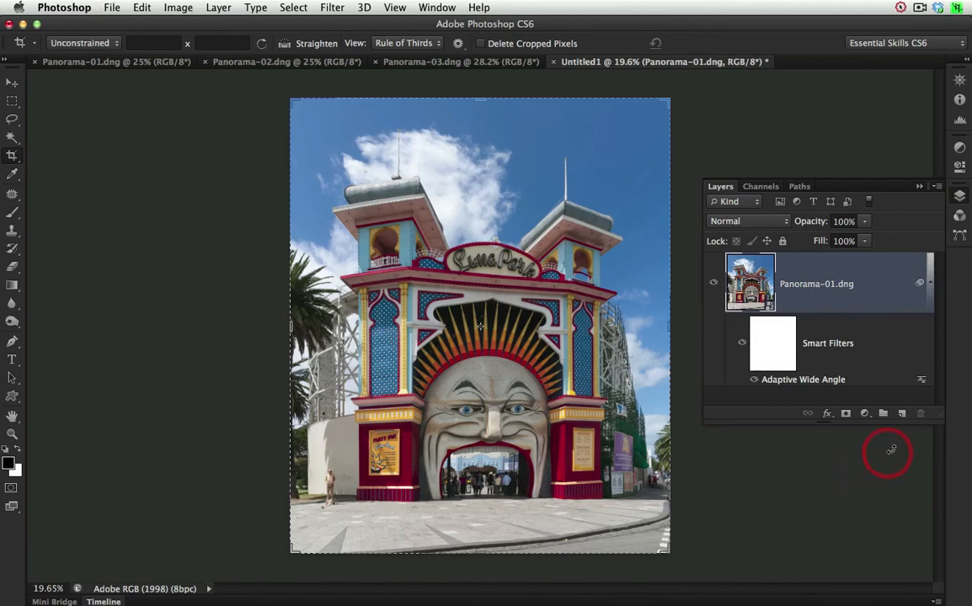
Add a Black & White adjustment layer in Luminosity mode and toggle its visibility to compare
left_click(863, 413)
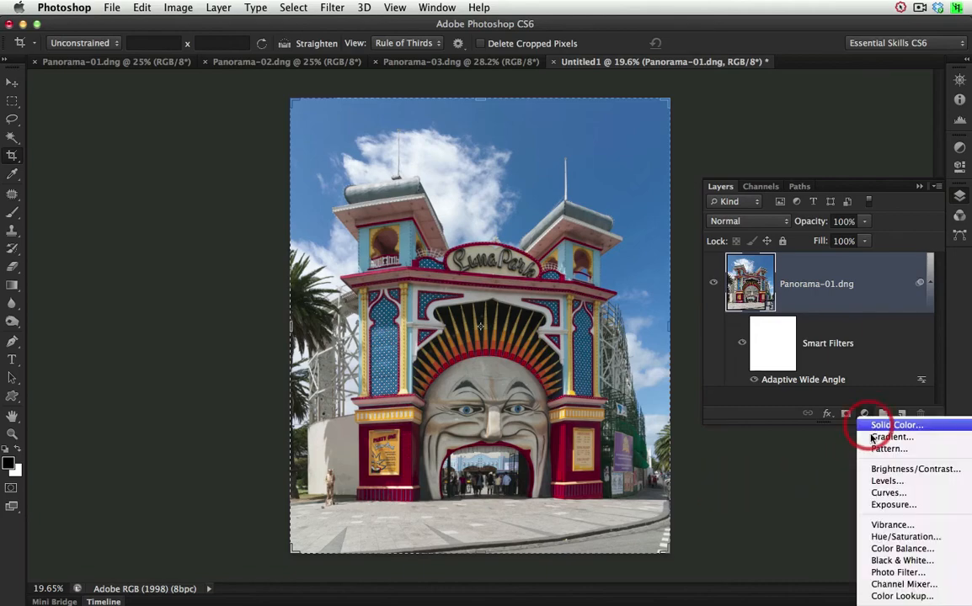
mouse_move(902, 560)
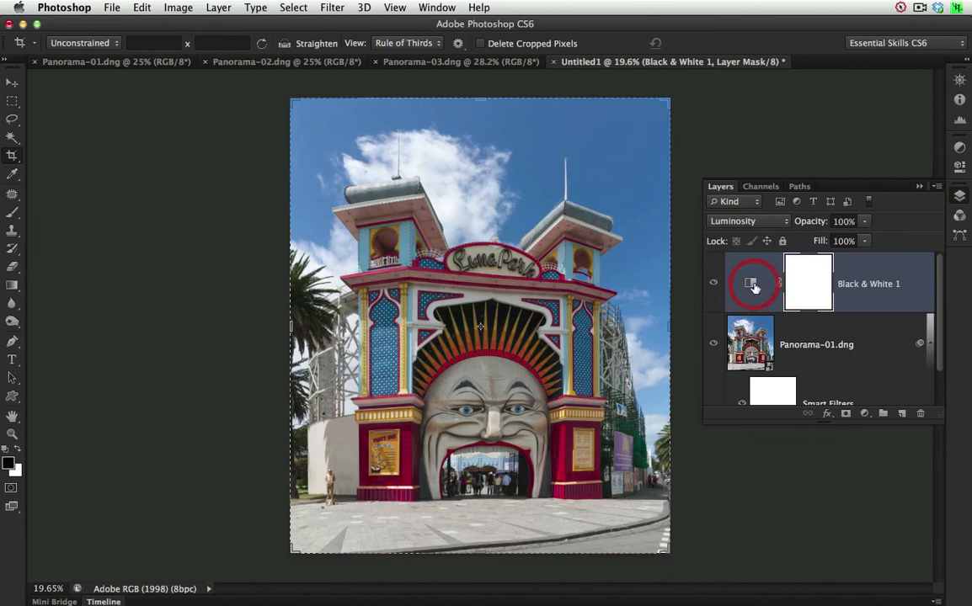
mouse_move(750, 283)
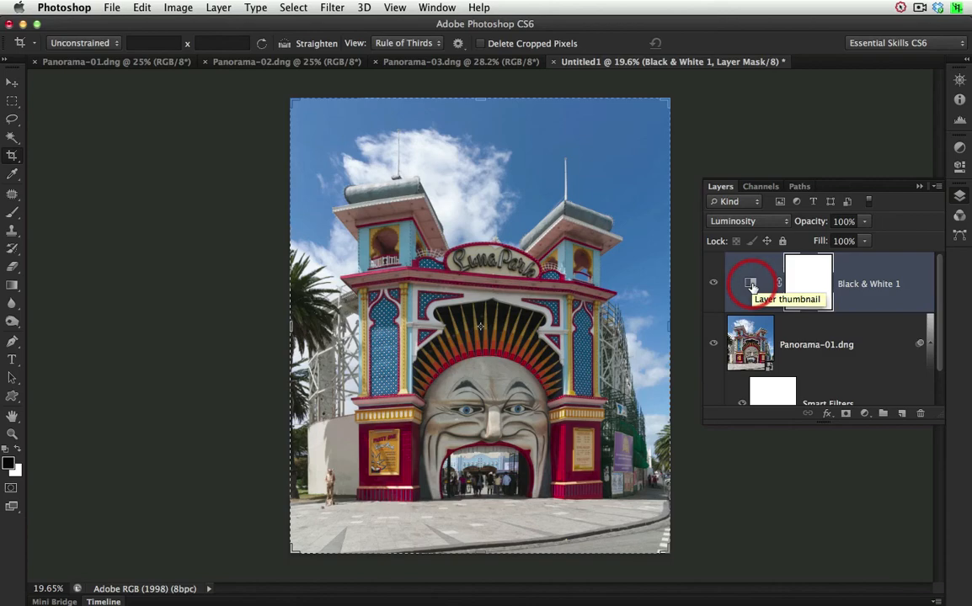
mouse_move(713, 284)
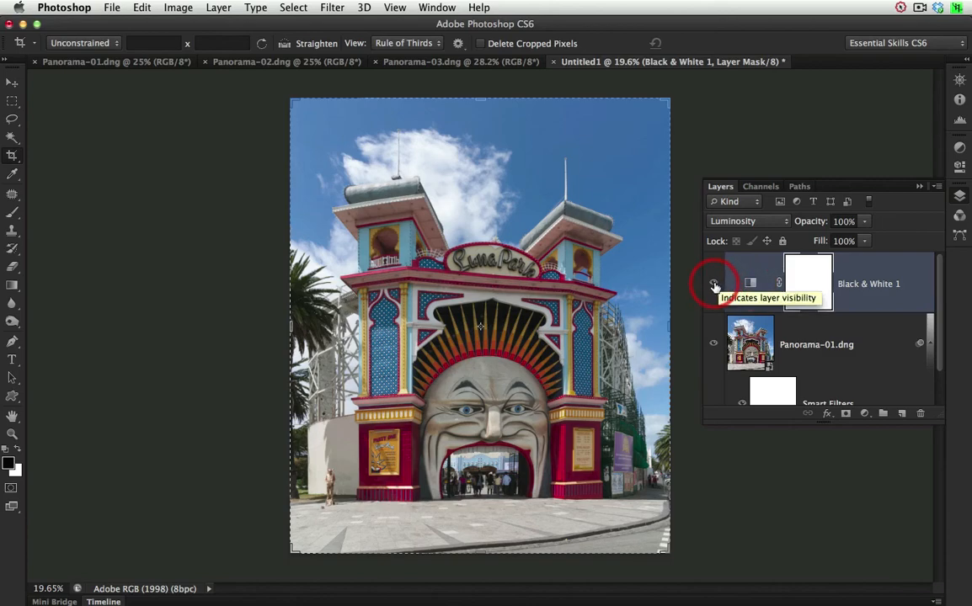
left_click(713, 284)
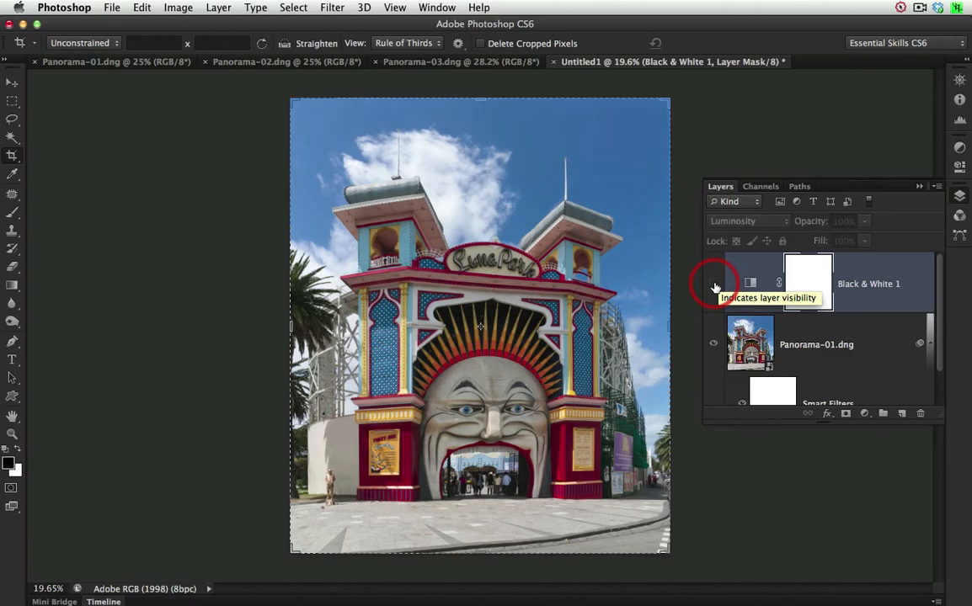
left_click(713, 283)
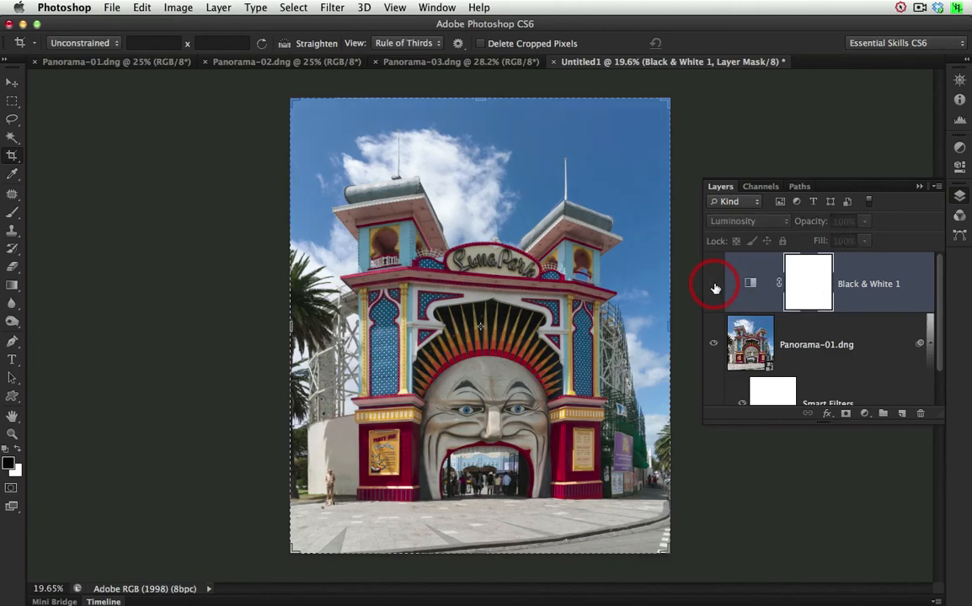
left_click(713, 283)
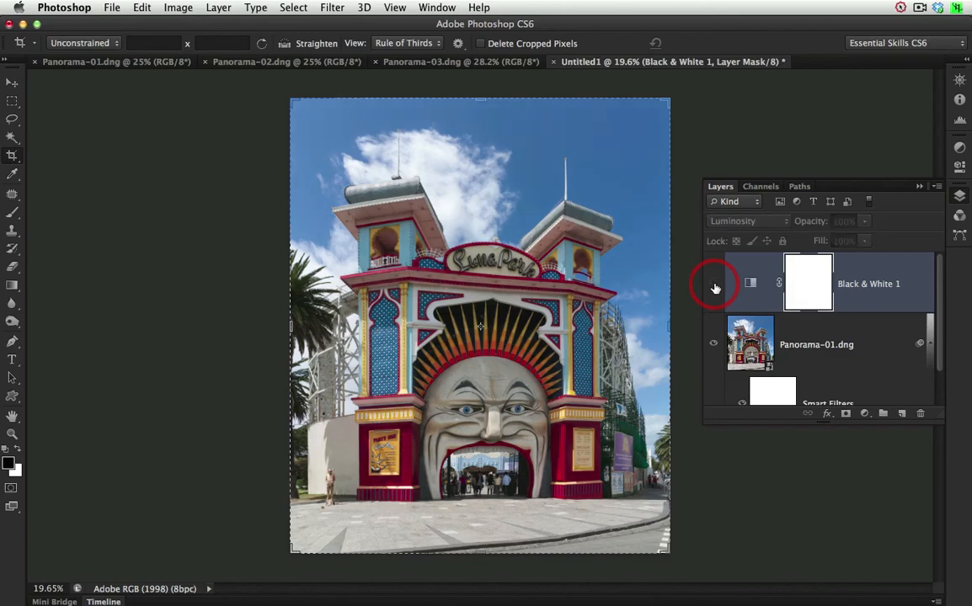
left_click(713, 282)
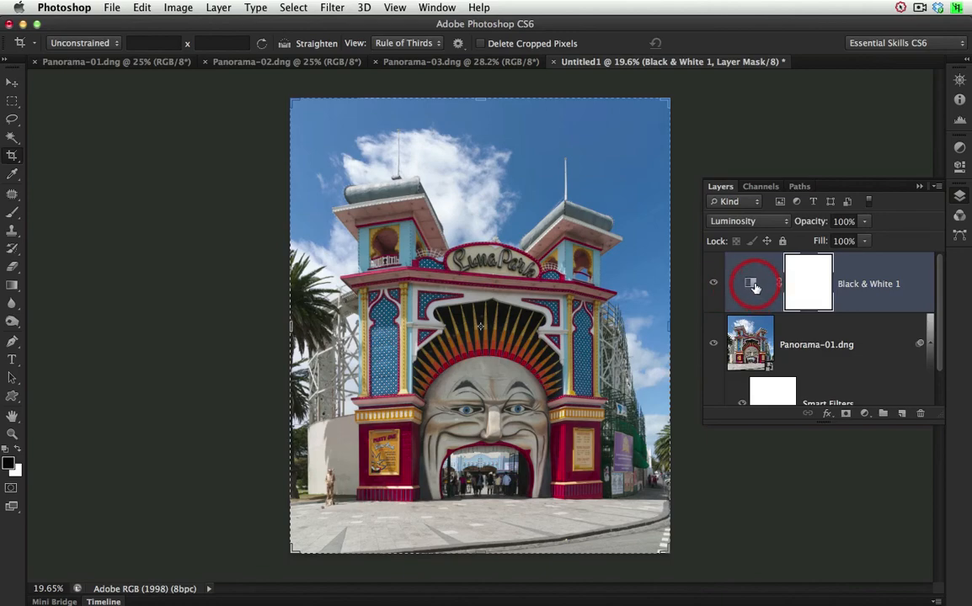
mouse_move(750, 283)
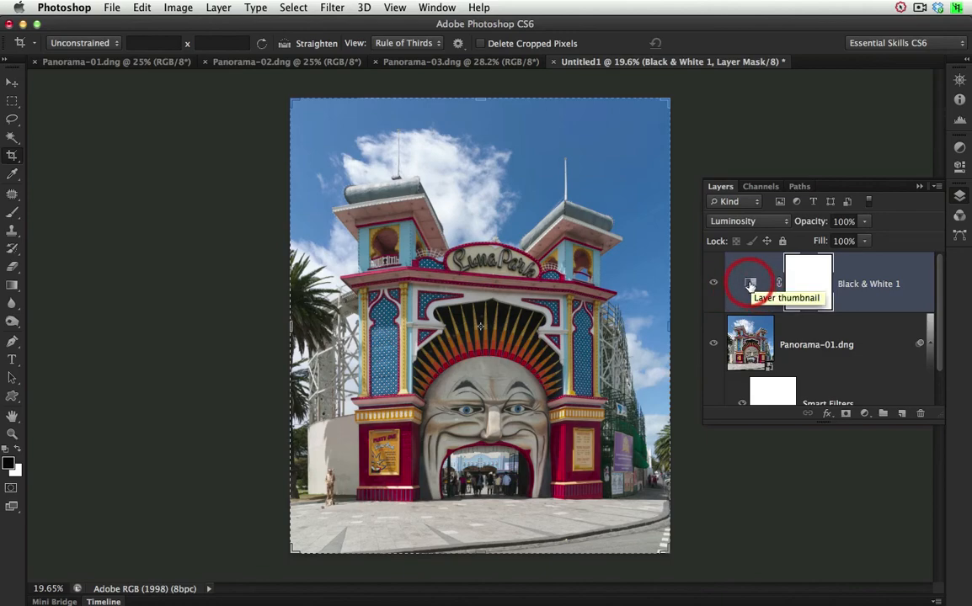
Choose the ESP-Luminance preset for the Black & White adjustment and toggle the layer to compare
double_click(750, 284)
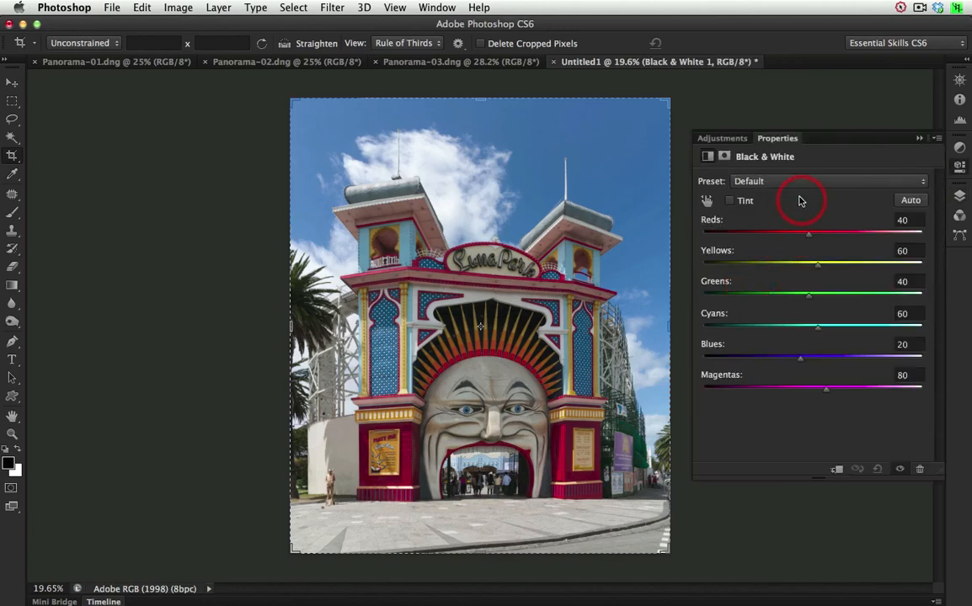
left_click(828, 180)
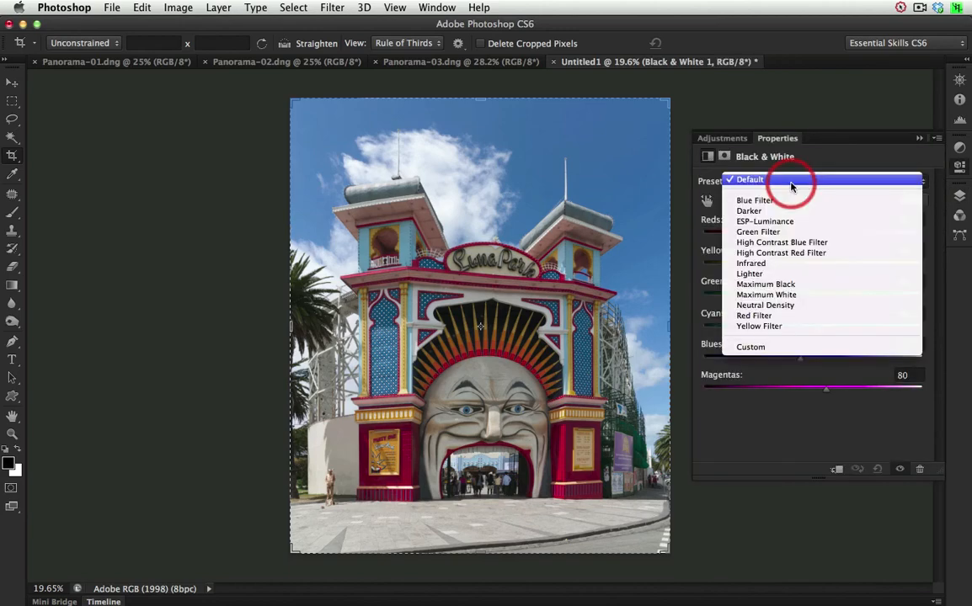
mouse_move(781, 221)
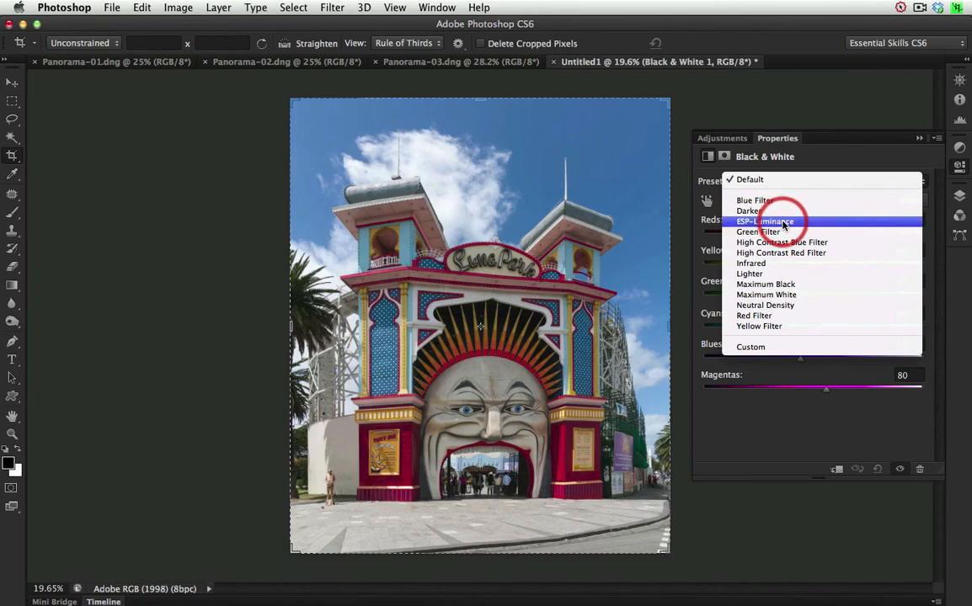
left_click(764, 222)
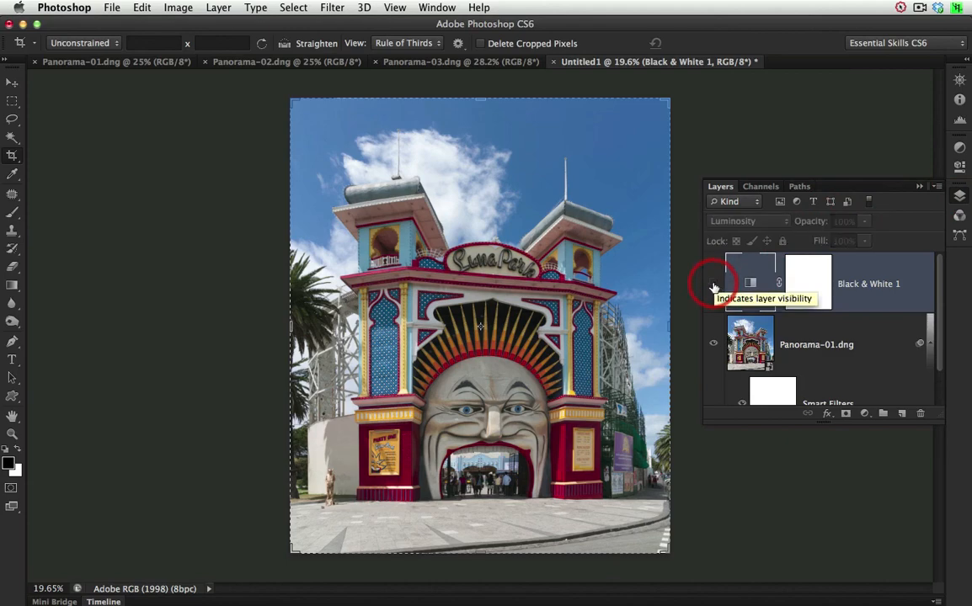
left_click(713, 284)
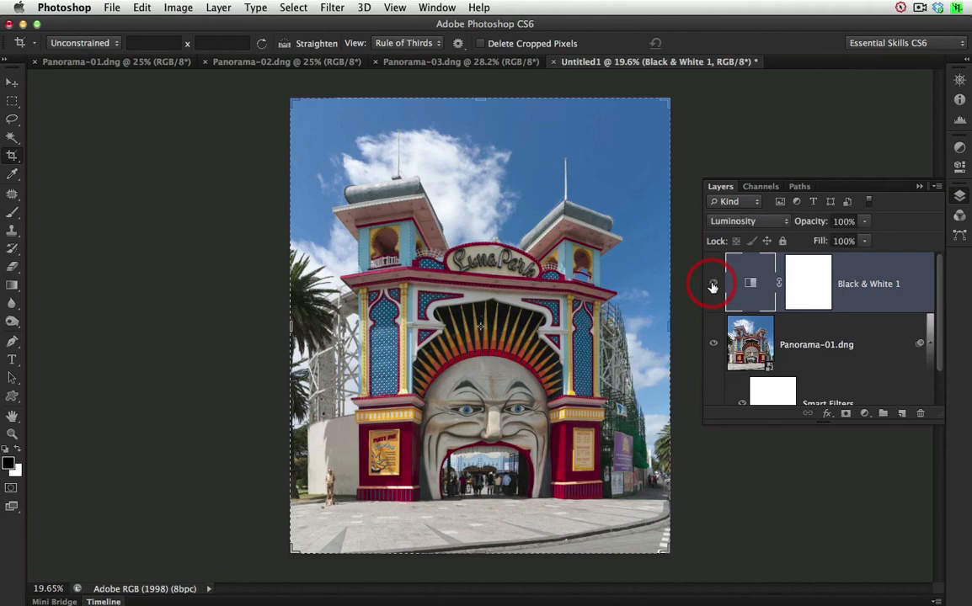
Drag on the sky with the targeted adjustment hand to lower Blues to -36
double_click(749, 282)
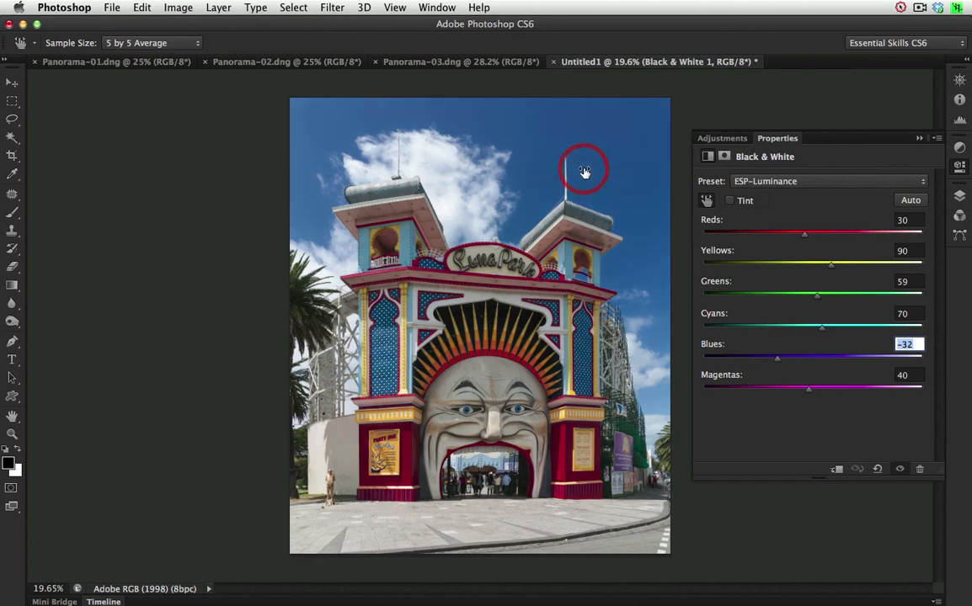
left_click_drag(585, 170, 579, 172)
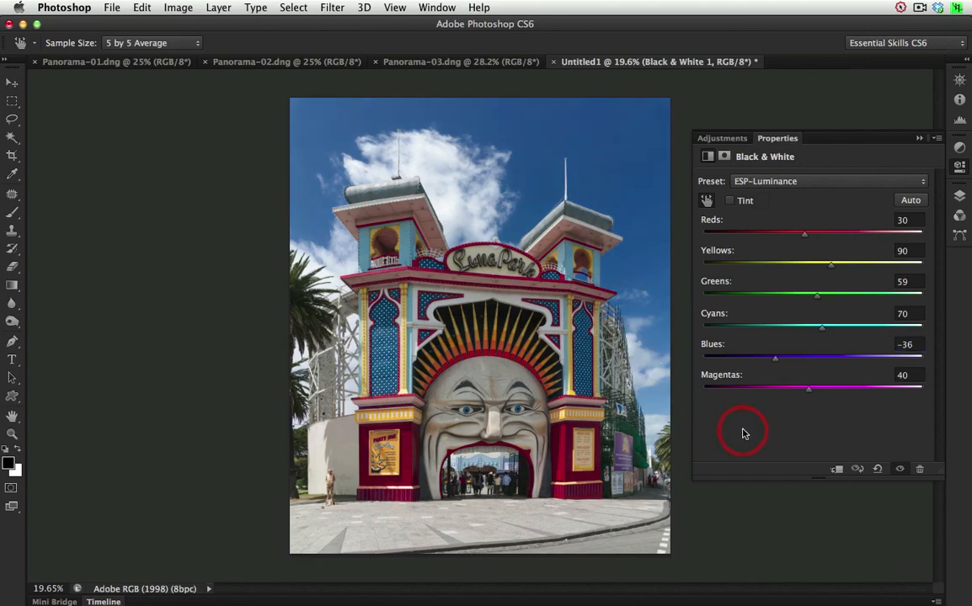
mouse_move(751, 421)
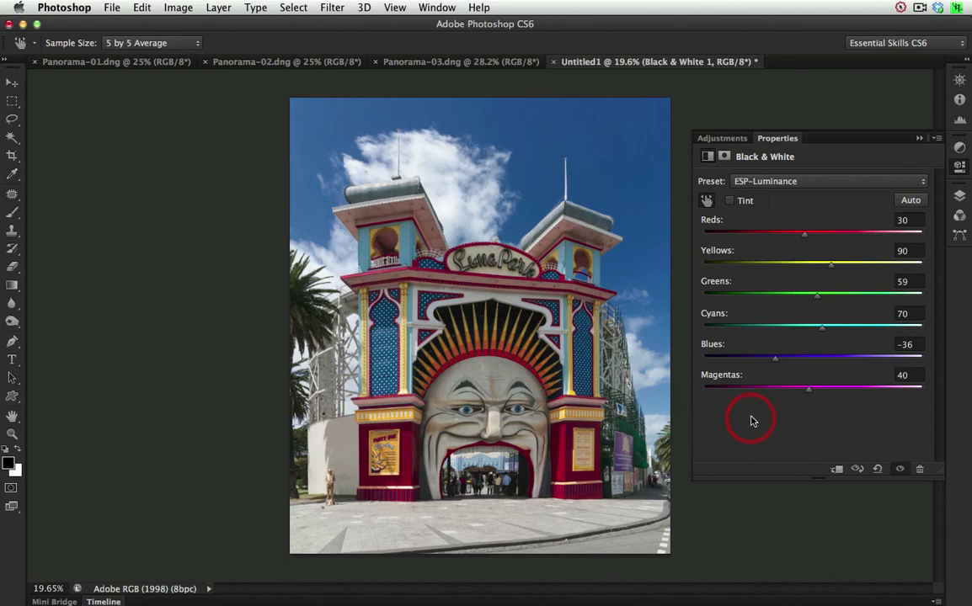